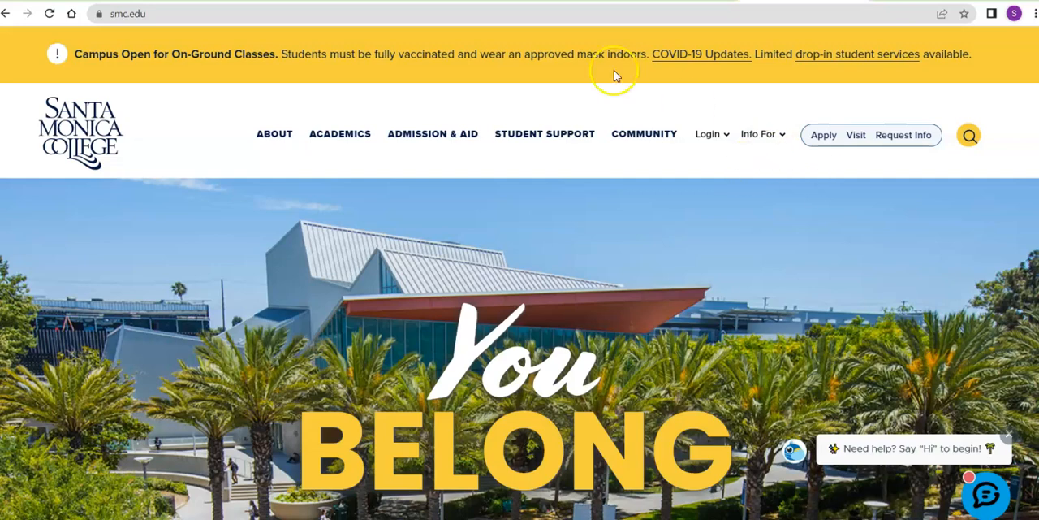
Reach the college Library page from the homepage via the student support menu and URL
{"action": "left_click", "coordinate": [544, 133]}
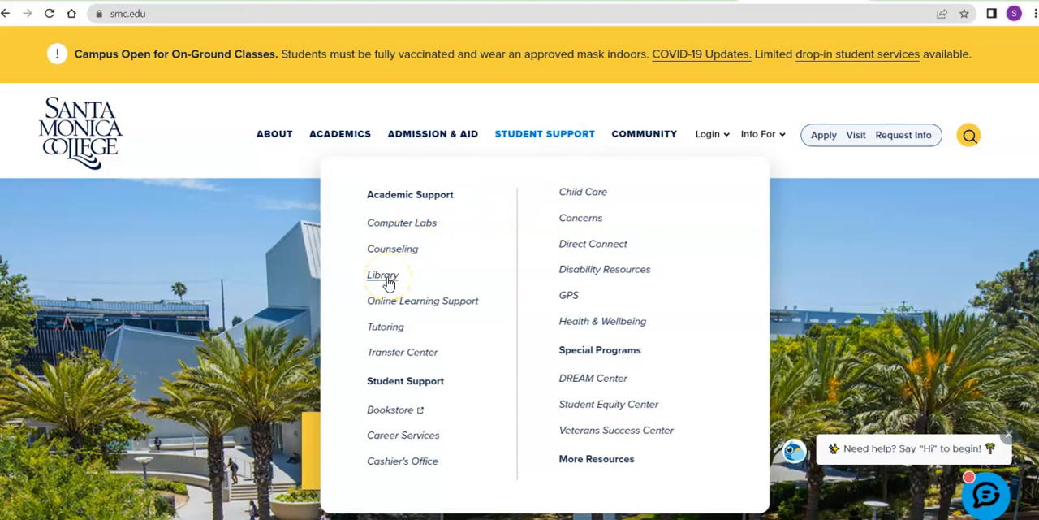
{"action": "left_click", "coordinate": [383, 275]}
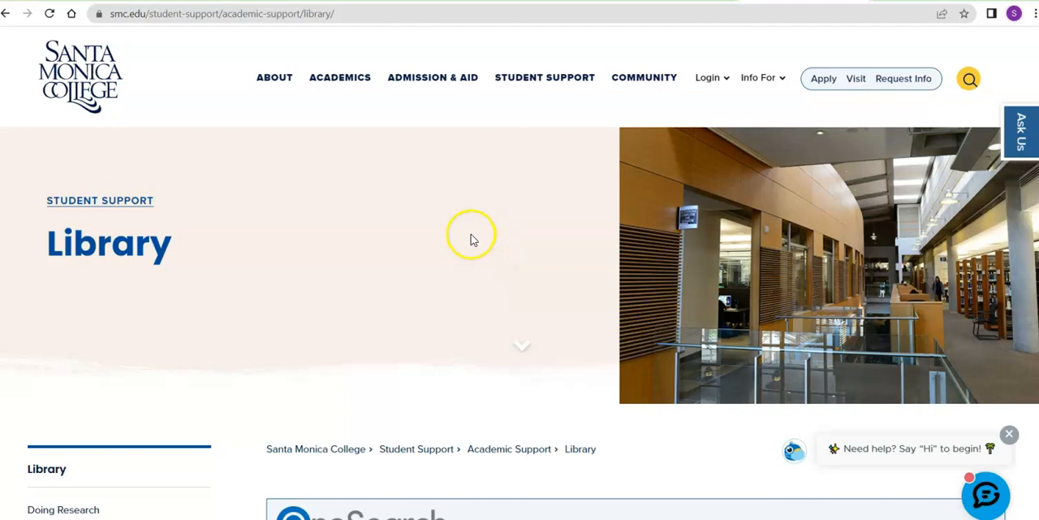
{"action": "left_click", "coordinate": [220, 13]}
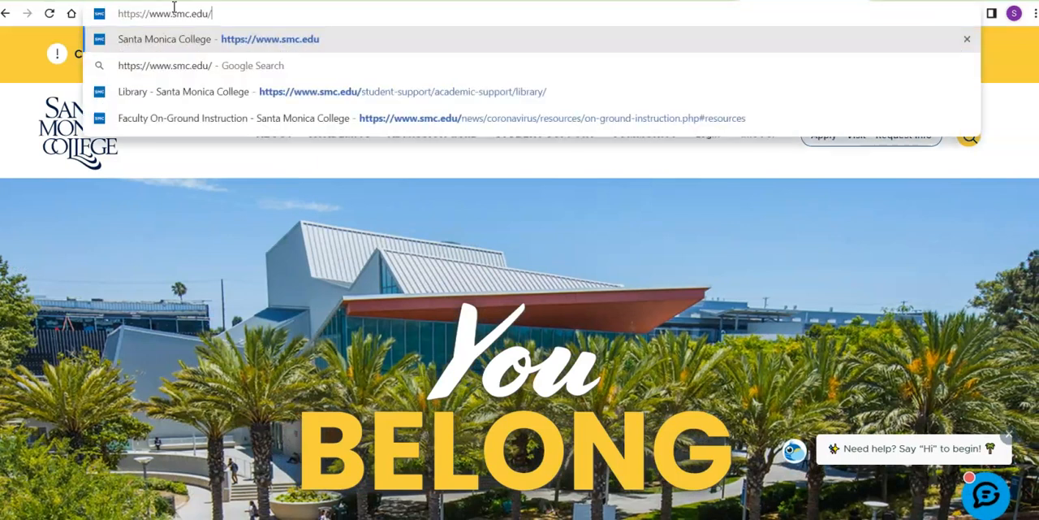
{"action": "type", "text": "library/"}
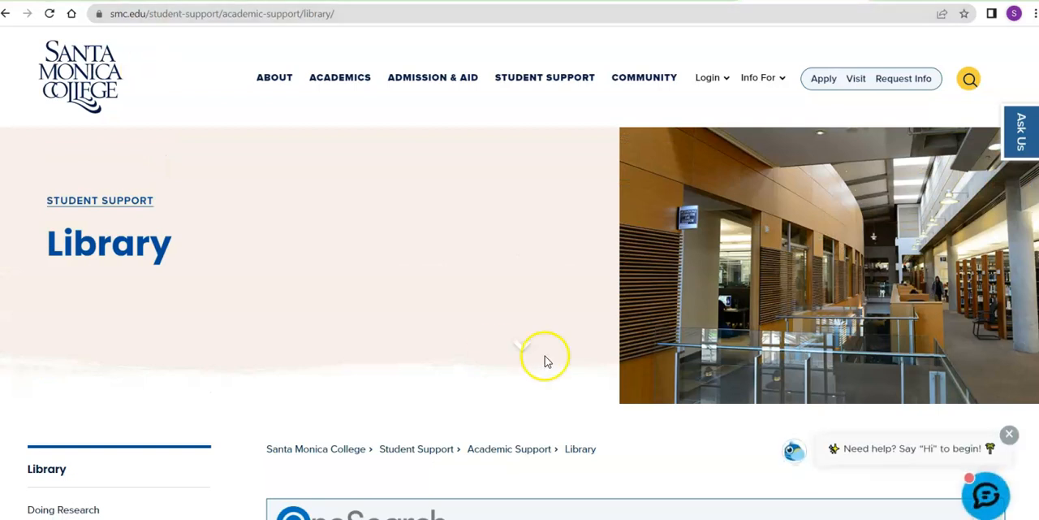
Scroll through the Library page's hours, closures, resources and contact sections
{"action": "scroll", "scroll_direction": "down", "scroll_amount": 3}
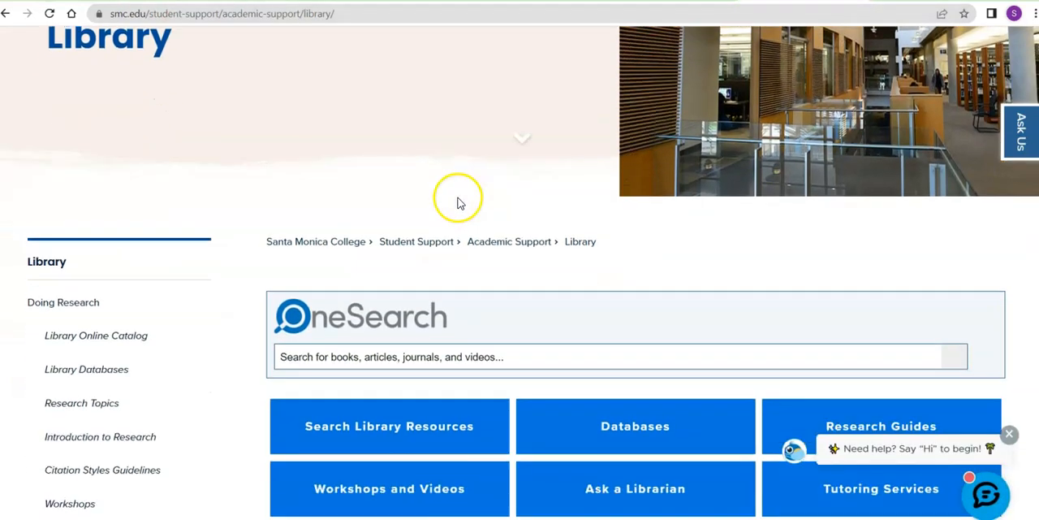
{"action": "scroll", "scroll_direction": "down", "scroll_amount": 3}
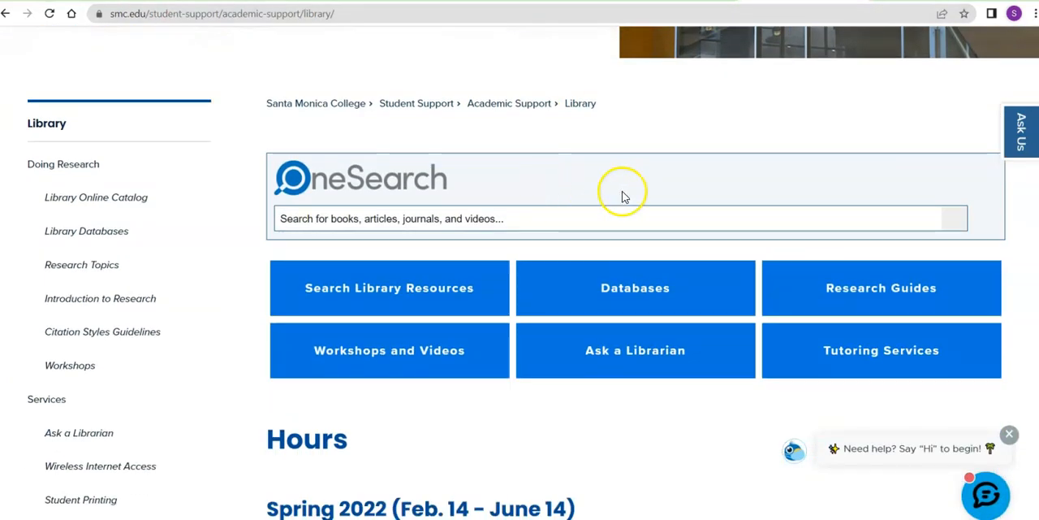
{"action": "scroll", "scroll_direction": "down", "scroll_amount": 3}
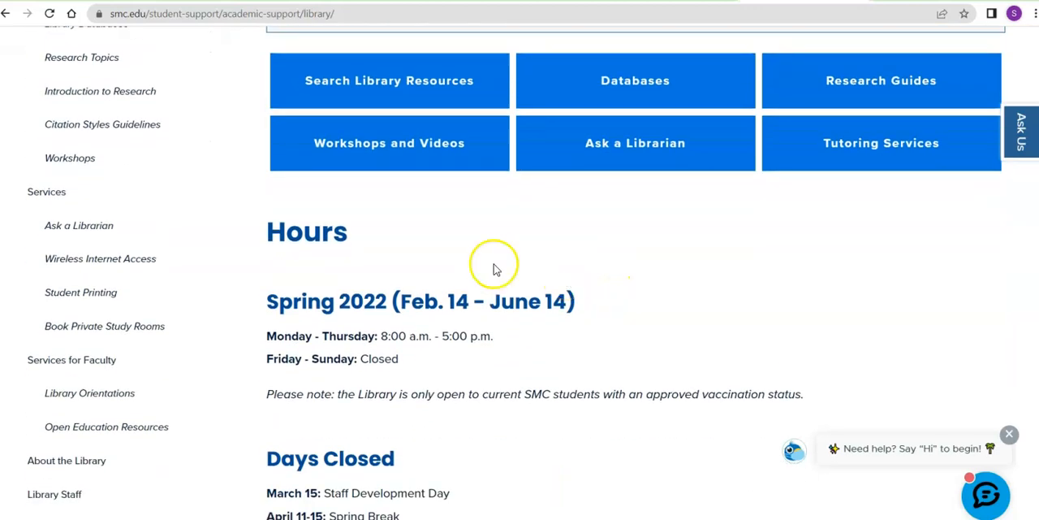
{"action": "scroll", "scroll_direction": "down", "scroll_amount": 3}
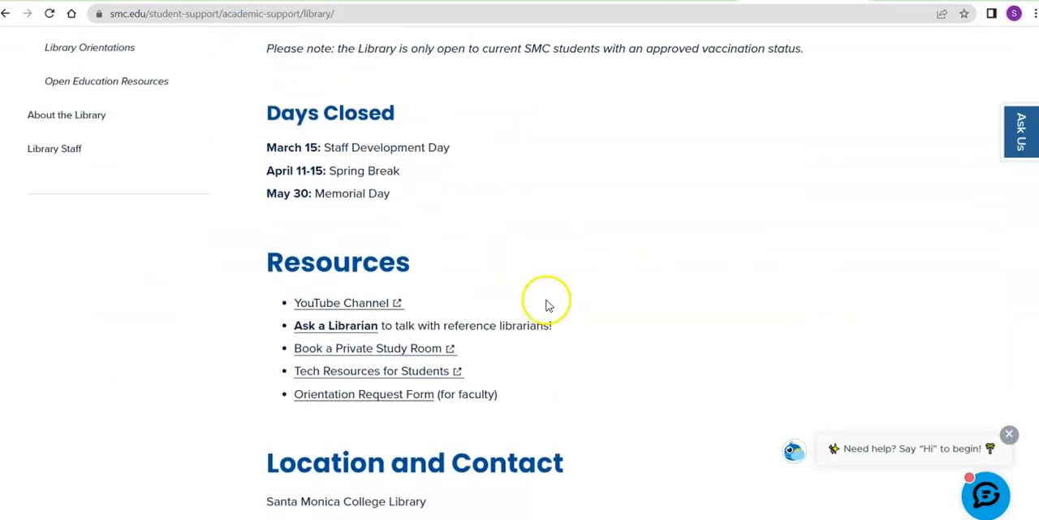
{"action": "mouse_move", "coordinate": [349, 331]}
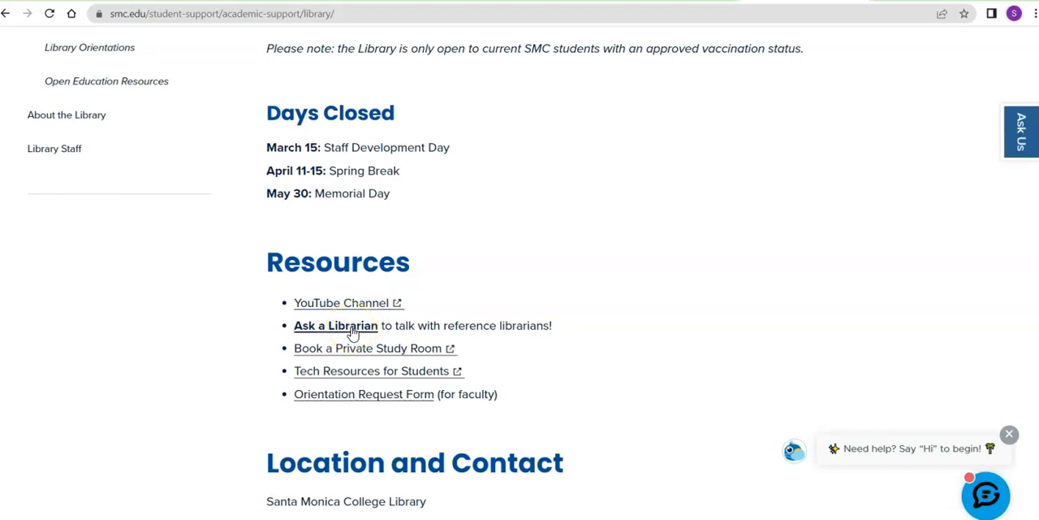
{"action": "mouse_move", "coordinate": [830, 270]}
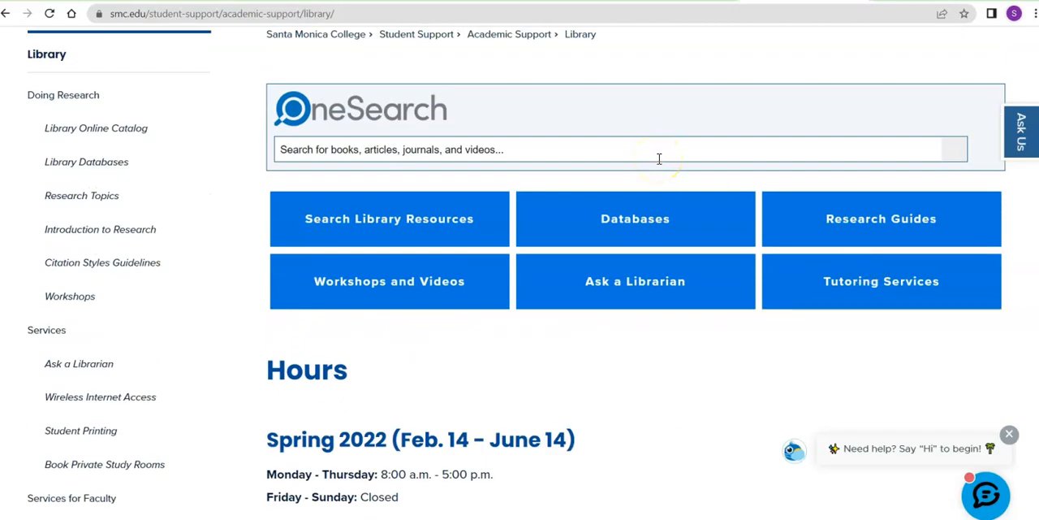
{"action": "mouse_move", "coordinate": [635, 218]}
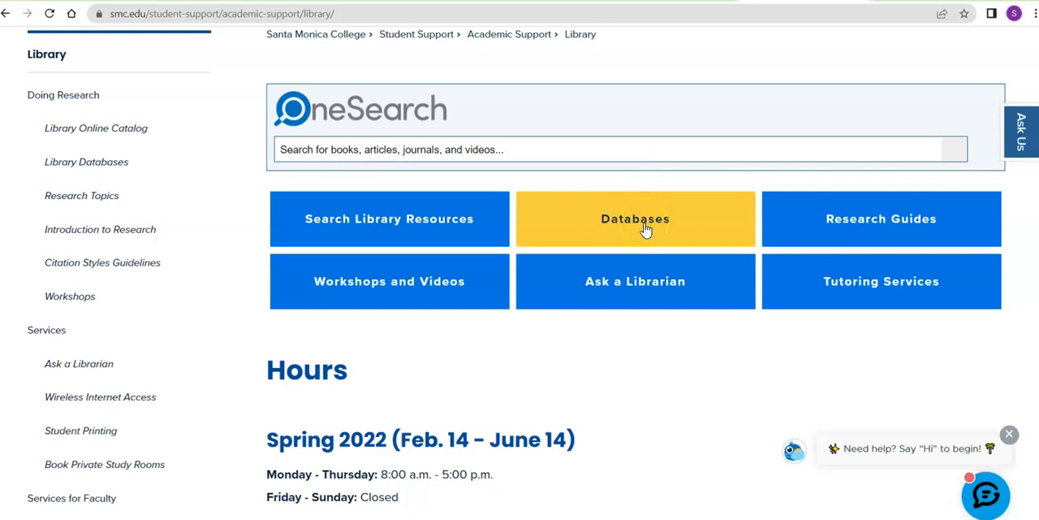
Browse the Library Databases list down to the expanded Business Resources databases
{"action": "left_click", "coordinate": [635, 217]}
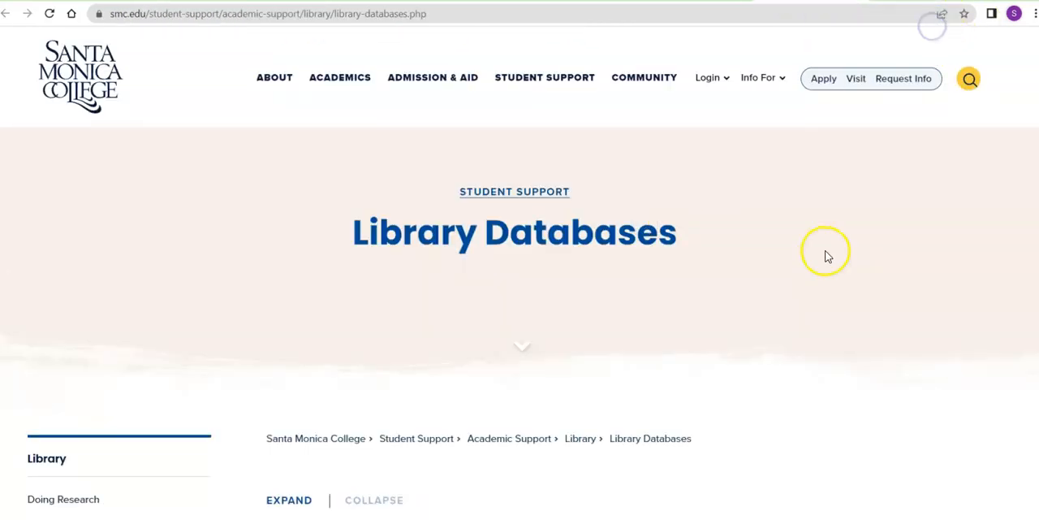
{"action": "scroll", "scroll_direction": "down", "scroll_amount": 3}
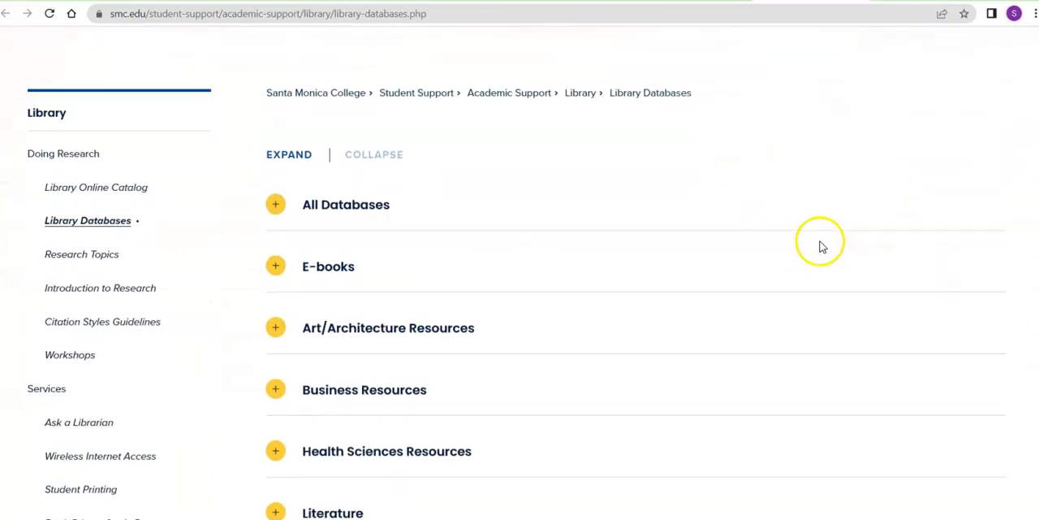
{"action": "scroll", "scroll_direction": "down", "scroll_amount": 3}
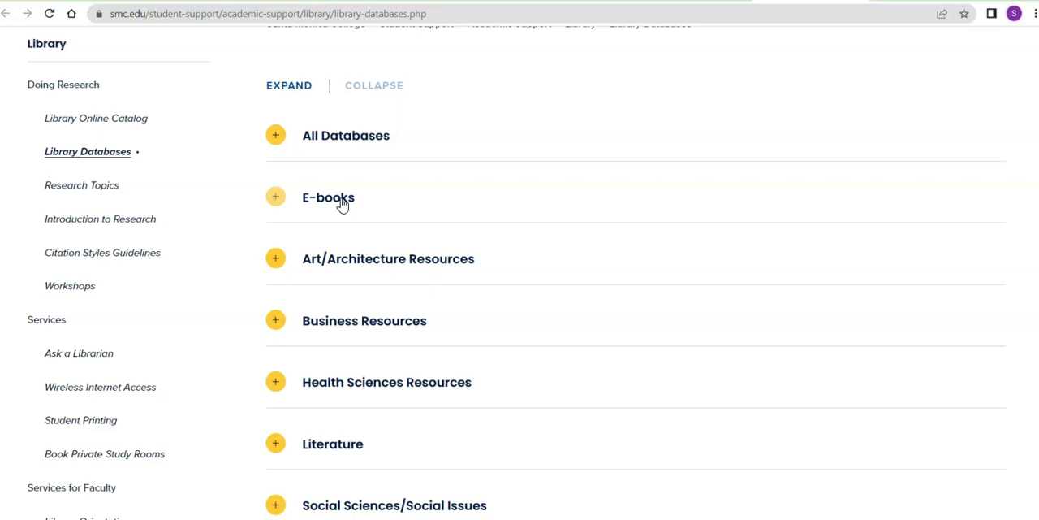
{"action": "scroll", "scroll_direction": "down", "scroll_amount": 3}
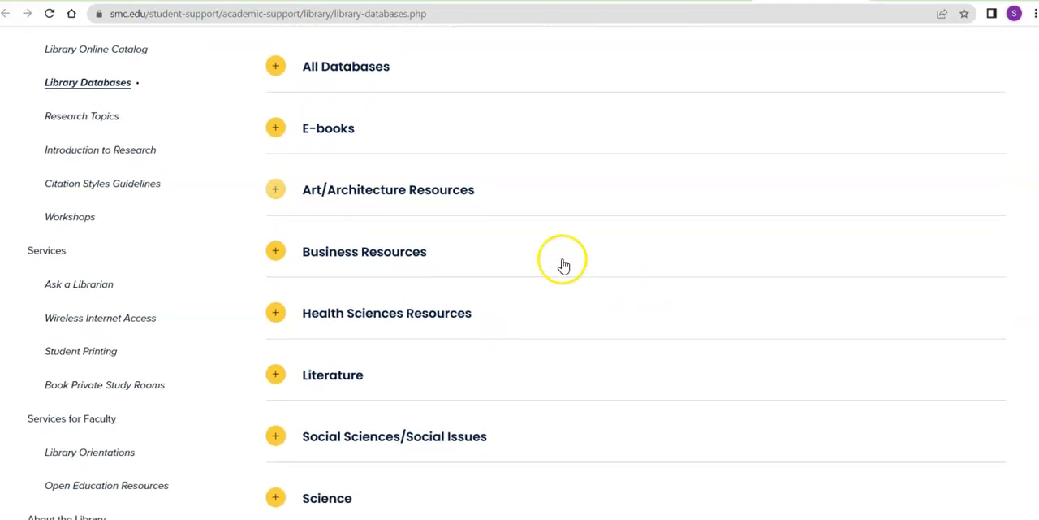
{"action": "scroll", "scroll_direction": "down", "scroll_amount": 3}
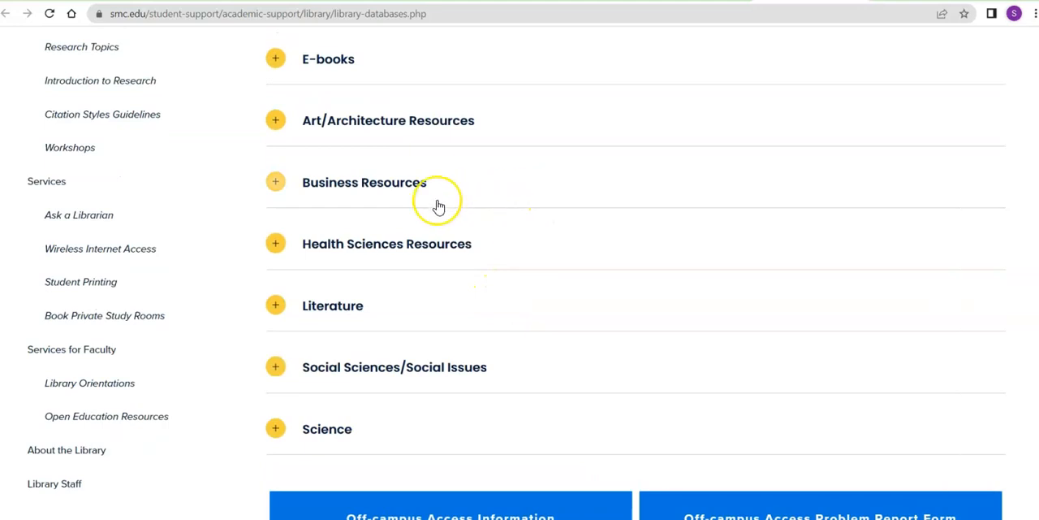
{"action": "mouse_move", "coordinate": [377, 187]}
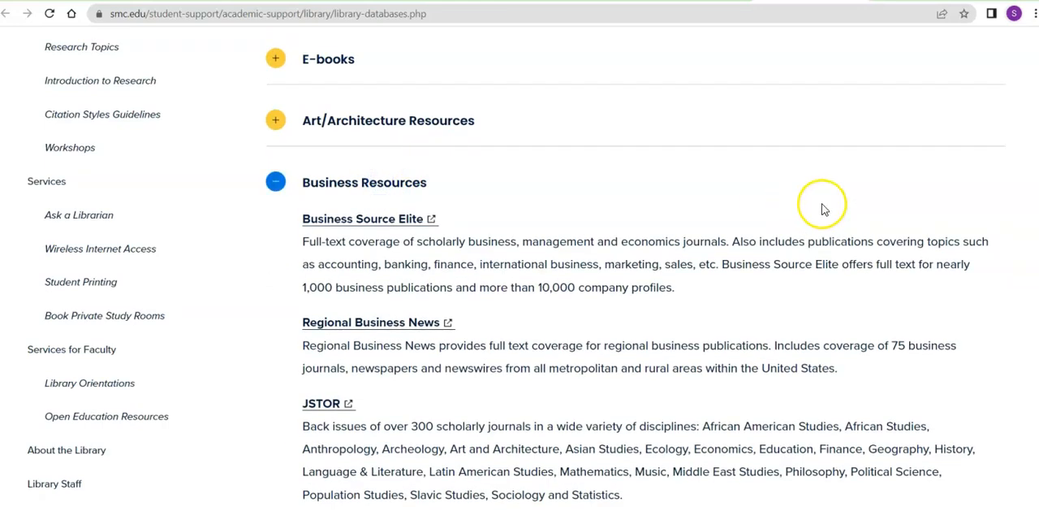
{"action": "mouse_move", "coordinate": [883, 184]}
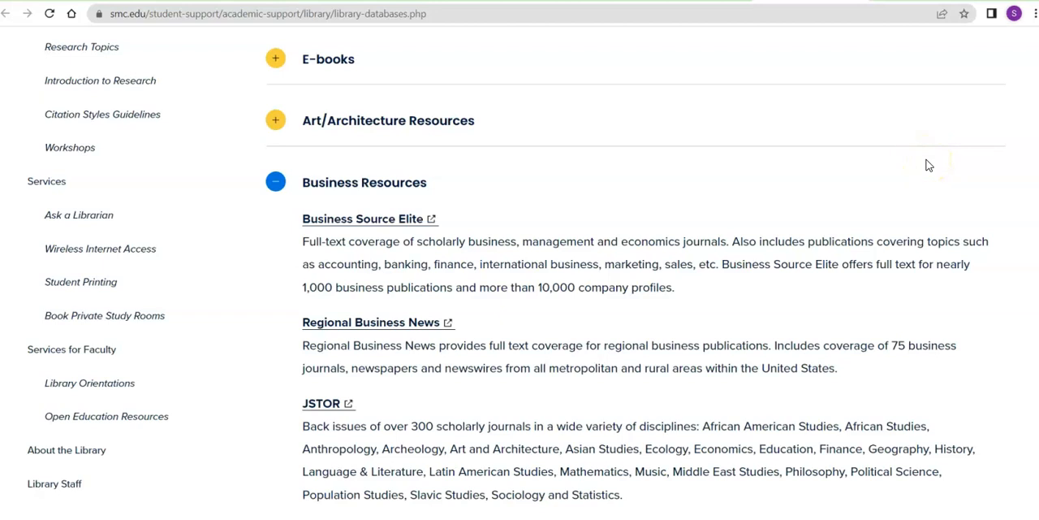
{"action": "scroll", "scroll_direction": "down", "scroll_amount": 3}
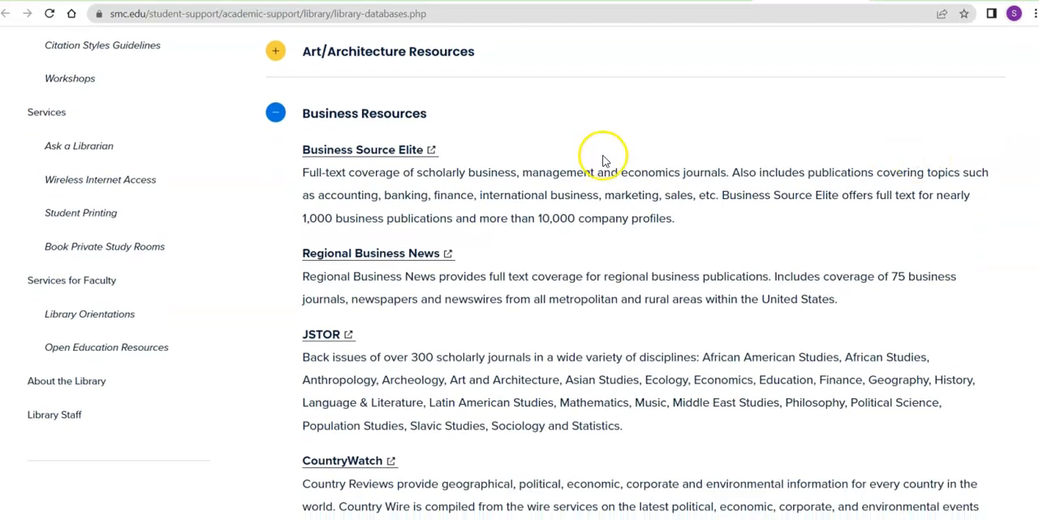
{"action": "mouse_move", "coordinate": [458, 172]}
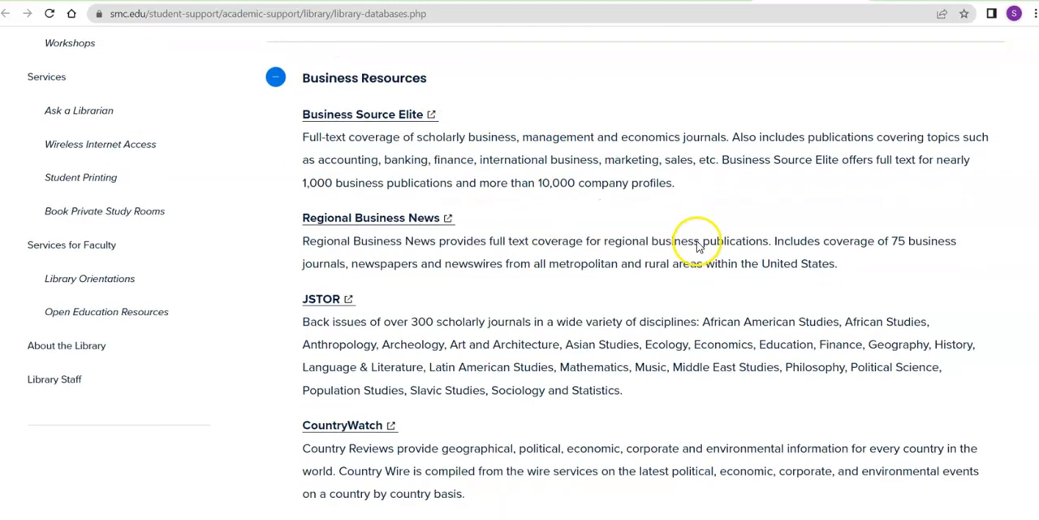
{"action": "scroll", "scroll_direction": "down", "scroll_amount": 3}
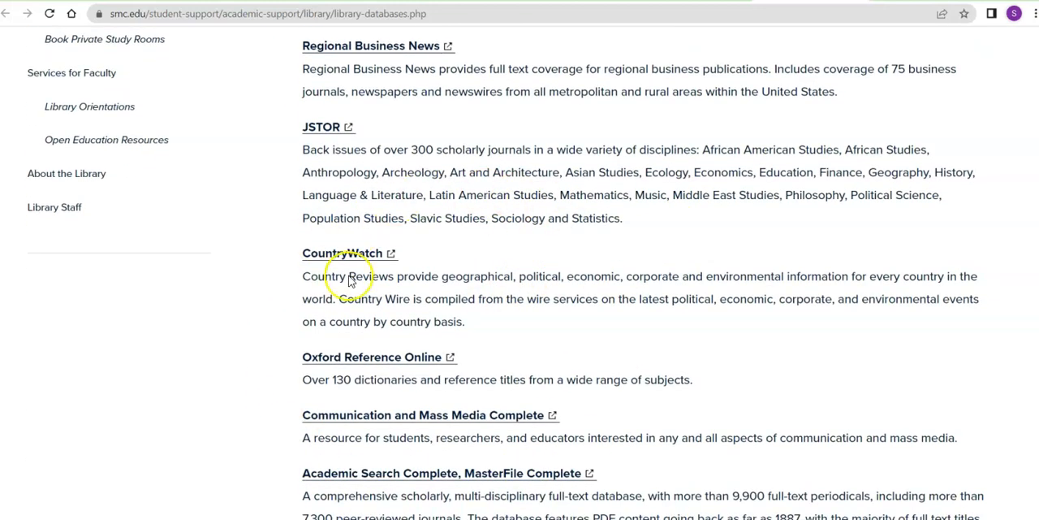
{"action": "mouse_move", "coordinate": [445, 198]}
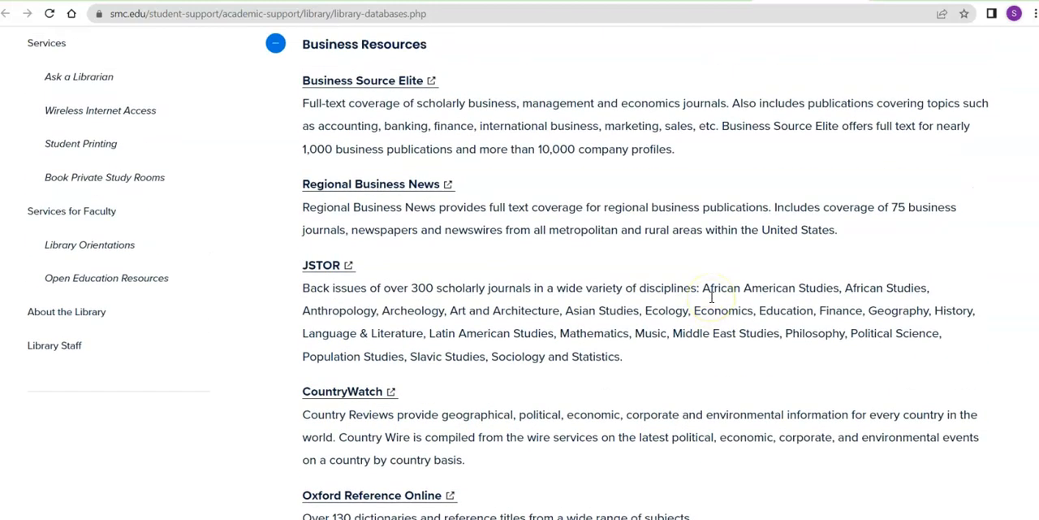
{"action": "mouse_move", "coordinate": [429, 138]}
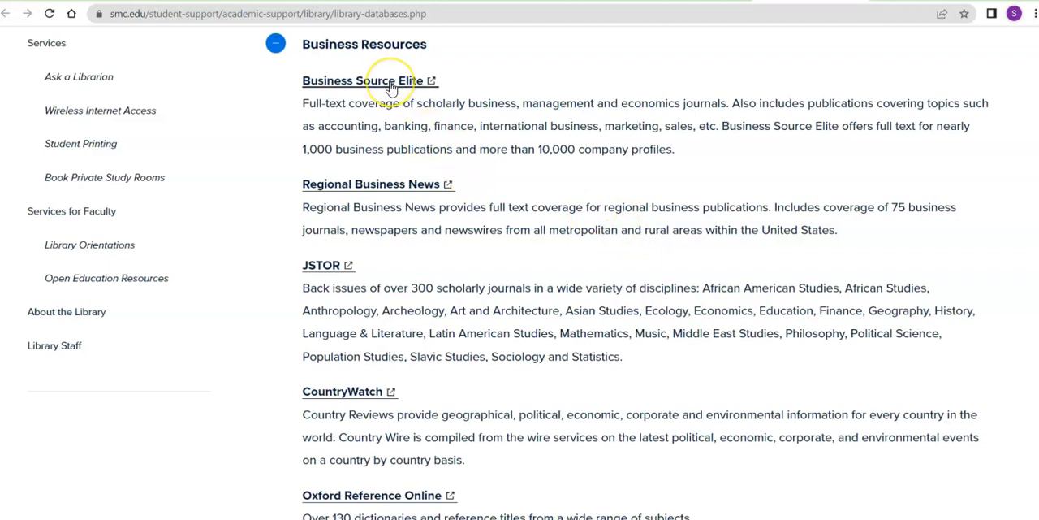
Launch Business Source Elite, reaching its EBSCOhost advanced search page
{"action": "left_click", "coordinate": [357, 81]}
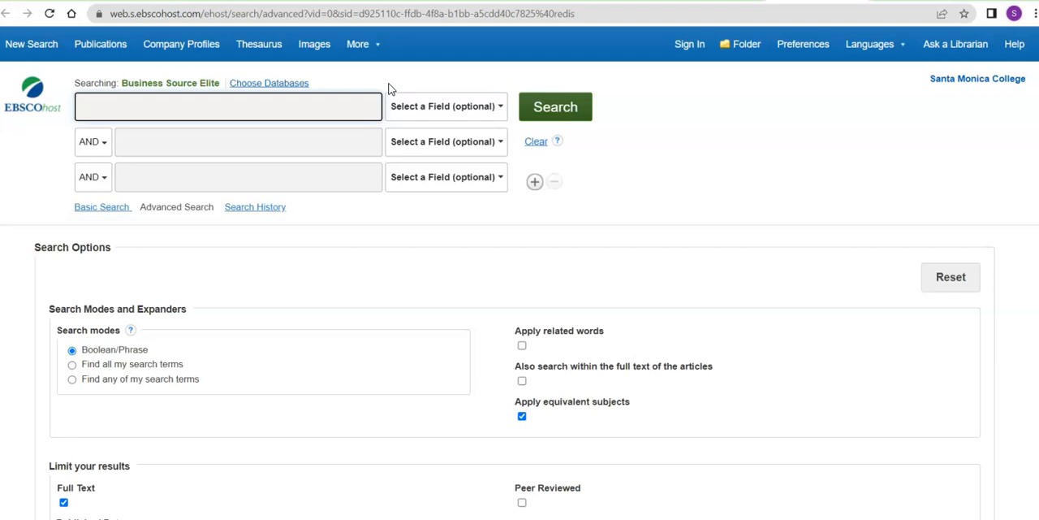
{"action": "mouse_move", "coordinate": [104, 15]}
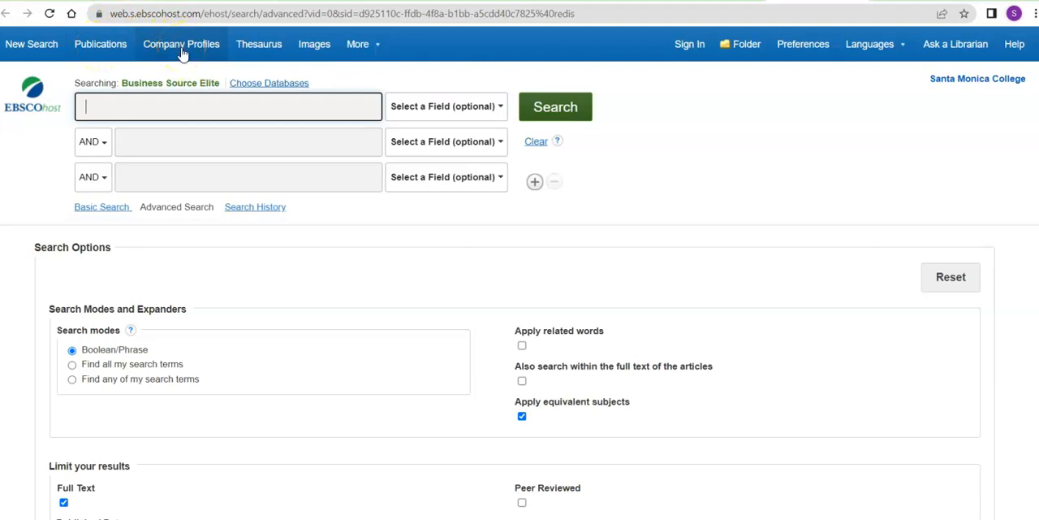
{"action": "mouse_move", "coordinate": [100, 44]}
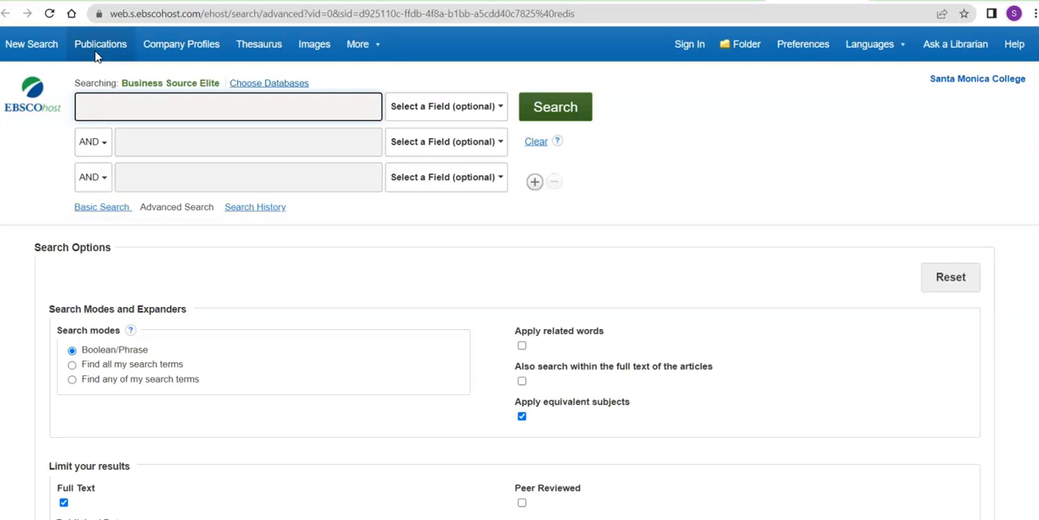
Enter 'harvard review' in the Publications browse box with Match Any Words selected
{"action": "left_click", "coordinate": [101, 43]}
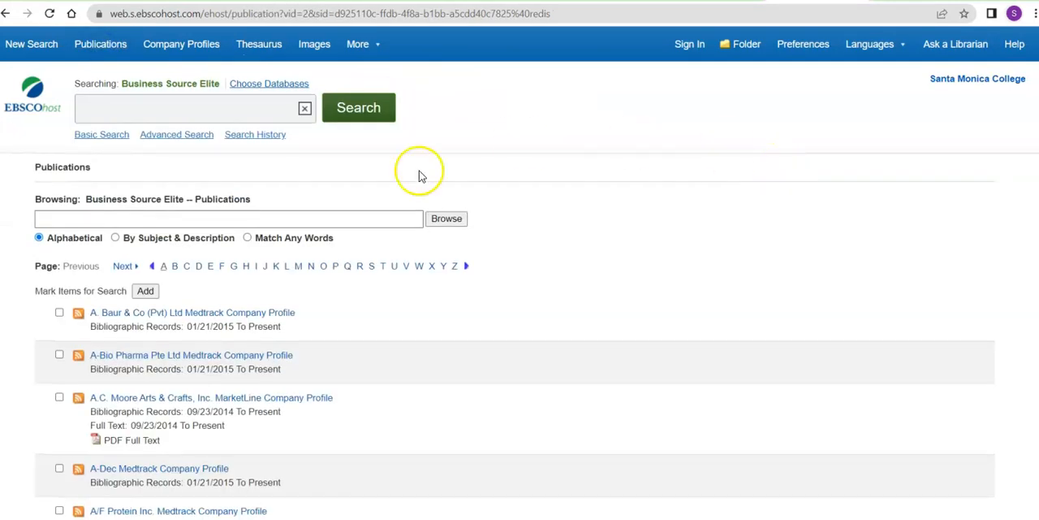
{"action": "mouse_move", "coordinate": [398, 300]}
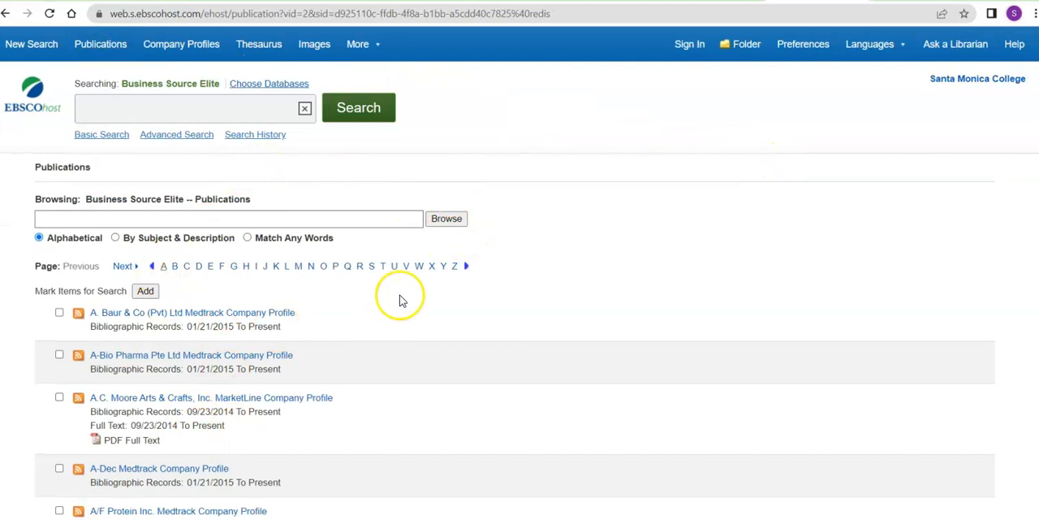
{"action": "mouse_move", "coordinate": [500, 273]}
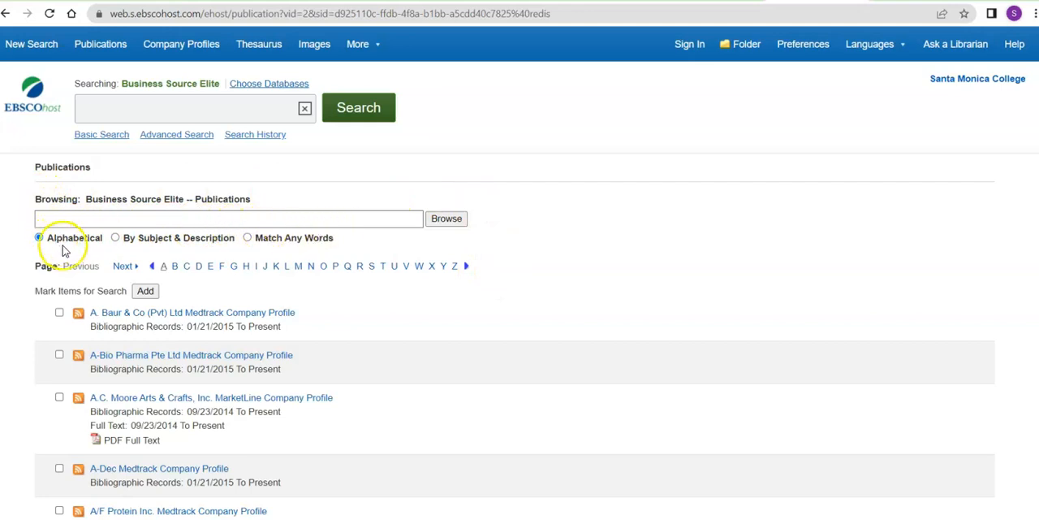
{"action": "mouse_move", "coordinate": [170, 250]}
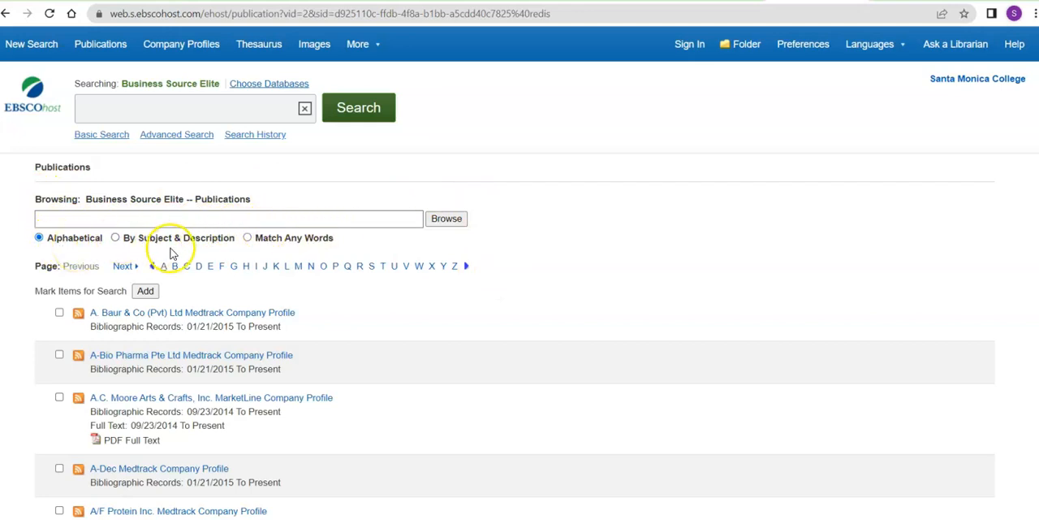
{"action": "mouse_move", "coordinate": [328, 247]}
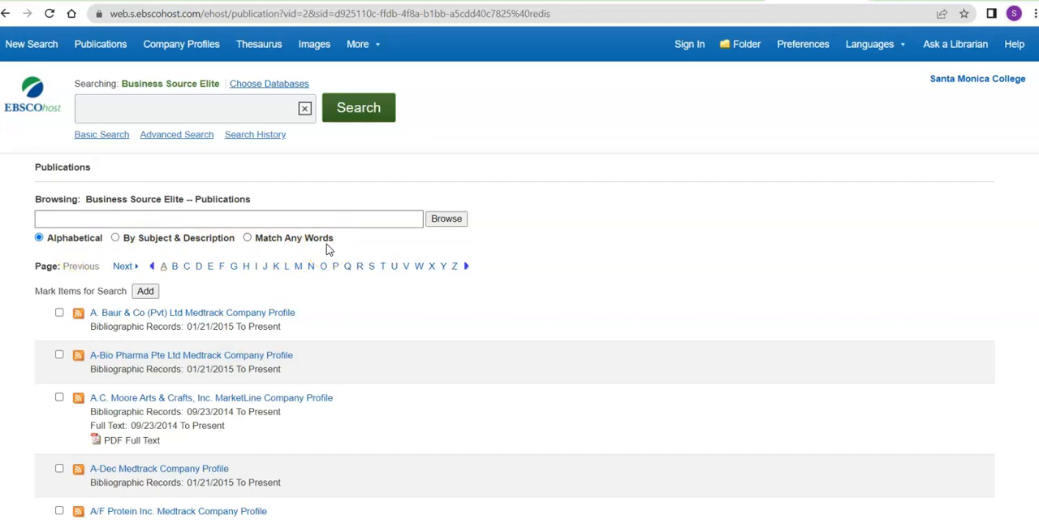
{"action": "left_click", "coordinate": [228, 217]}
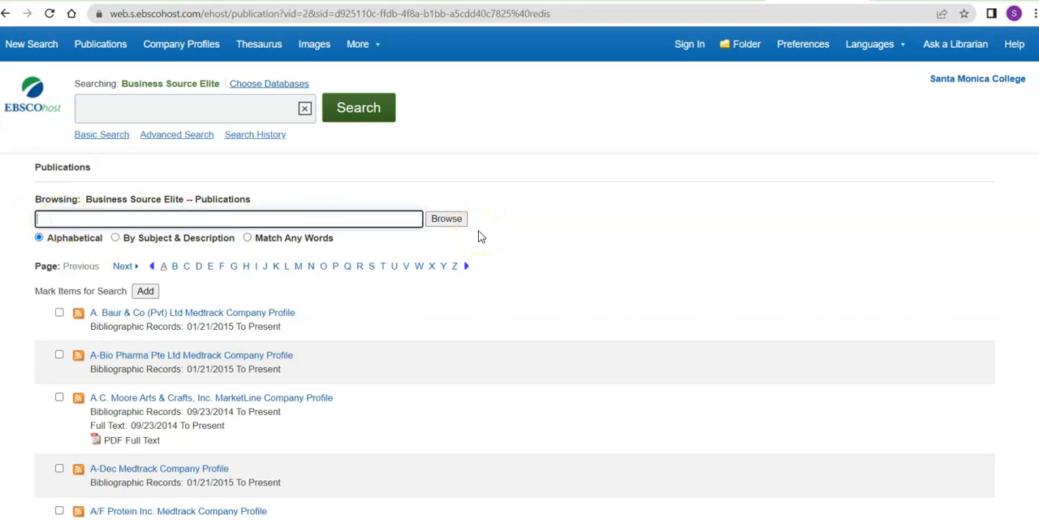
{"action": "type", "text": "harvard review"}
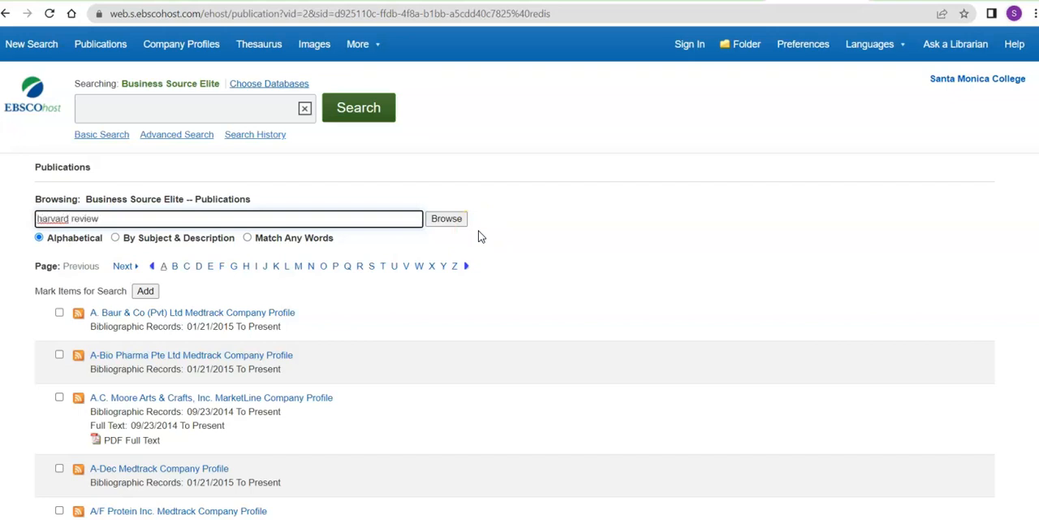
{"action": "left_click", "coordinate": [247, 237]}
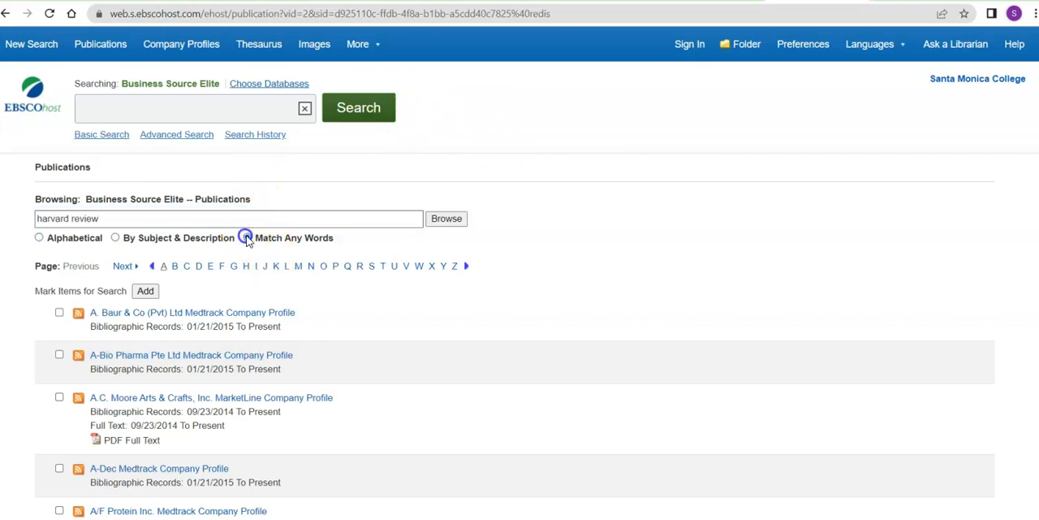
Run the publication browse, listing 812 titles including Harvard Business Review
{"action": "left_click", "coordinate": [247, 238]}
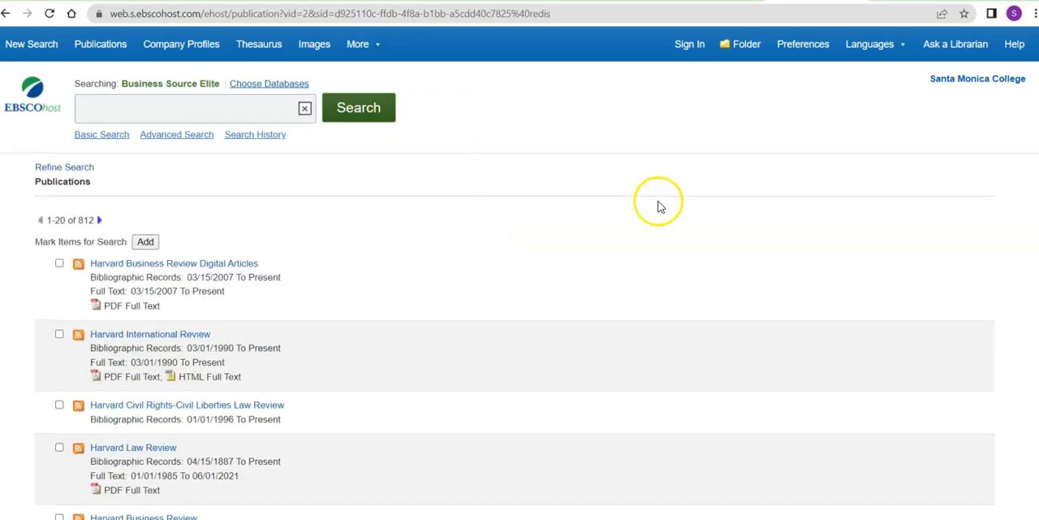
{"action": "mouse_move", "coordinate": [295, 295]}
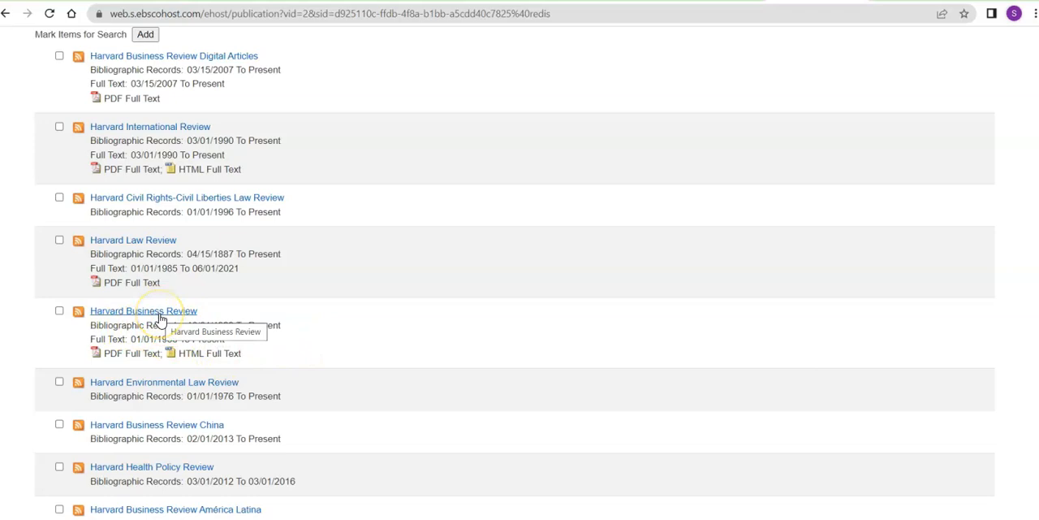
Review Harvard Business Review's publication details: ISSN, publisher and coverage dates
{"action": "left_click", "coordinate": [143, 311]}
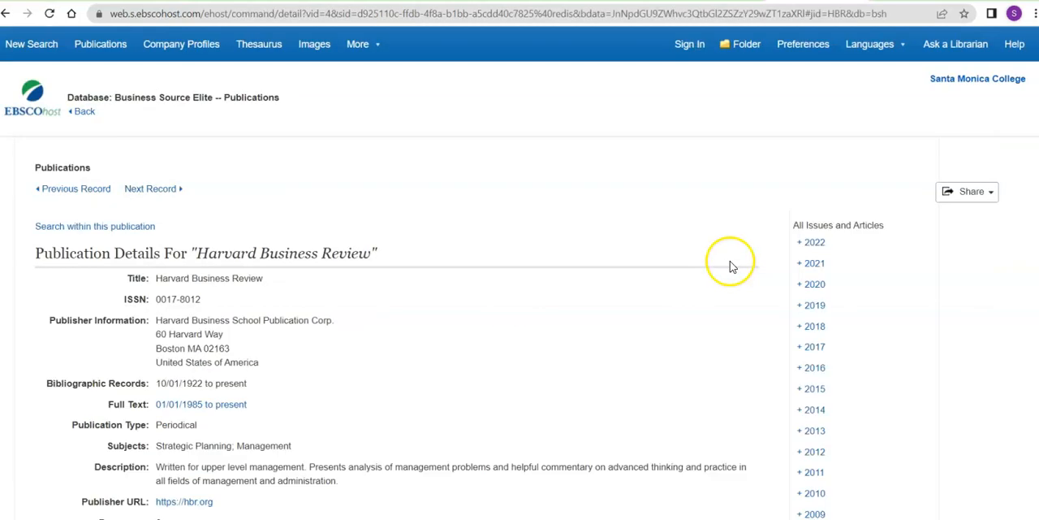
{"action": "mouse_move", "coordinate": [674, 241]}
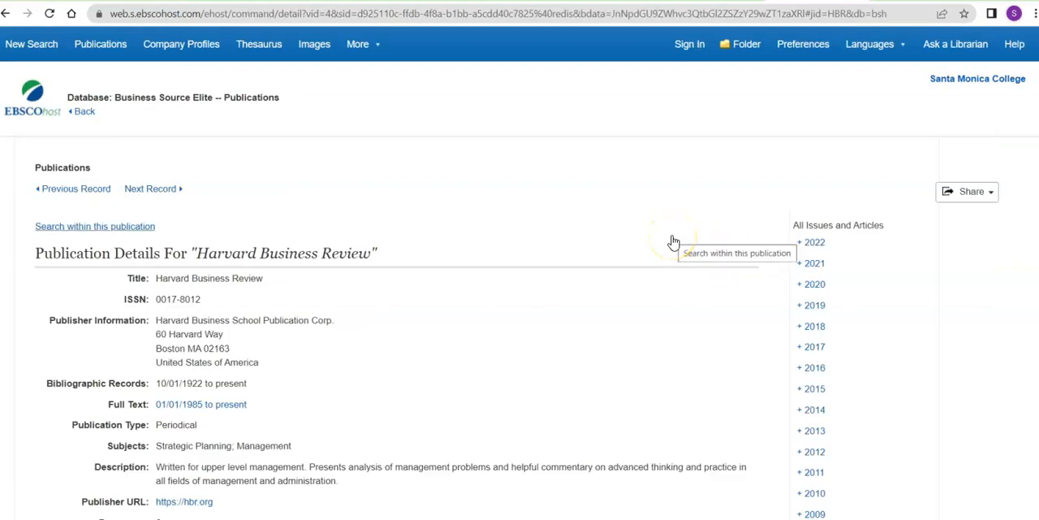
{"action": "mouse_move", "coordinate": [708, 289]}
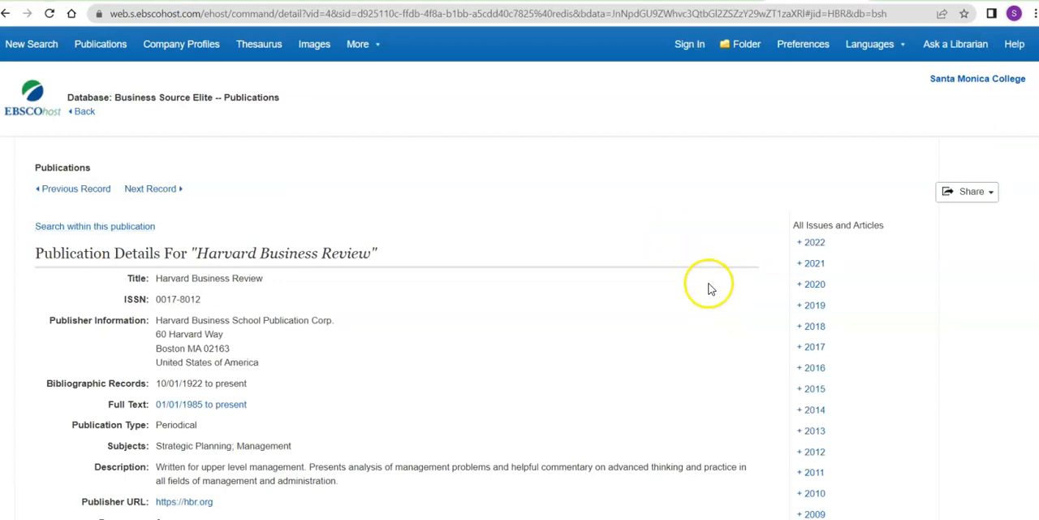
{"action": "scroll", "scroll_direction": "down", "scroll_amount": 3}
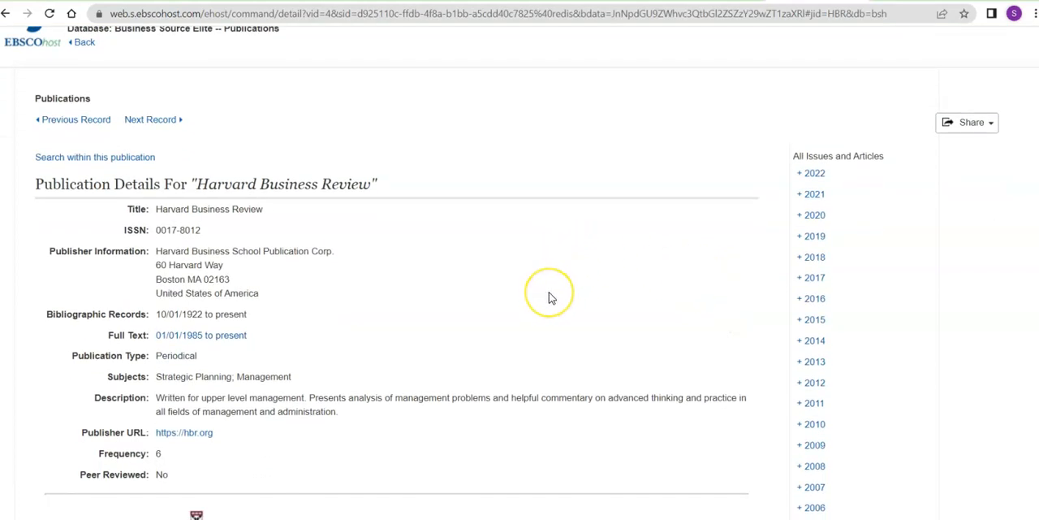
{"action": "mouse_move", "coordinate": [345, 260]}
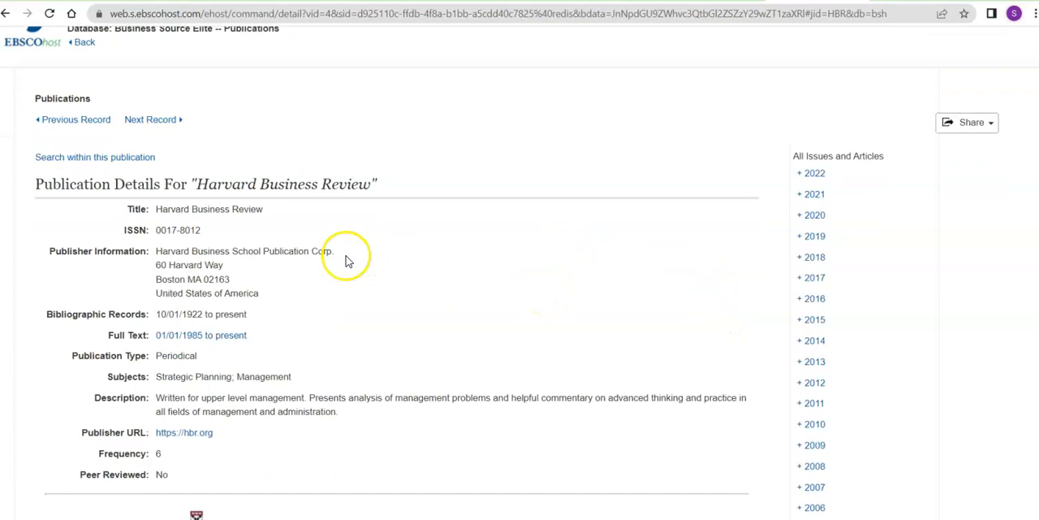
{"action": "mouse_move", "coordinate": [268, 340]}
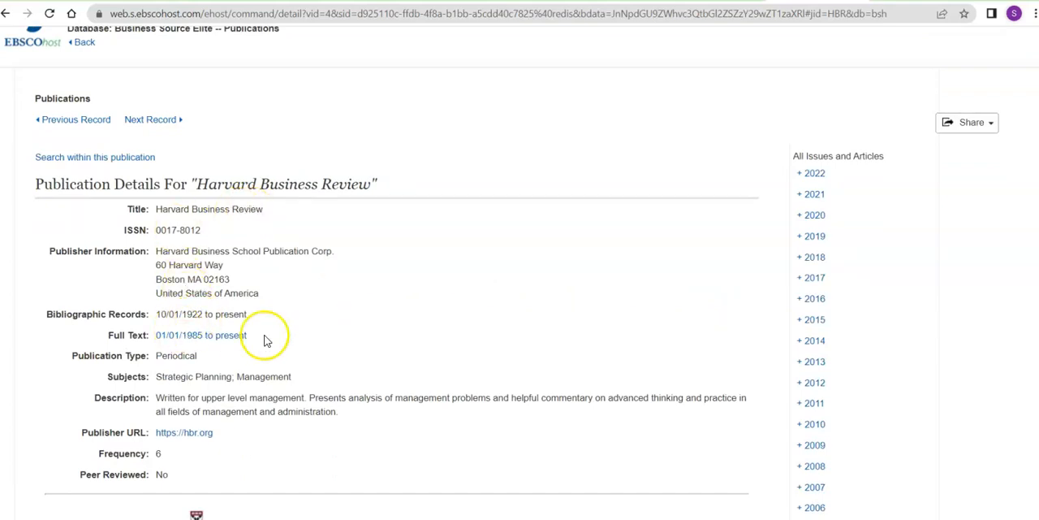
{"action": "mouse_move", "coordinate": [260, 323]}
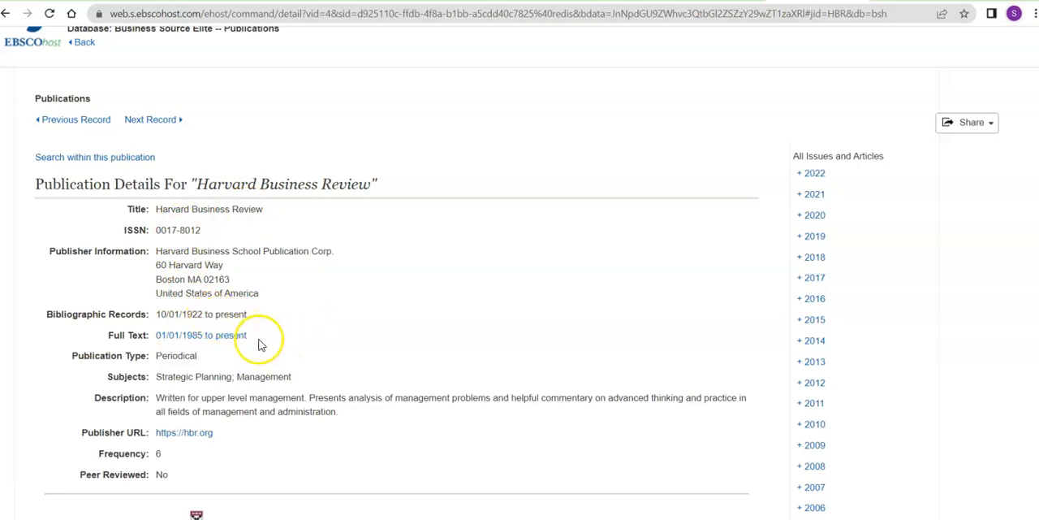
{"action": "mouse_move", "coordinate": [315, 328]}
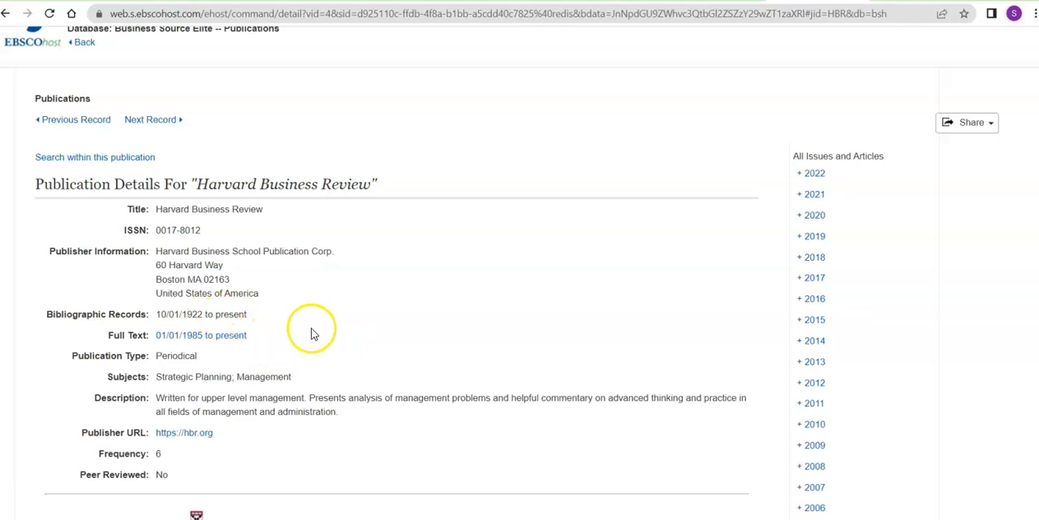
{"action": "mouse_move", "coordinate": [329, 333]}
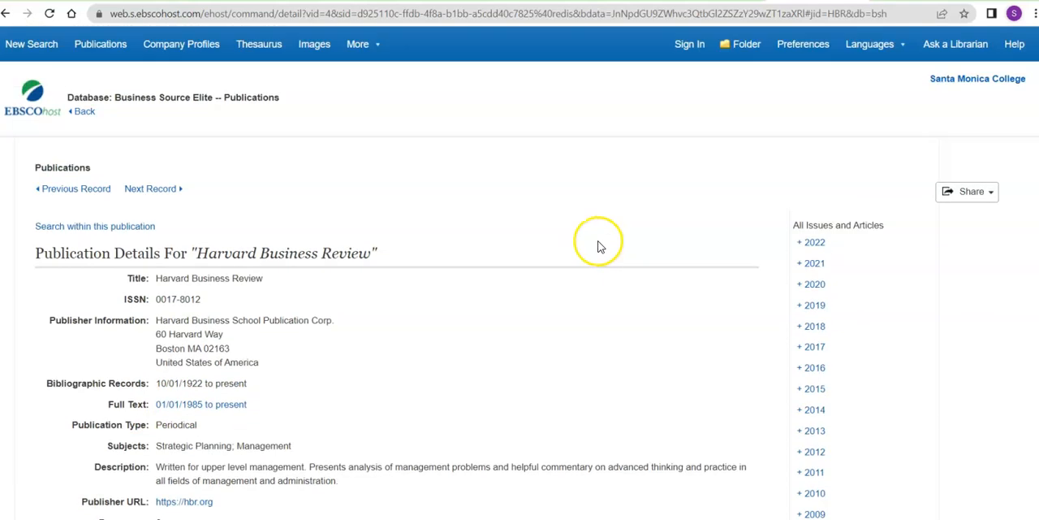
{"action": "mouse_move", "coordinate": [705, 331]}
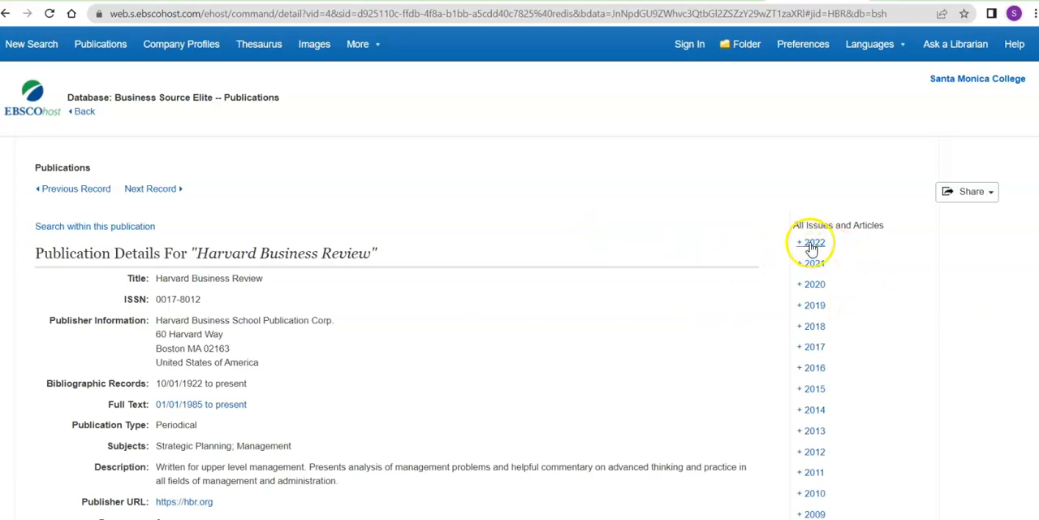
Browse the 29 articles of Vol. 100 Issue 2, Mar/Apr 2022
{"action": "left_click", "coordinate": [810, 242]}
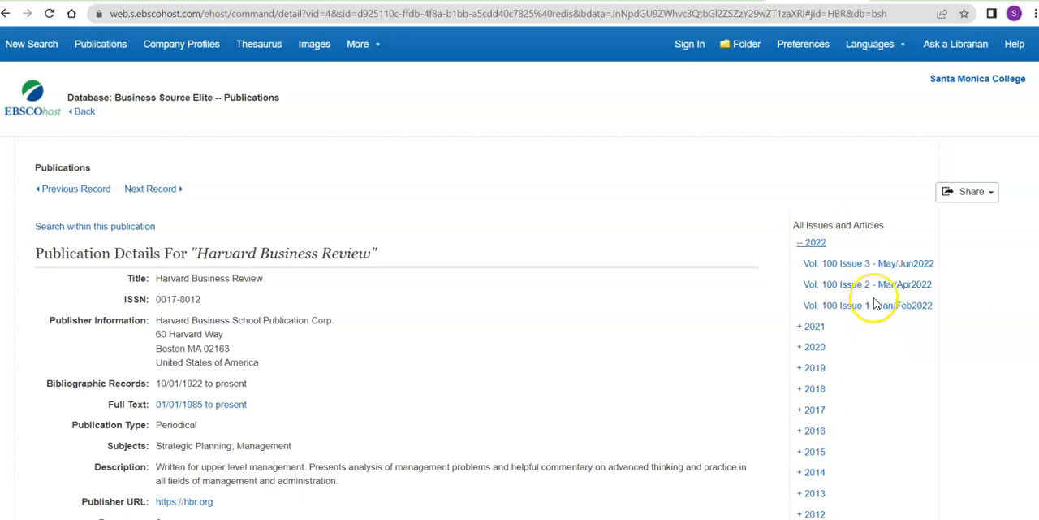
{"action": "mouse_move", "coordinate": [962, 294]}
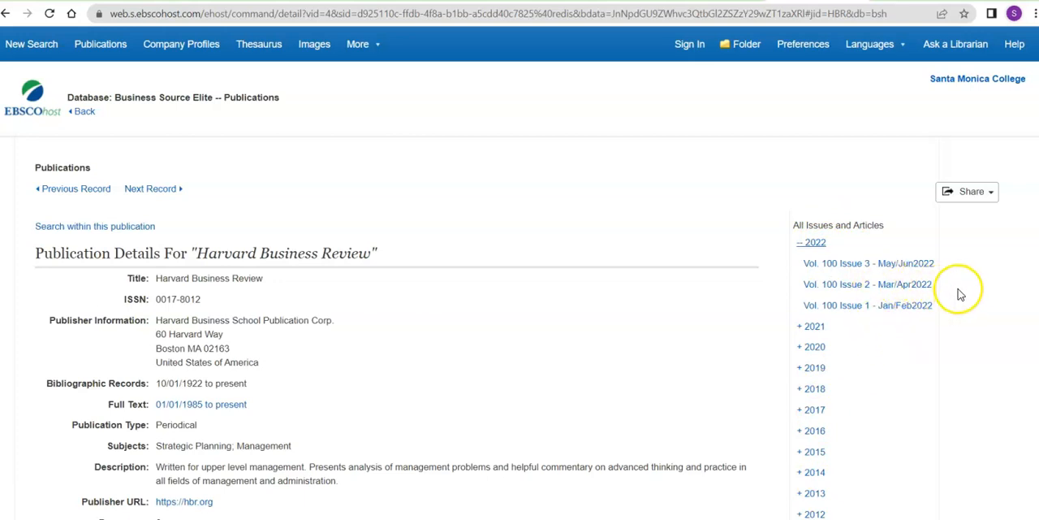
{"action": "mouse_move", "coordinate": [960, 294]}
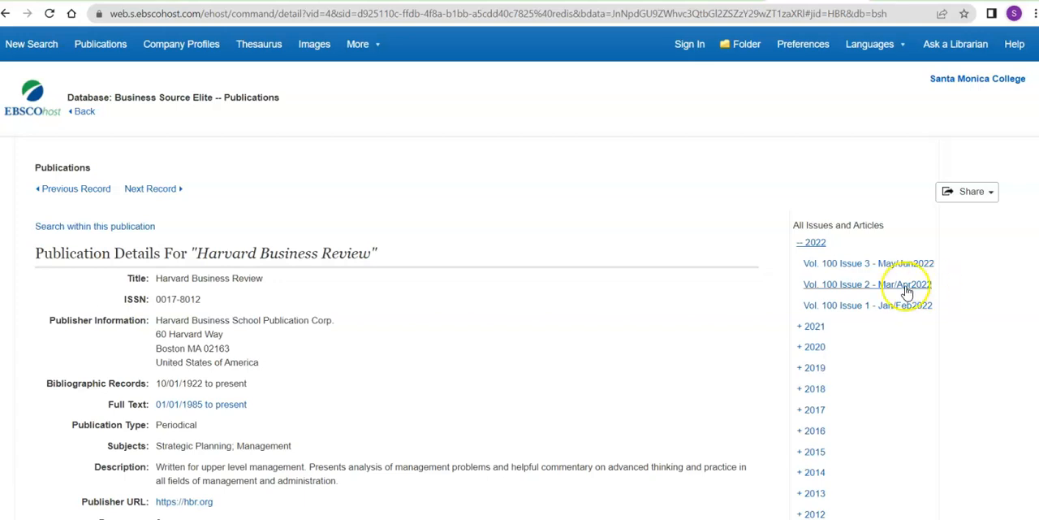
{"action": "left_click", "coordinate": [848, 285]}
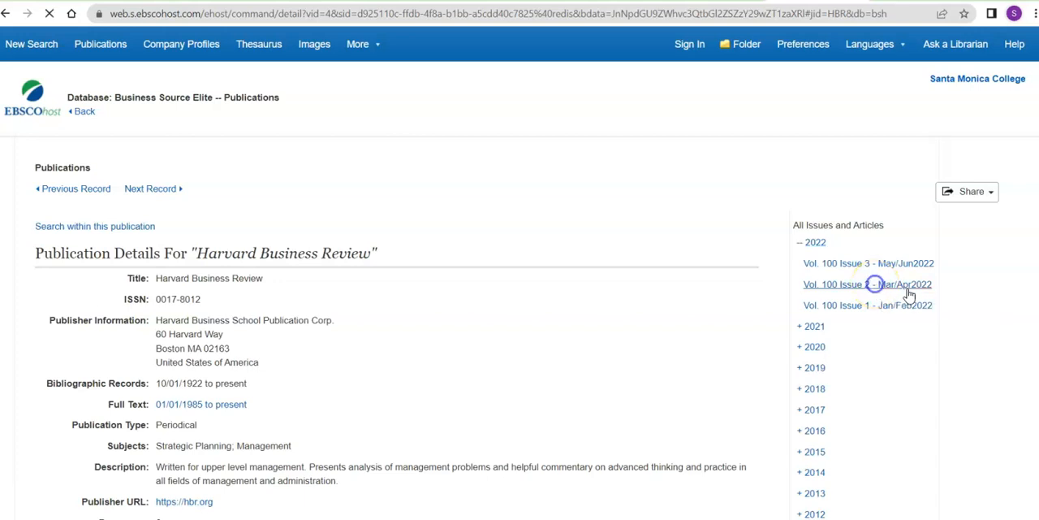
{"action": "left_click", "coordinate": [867, 284]}
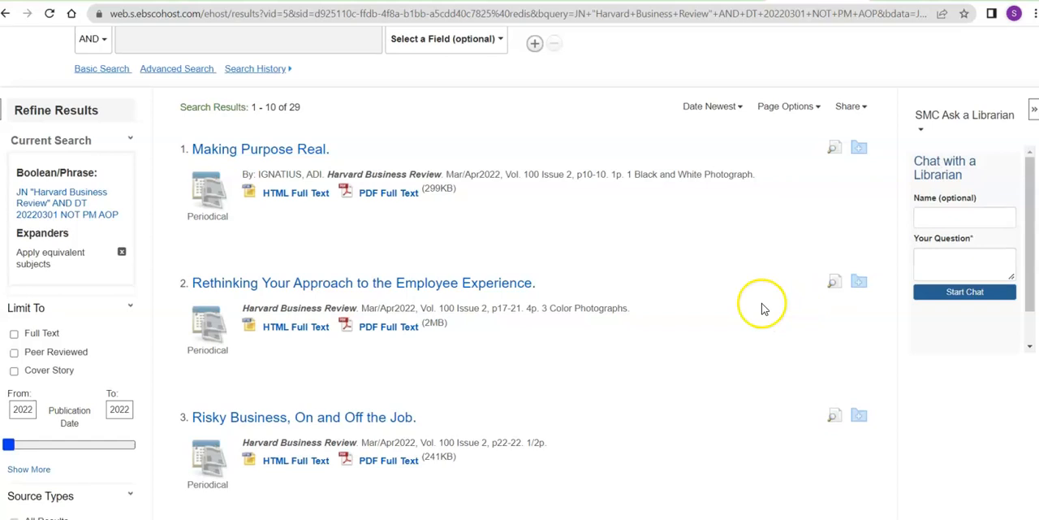
{"action": "scroll", "scroll_direction": "down", "scroll_amount": 3}
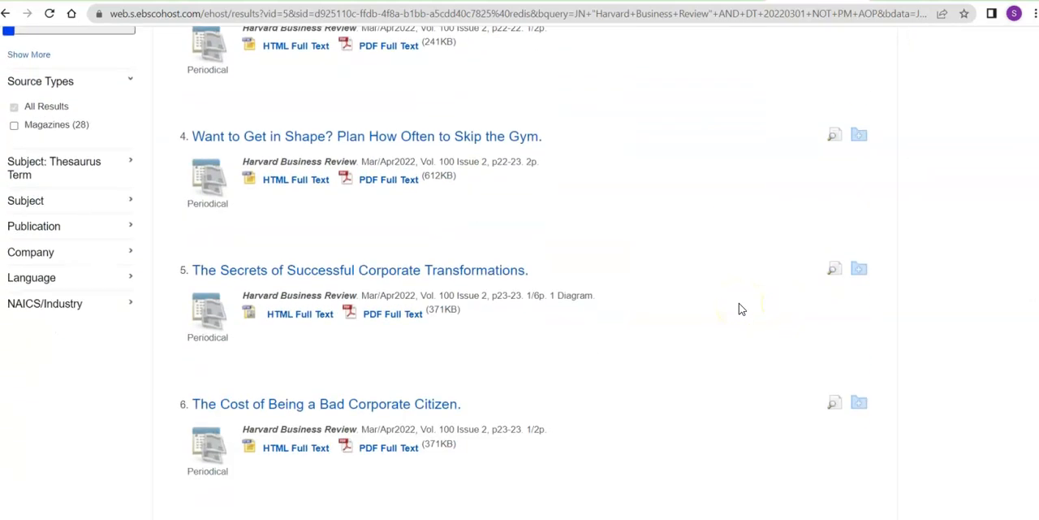
{"action": "scroll", "scroll_direction": "down", "scroll_amount": 3}
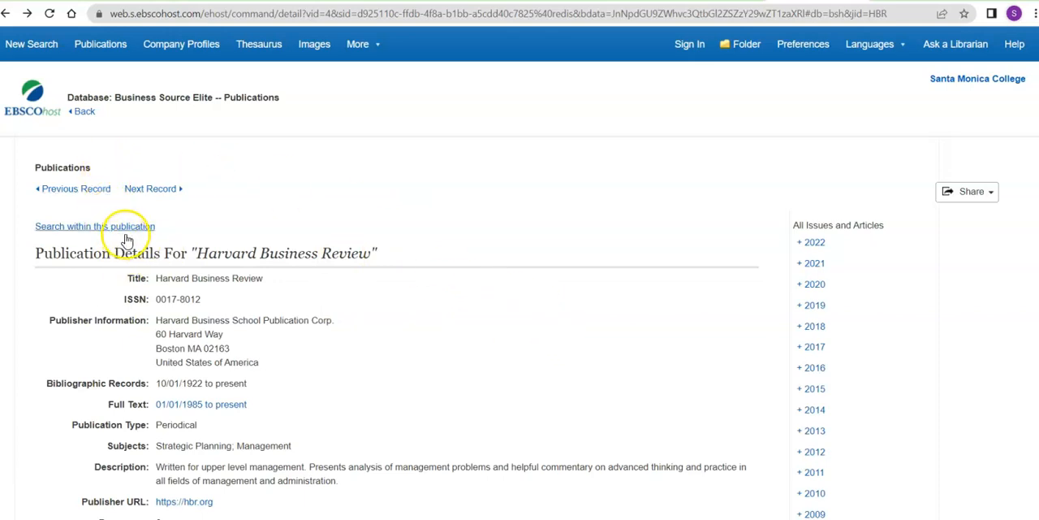
{"action": "mouse_move", "coordinate": [127, 226]}
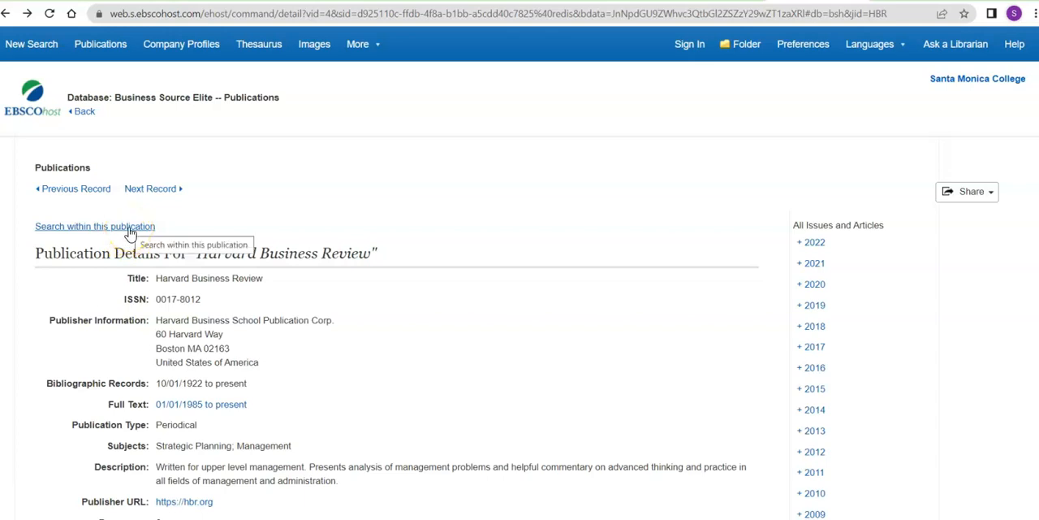
Start a search within Harvard Business Review with 'women' as the second term
{"action": "left_click", "coordinate": [95, 226]}
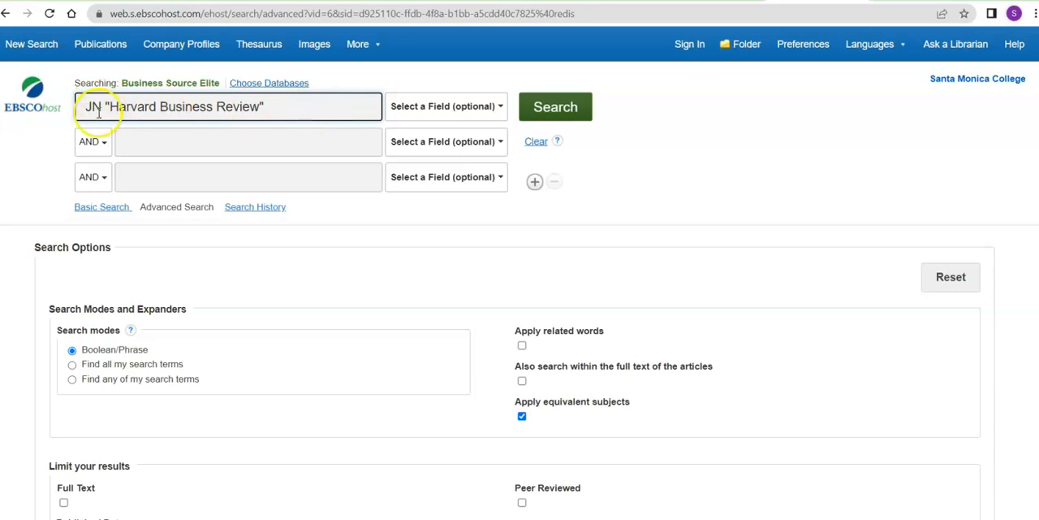
{"action": "mouse_move", "coordinate": [247, 146]}
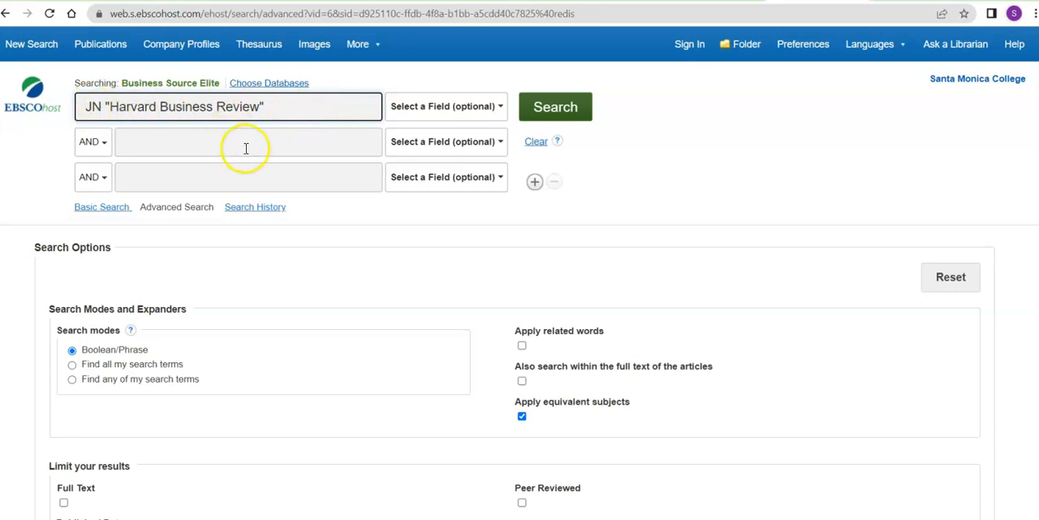
{"action": "left_click", "coordinate": [246, 141]}
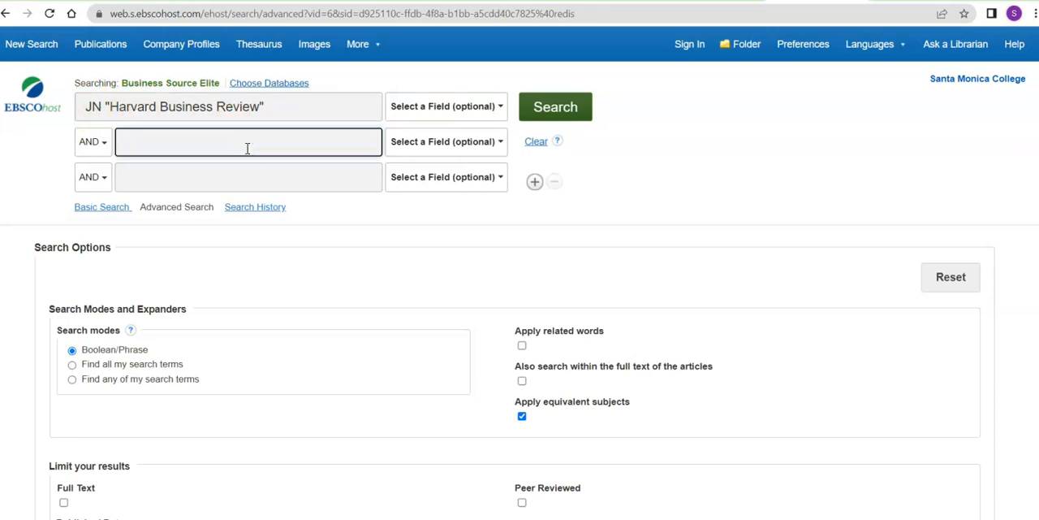
{"action": "type", "text": "wo"}
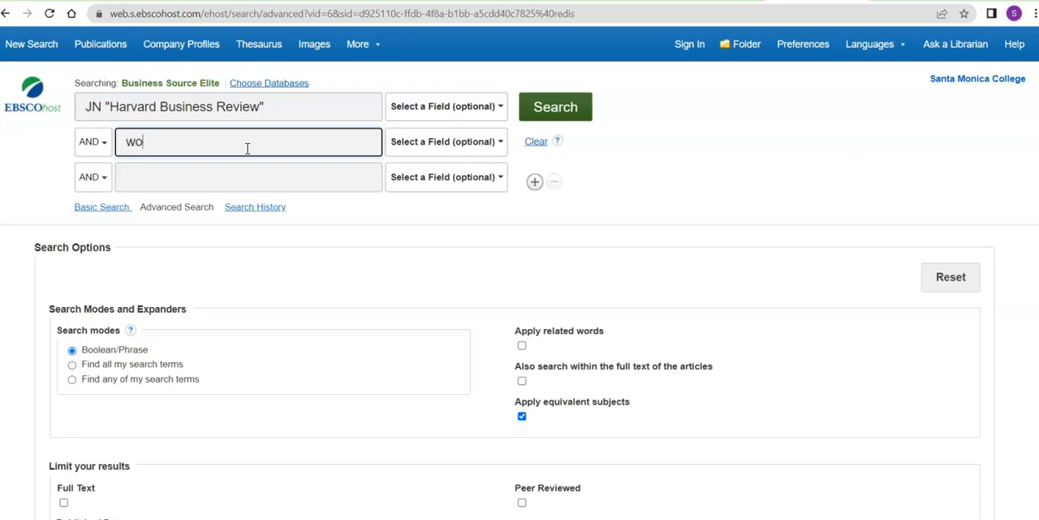
Add a third term, replacing the misspelled 'entrepenuers' with 'CEO'
{"action": "left_click", "coordinate": [248, 177]}
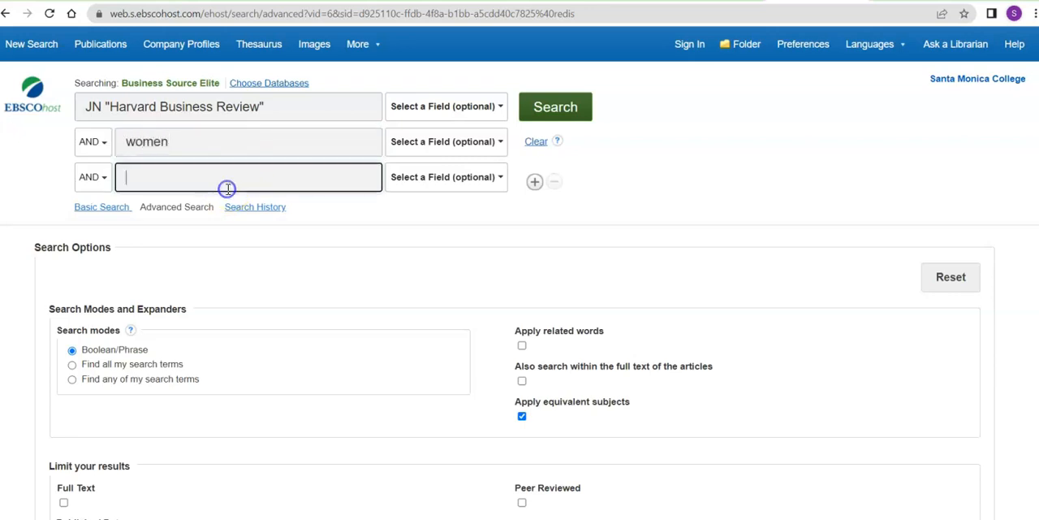
{"action": "type", "text": "entre"}
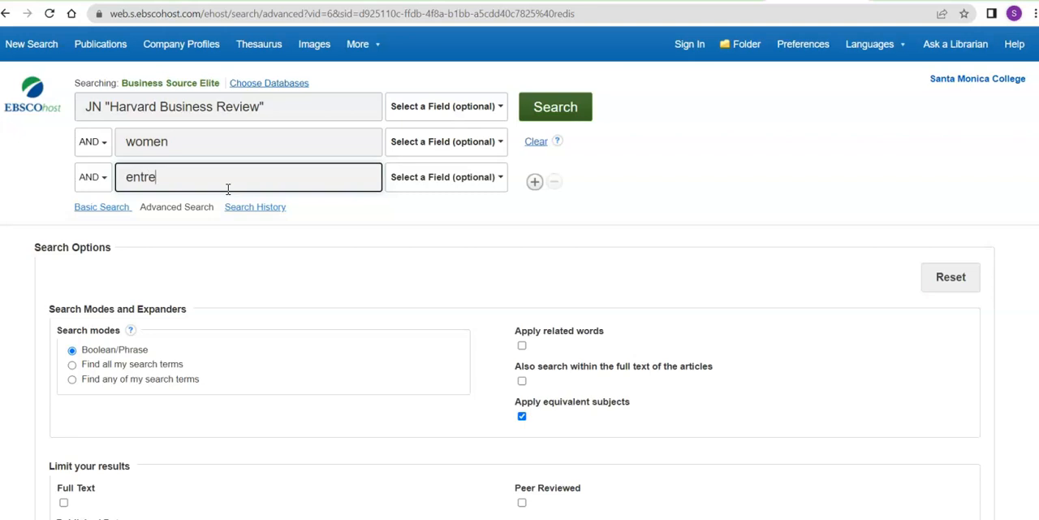
{"action": "type", "text": "p"}
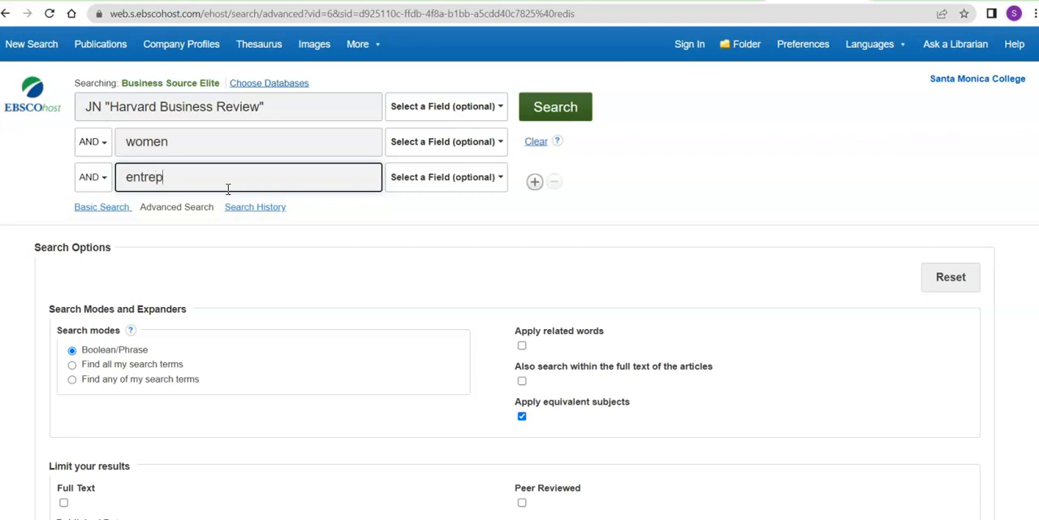
{"action": "type", "text": "enuers"}
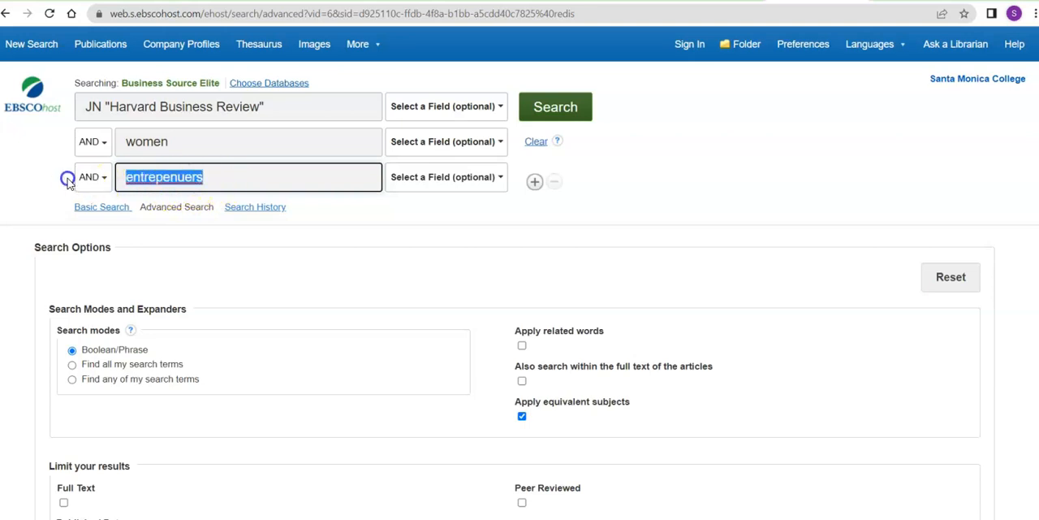
{"action": "type", "text": "CEO"}
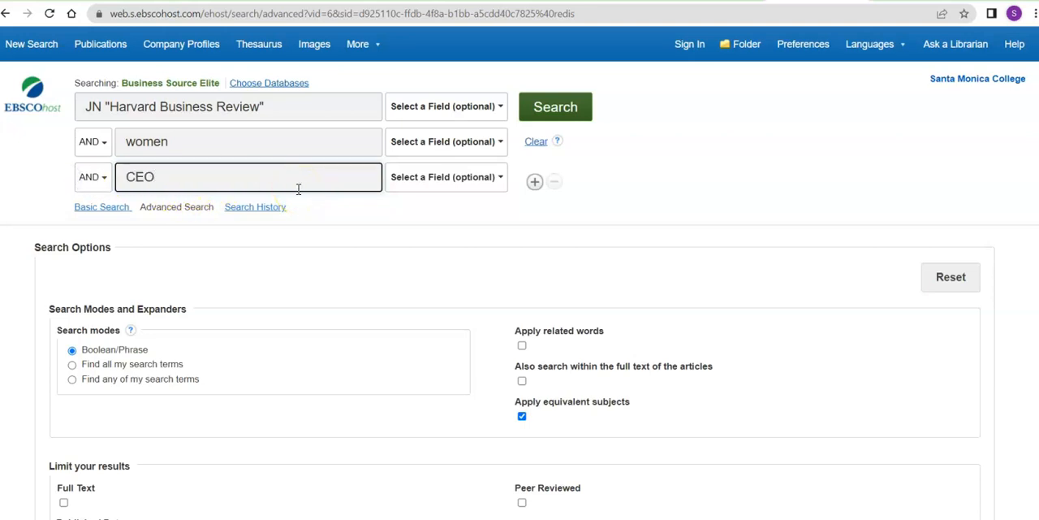
{"action": "mouse_move", "coordinate": [698, 127]}
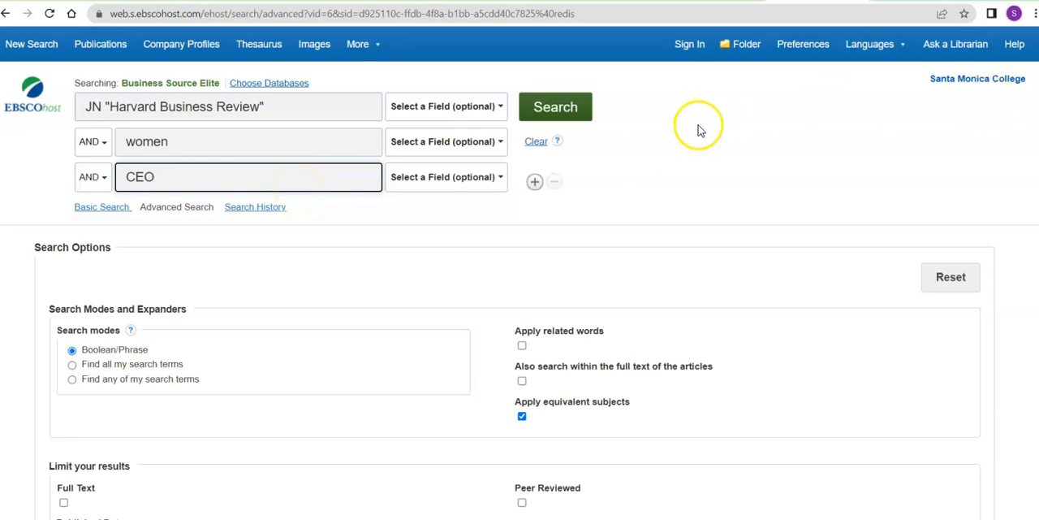
{"action": "mouse_move", "coordinate": [701, 130]}
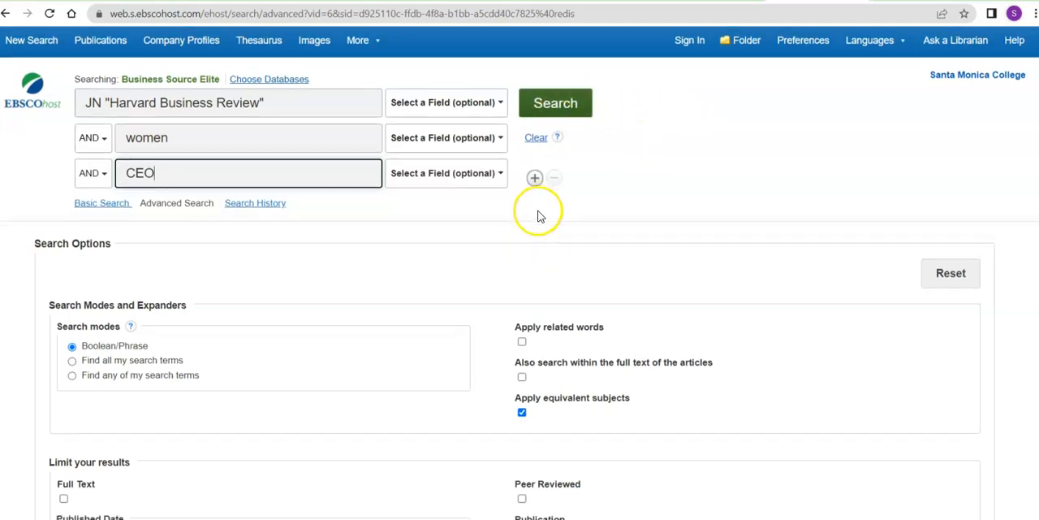
Limit to Full Text and run the search, returning 57 results
{"action": "scroll", "scroll_direction": "down", "scroll_amount": 3}
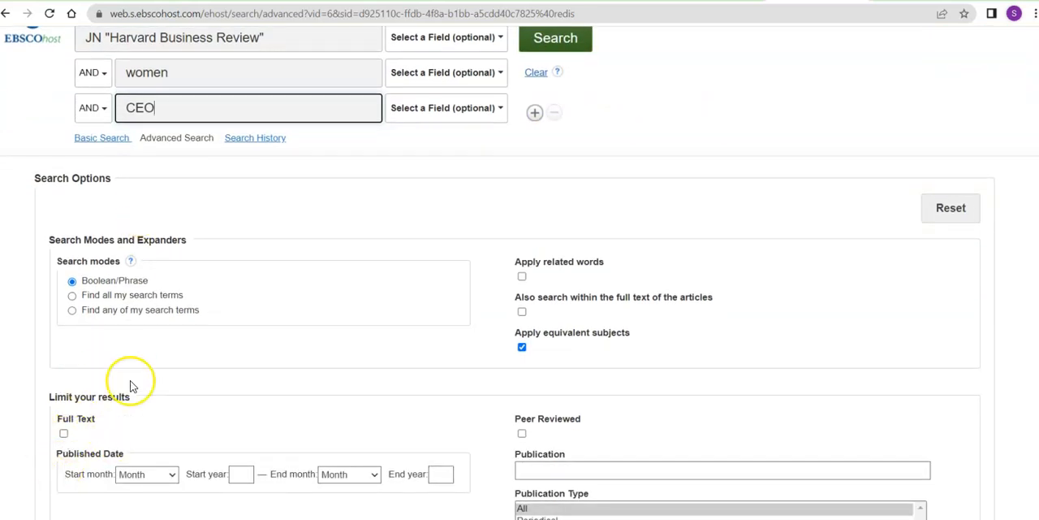
{"action": "mouse_move", "coordinate": [65, 432]}
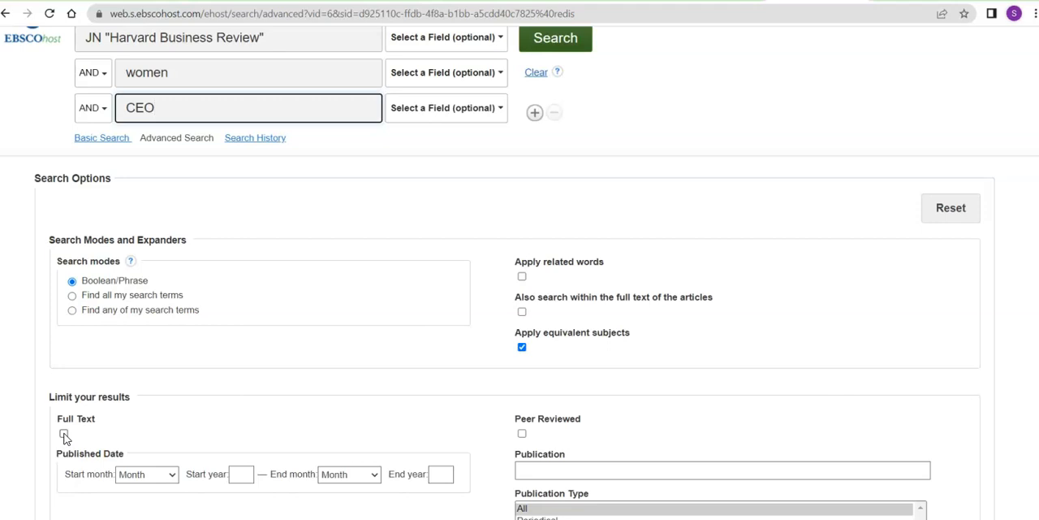
{"action": "left_click", "coordinate": [65, 435]}
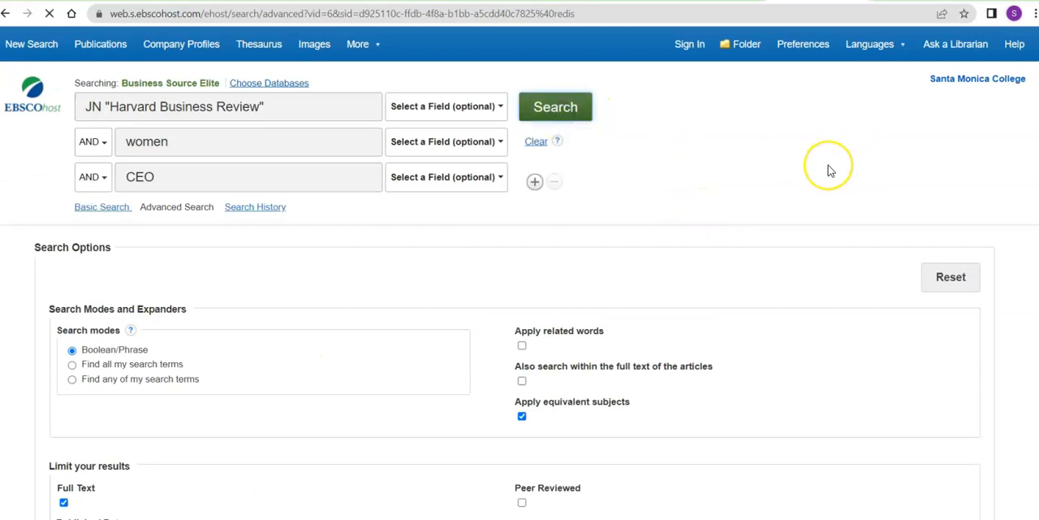
{"action": "left_click", "coordinate": [555, 107]}
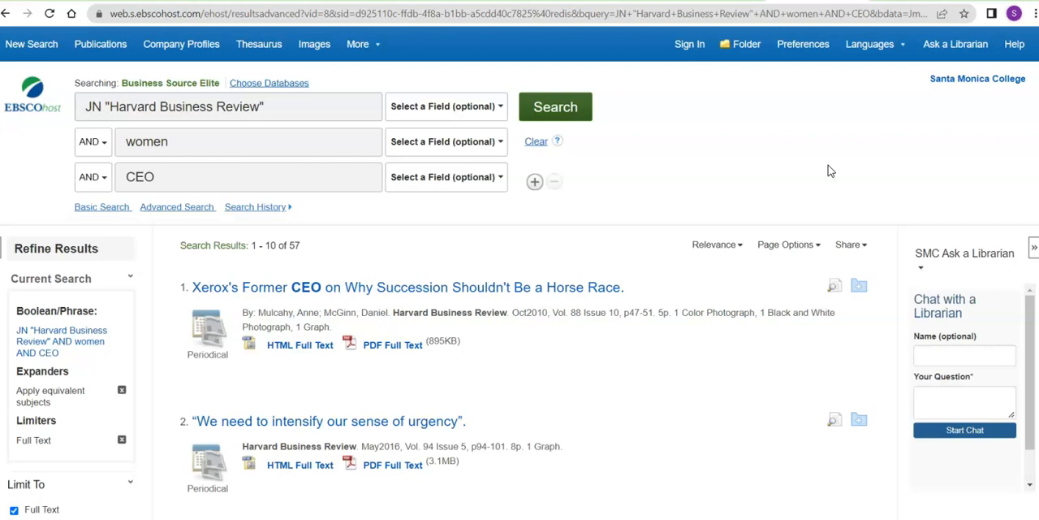
Limit publication dates to 2015–2020, reducing the results to 14 articles
{"action": "scroll", "scroll_direction": "down", "scroll_amount": 3}
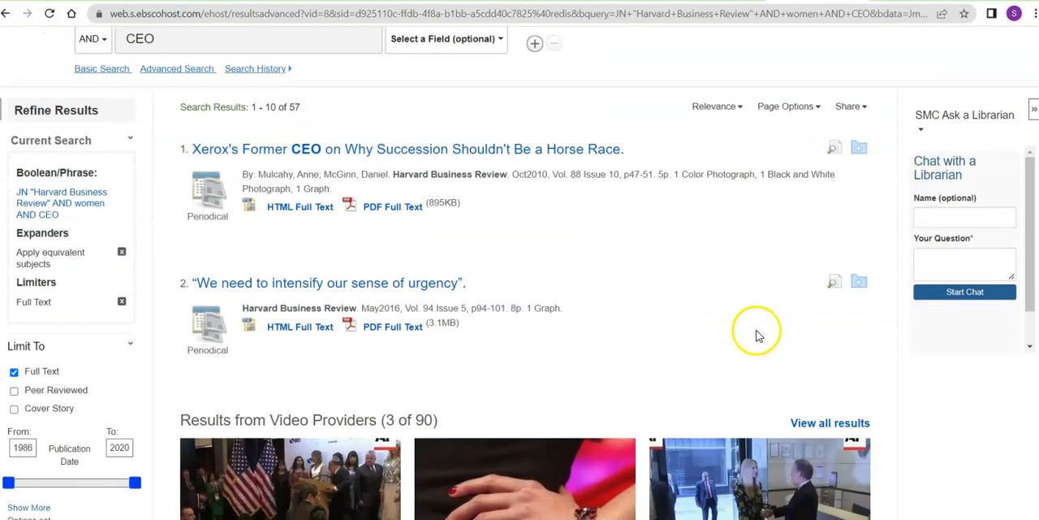
{"action": "scroll", "scroll_direction": "down", "scroll_amount": 3}
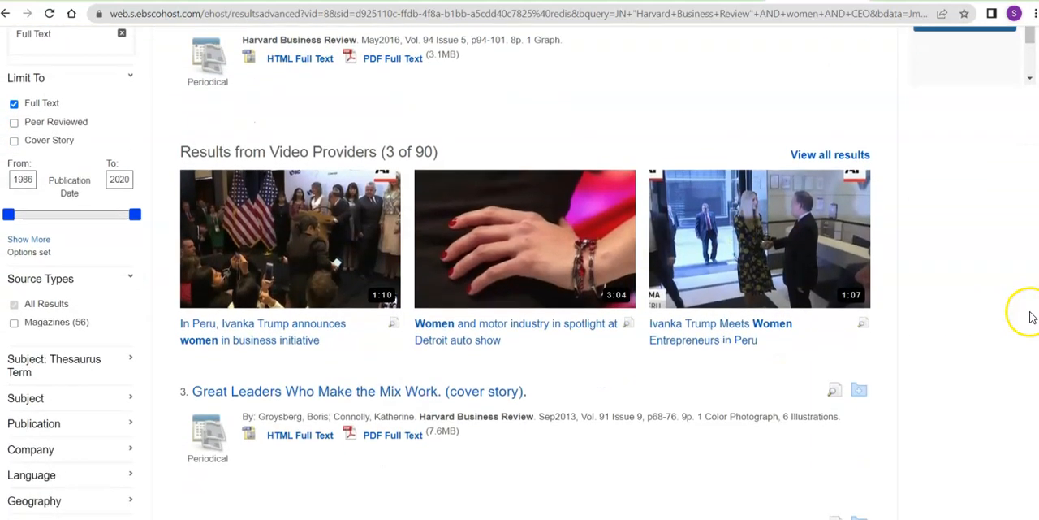
{"action": "scroll", "scroll_direction": "down", "scroll_amount": 3}
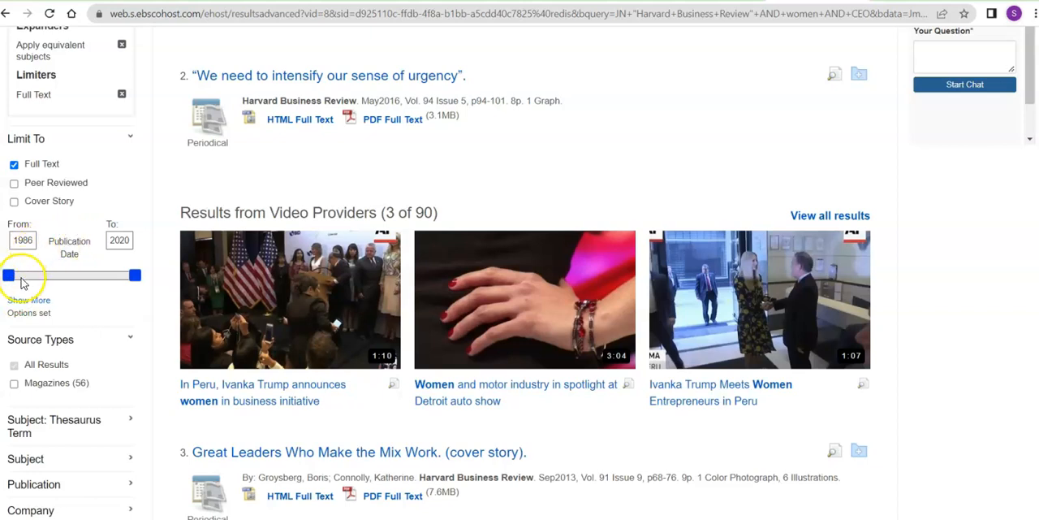
{"action": "left_click", "coordinate": [23, 241]}
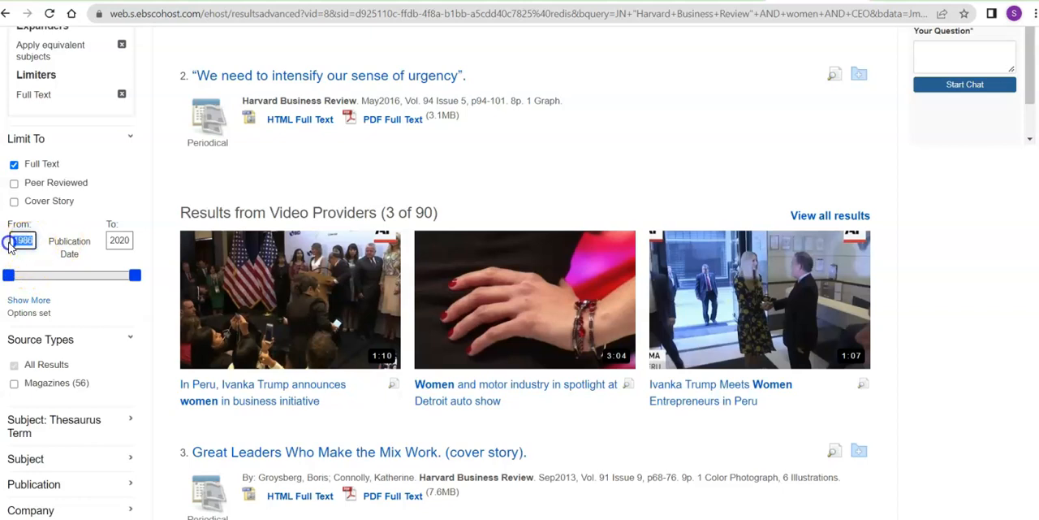
{"action": "type", "text": "20"}
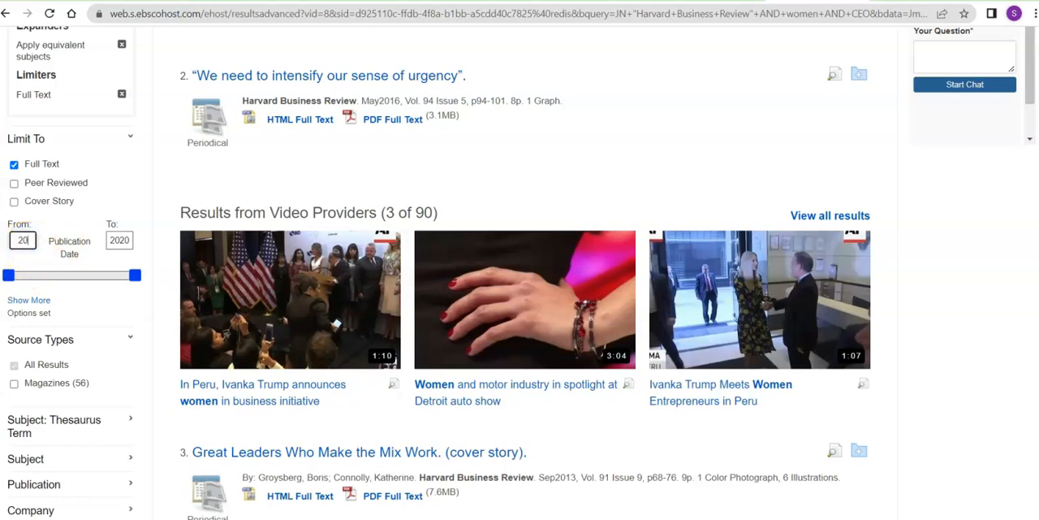
{"action": "type", "text": "2015"}
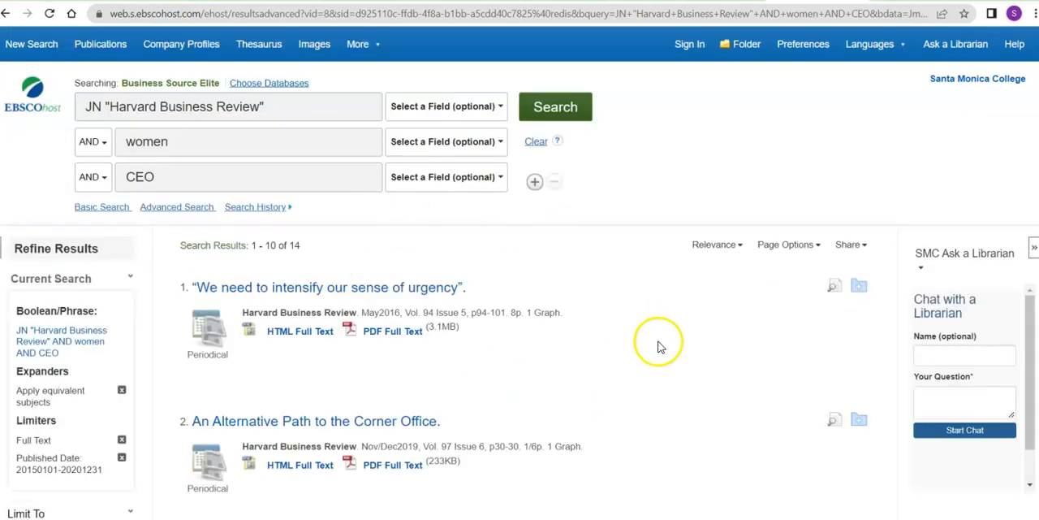
{"action": "mouse_move", "coordinate": [649, 331]}
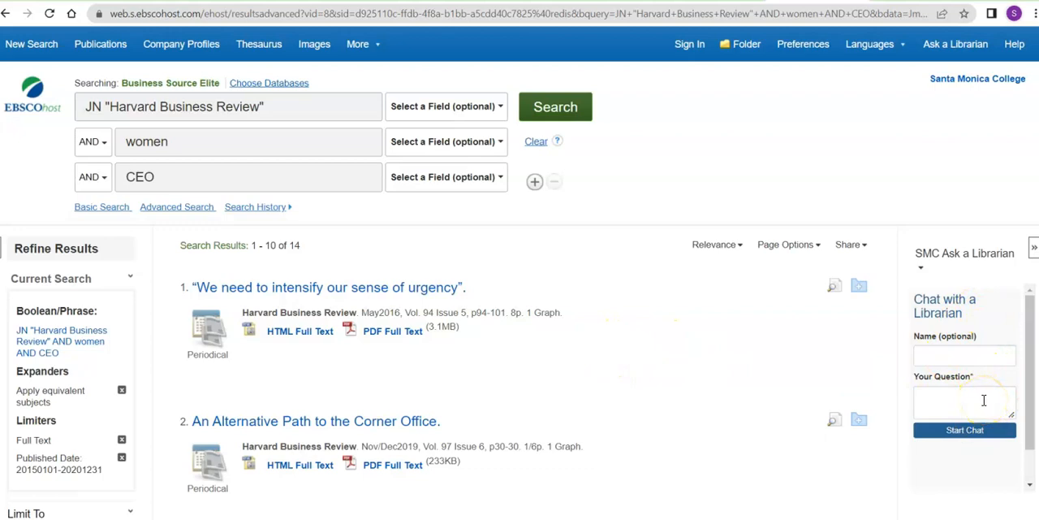
{"action": "mouse_move", "coordinate": [544, 386]}
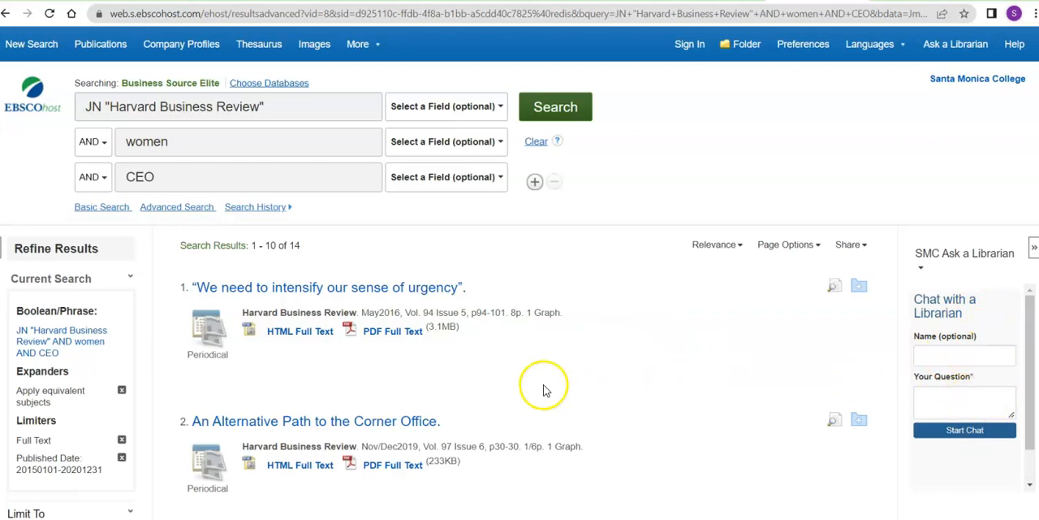
{"action": "mouse_move", "coordinate": [618, 335]}
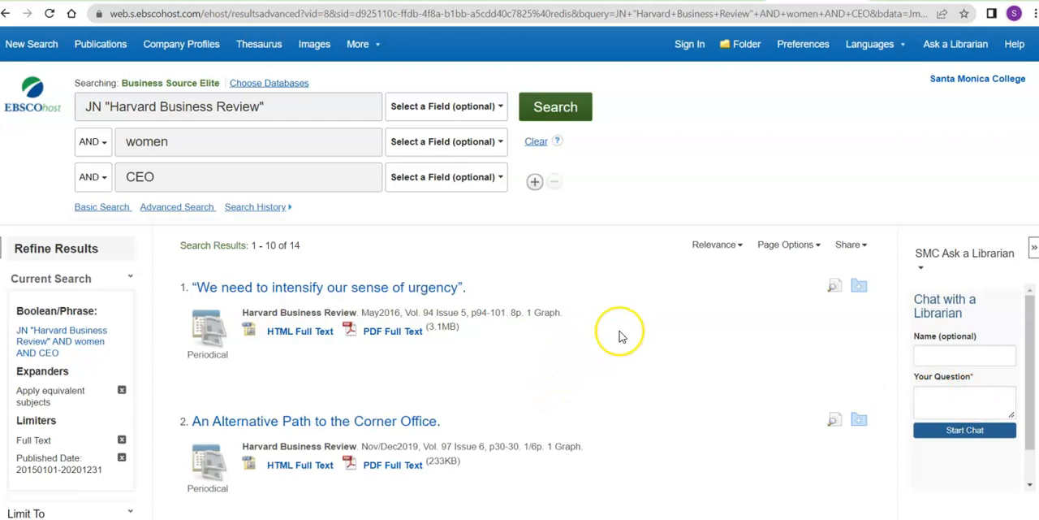
Scroll the result list down to item 7, the IBM Ginni Rometty interview
{"action": "scroll", "scroll_direction": "down", "scroll_amount": 3}
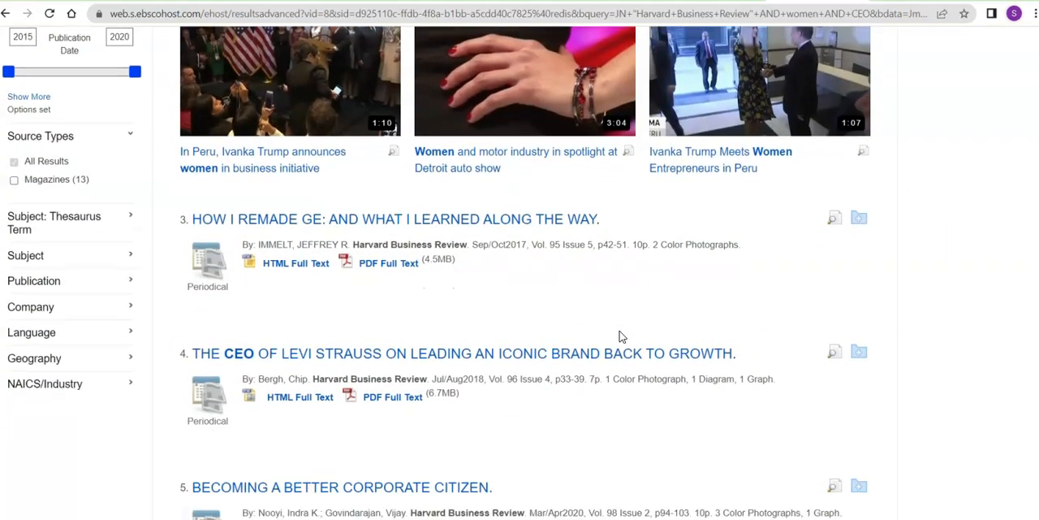
{"action": "scroll", "scroll_direction": "down", "scroll_amount": 3}
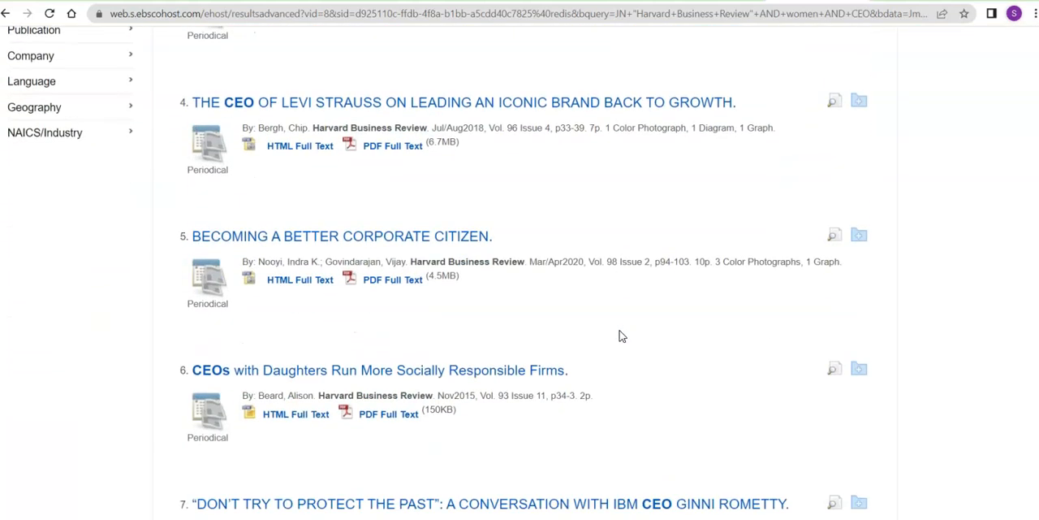
{"action": "scroll", "scroll_direction": "down", "scroll_amount": 3}
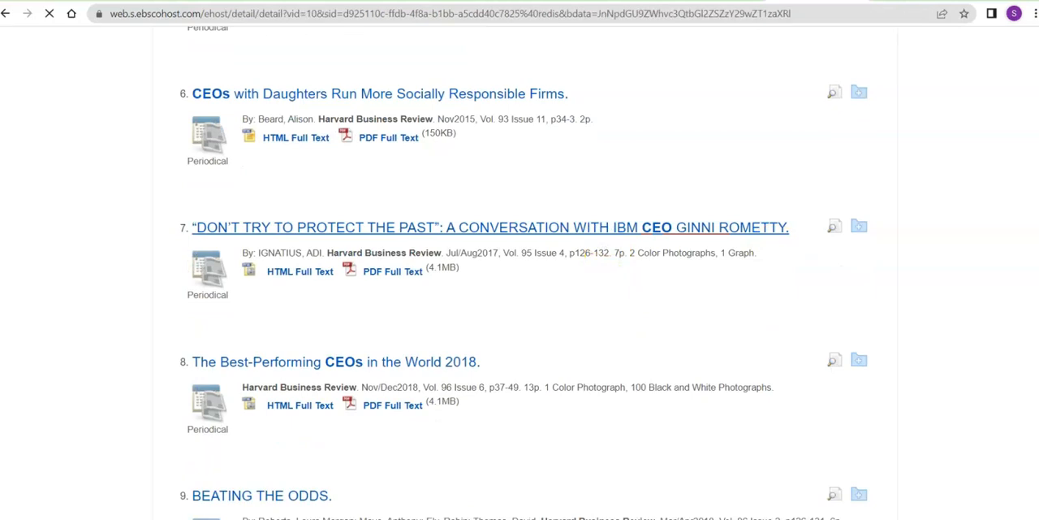
Bring up the Ginni Rometty interview's full record and its email form
{"action": "left_click", "coordinate": [491, 227]}
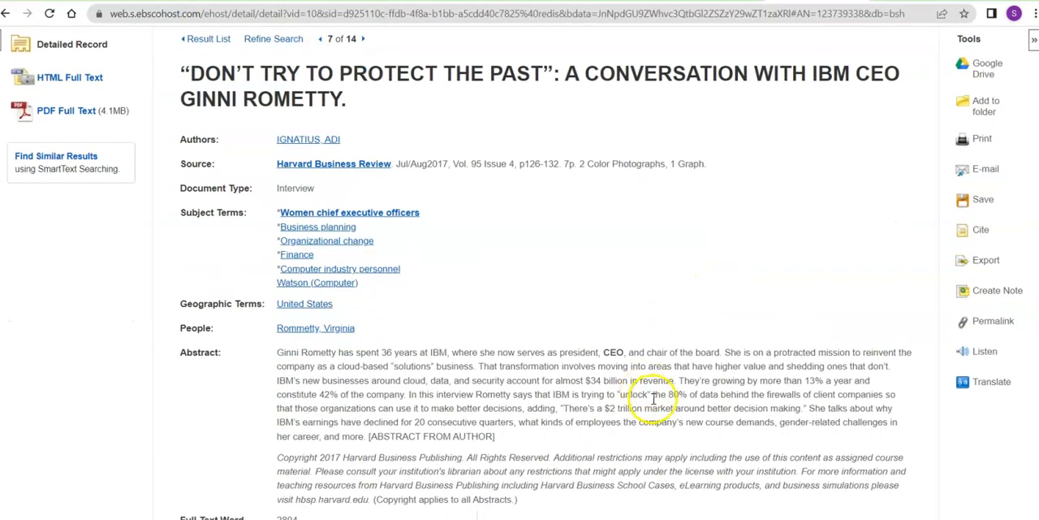
{"action": "mouse_move", "coordinate": [880, 455]}
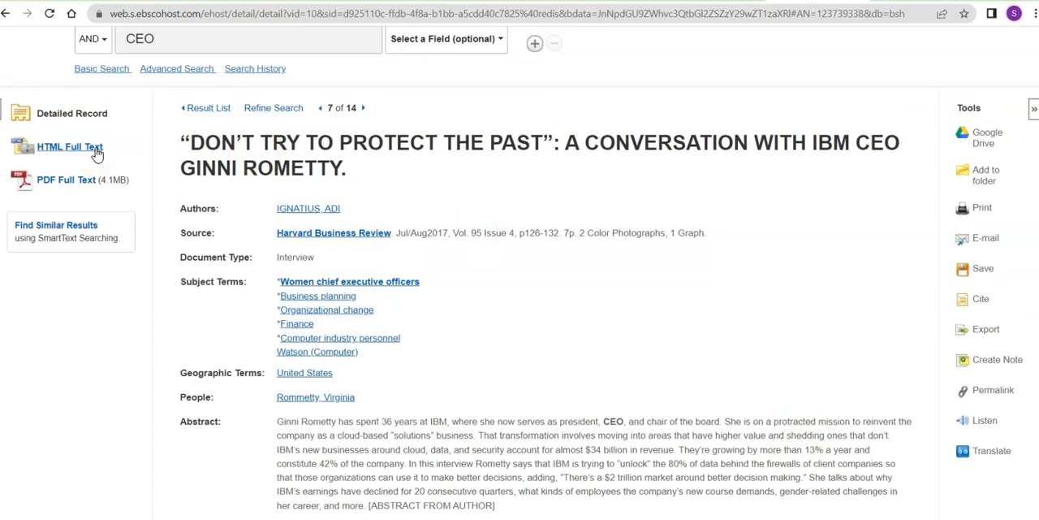
{"action": "mouse_move", "coordinate": [73, 183]}
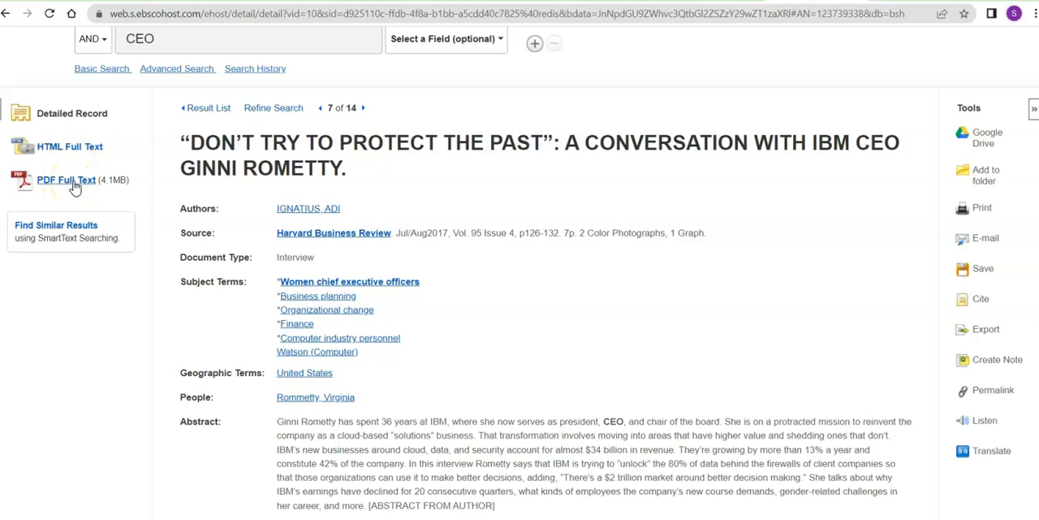
{"action": "mouse_move", "coordinate": [67, 179]}
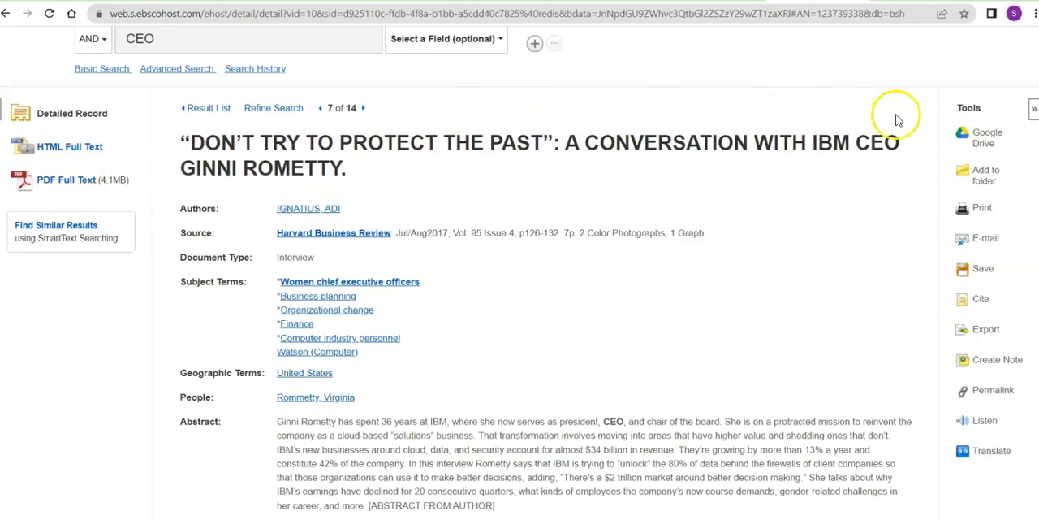
{"action": "mouse_move", "coordinate": [982, 208]}
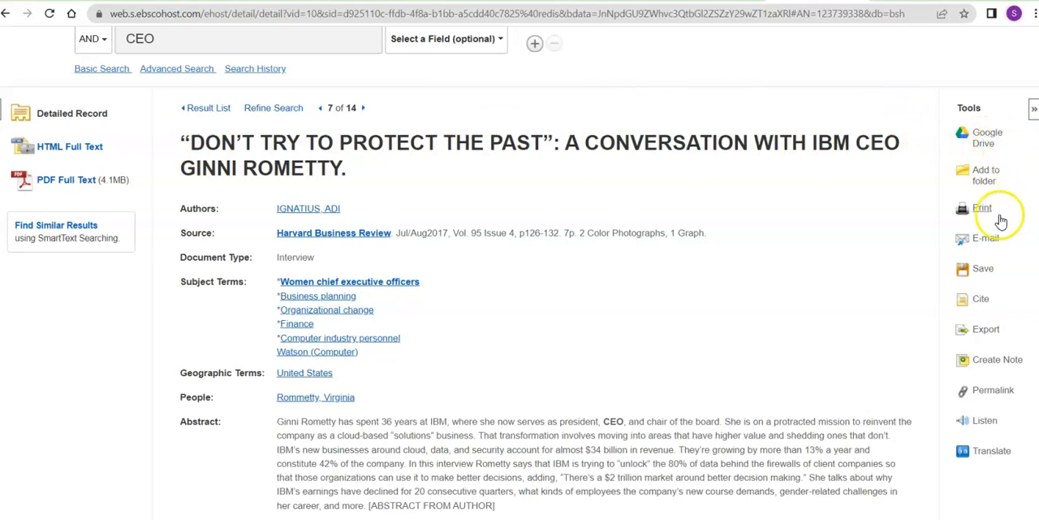
{"action": "mouse_move", "coordinate": [984, 237]}
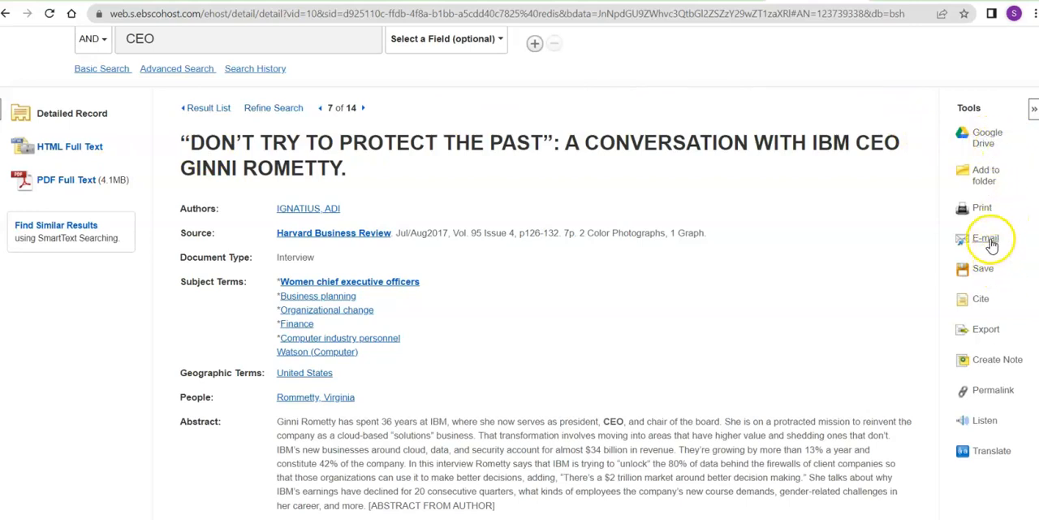
{"action": "left_click", "coordinate": [985, 237]}
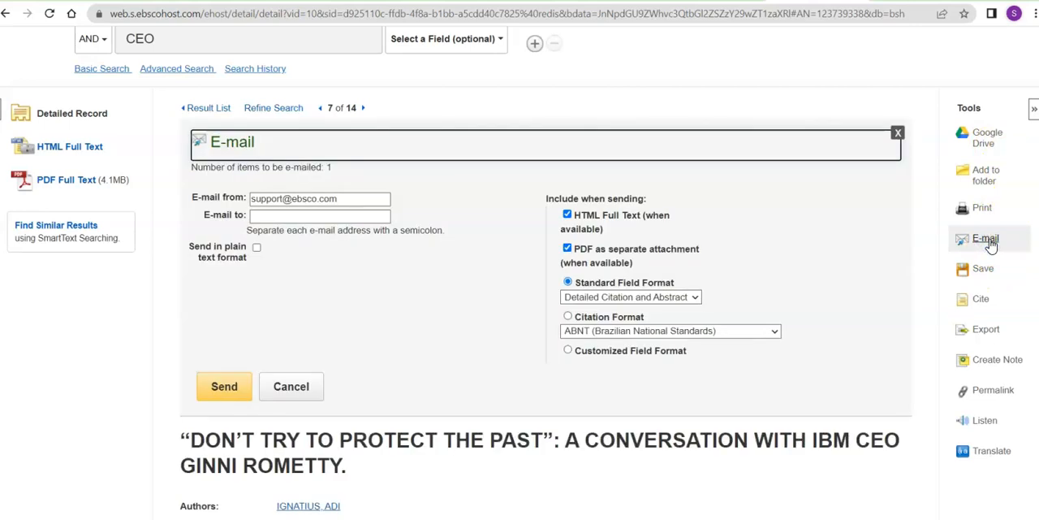
{"action": "mouse_move", "coordinate": [848, 221]}
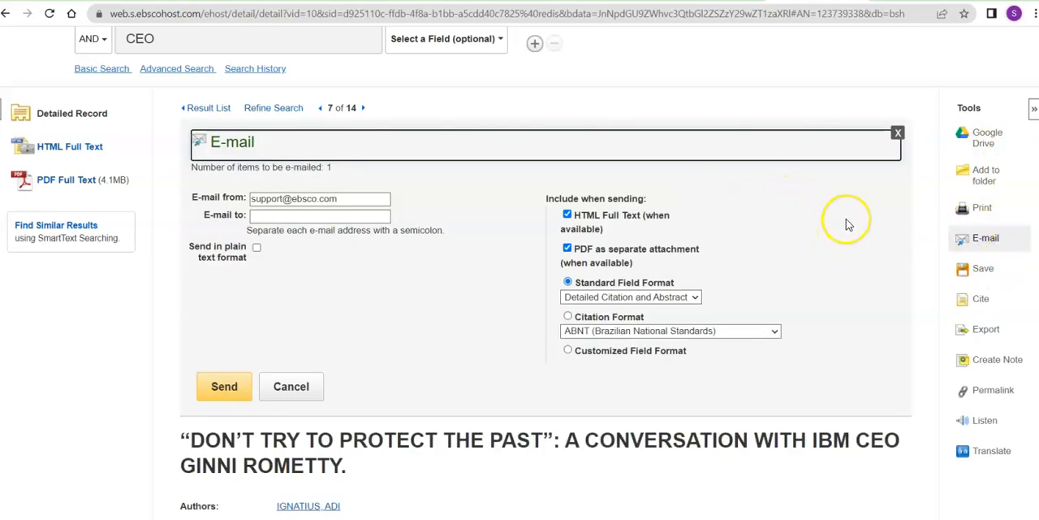
{"action": "mouse_move", "coordinate": [848, 227]}
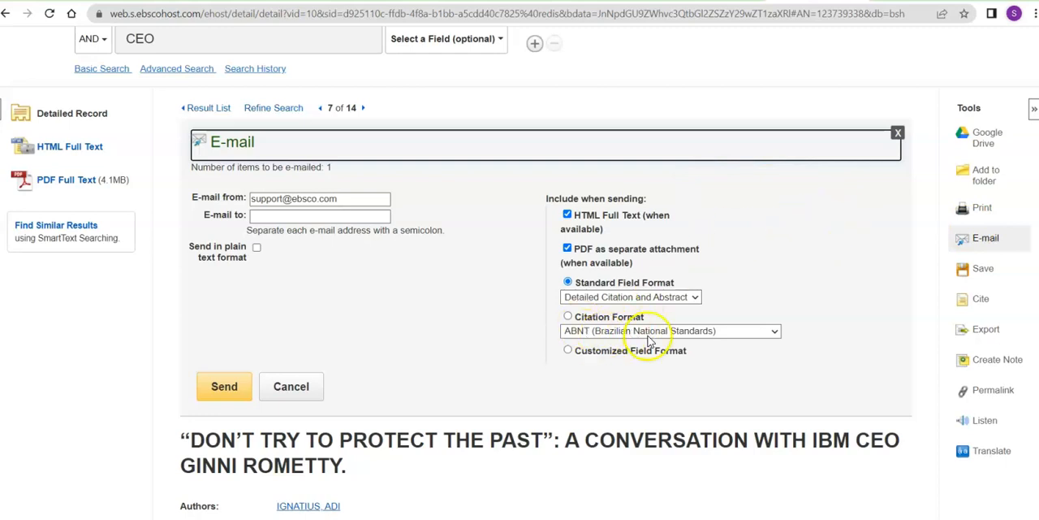
Set the email to APA 7th Edition citation format with PDF only, no HTML full text
{"action": "left_click", "coordinate": [568, 315]}
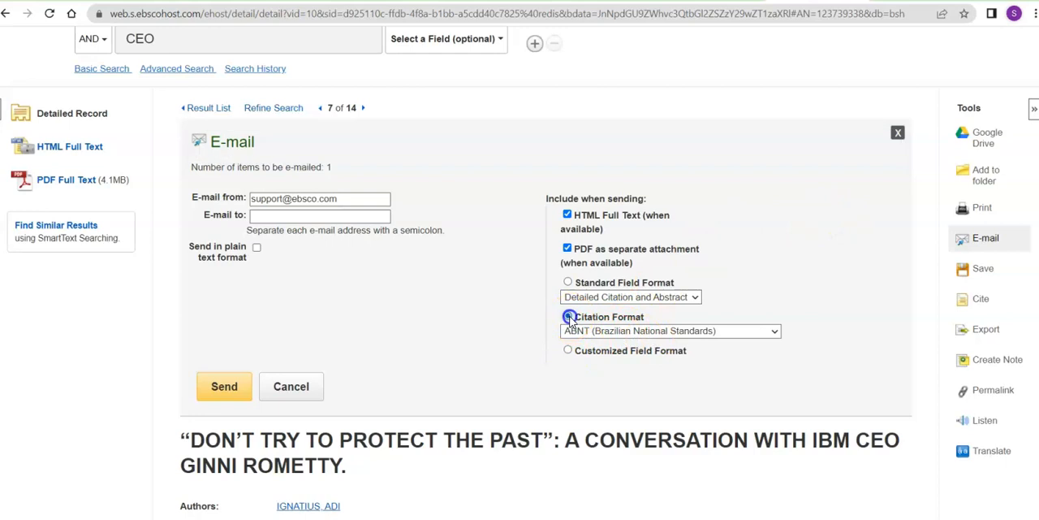
{"action": "left_click", "coordinate": [569, 315]}
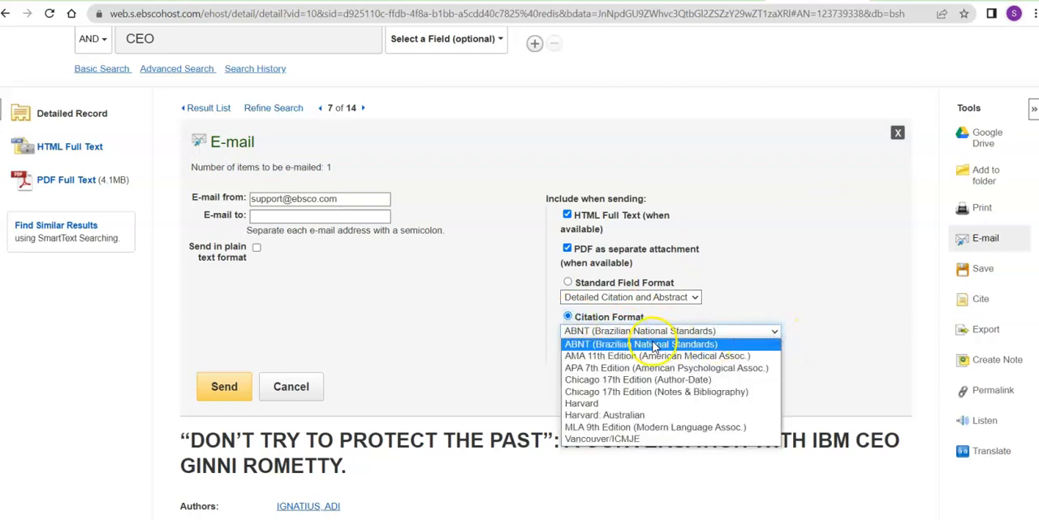
{"action": "left_click", "coordinate": [667, 367]}
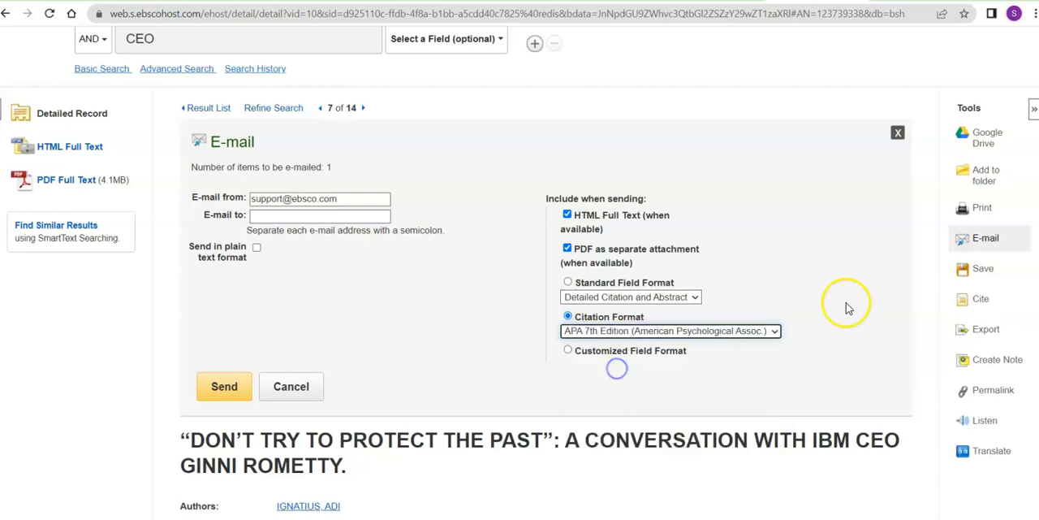
{"action": "mouse_move", "coordinate": [852, 308]}
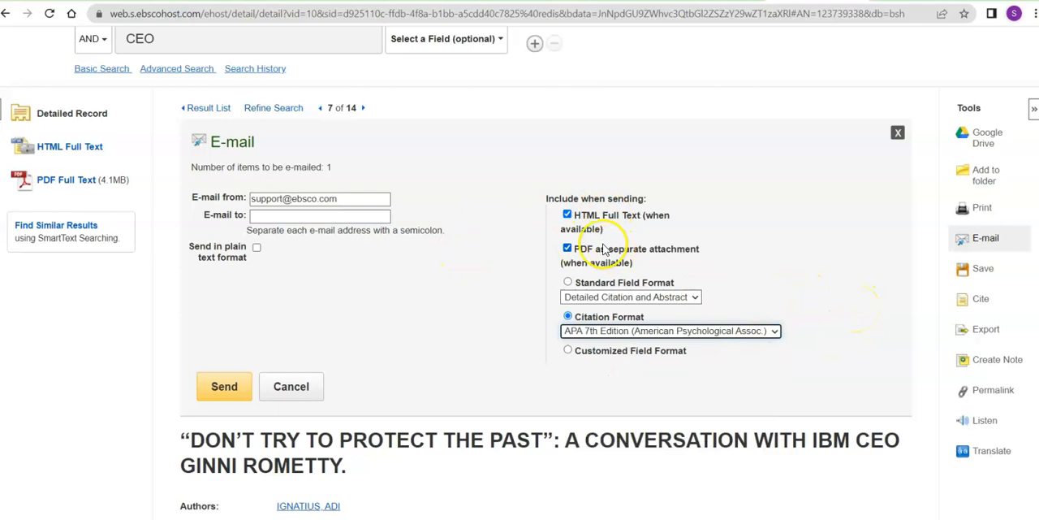
{"action": "left_click", "coordinate": [566, 214]}
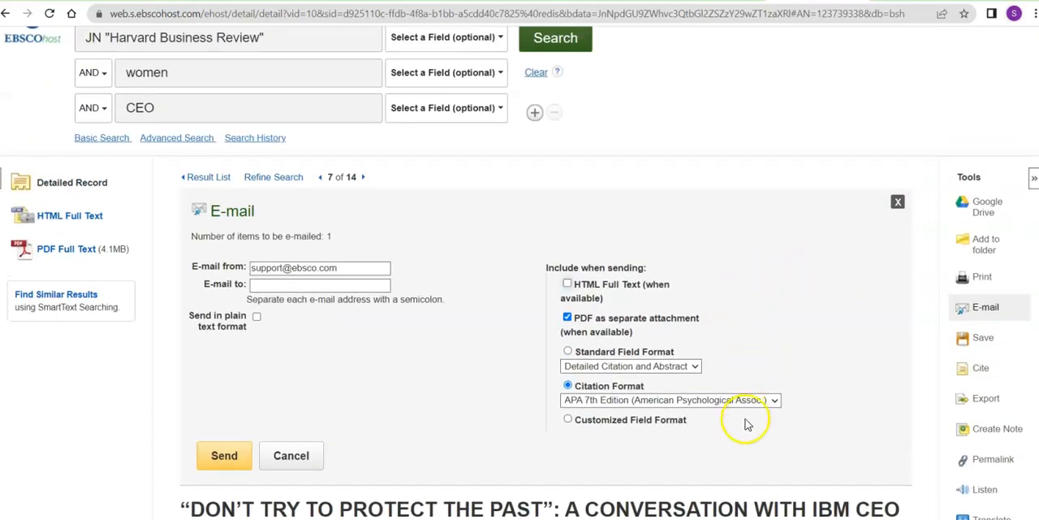
{"action": "mouse_move", "coordinate": [763, 421]}
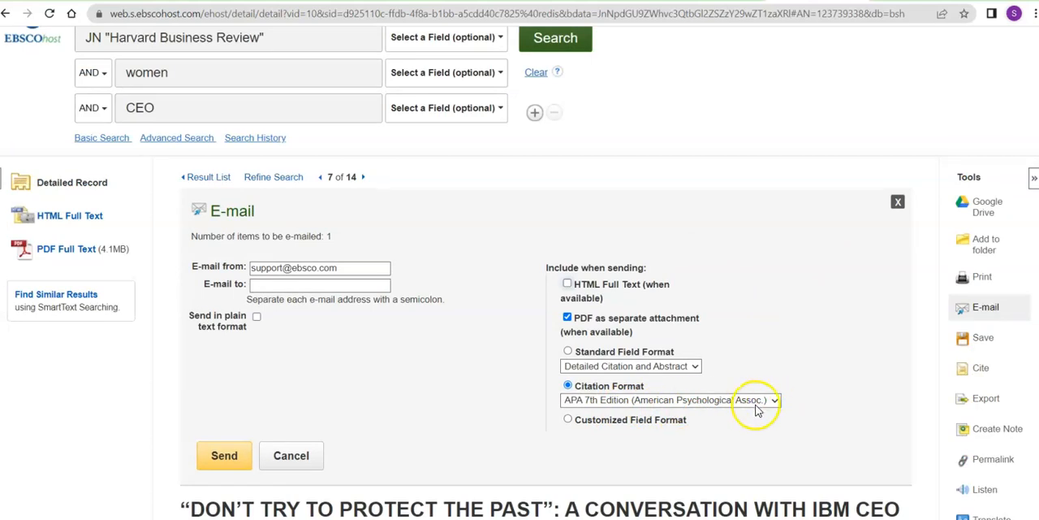
{"action": "left_click", "coordinate": [318, 284]}
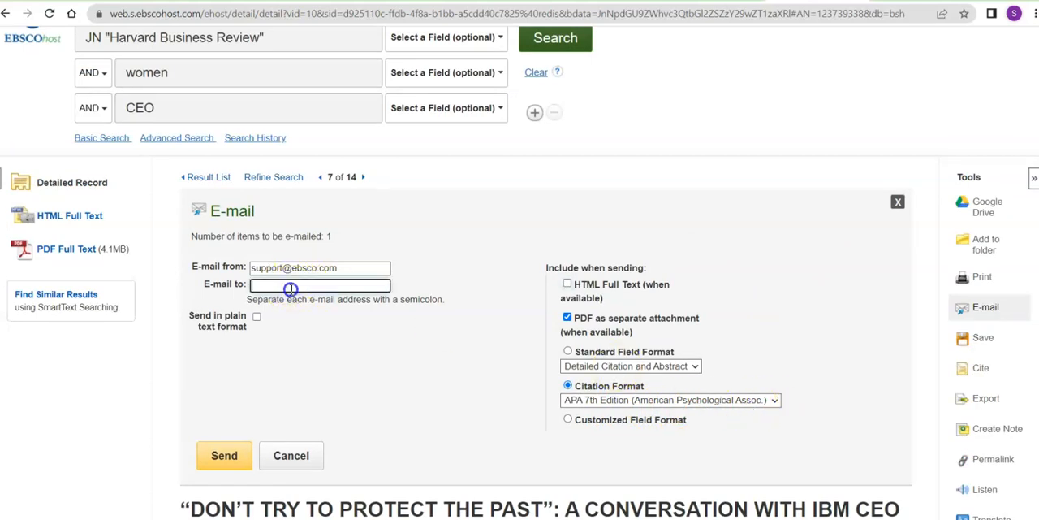
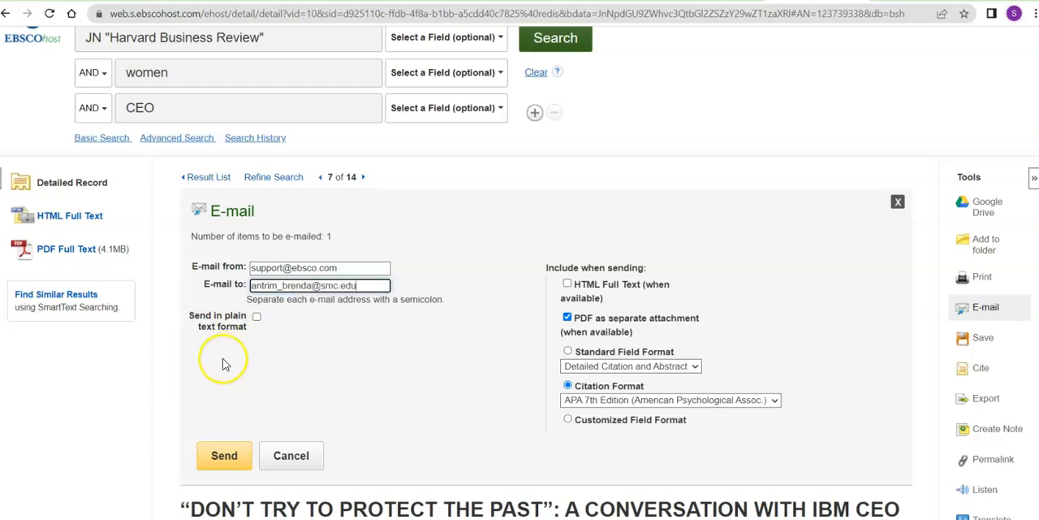
{"action": "mouse_move", "coordinate": [268, 328]}
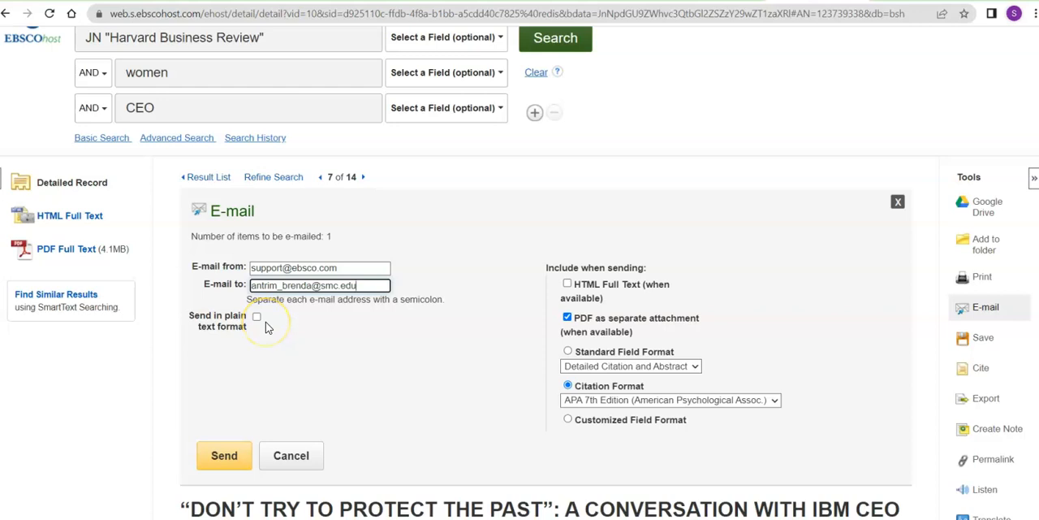
{"action": "mouse_move", "coordinate": [485, 281]}
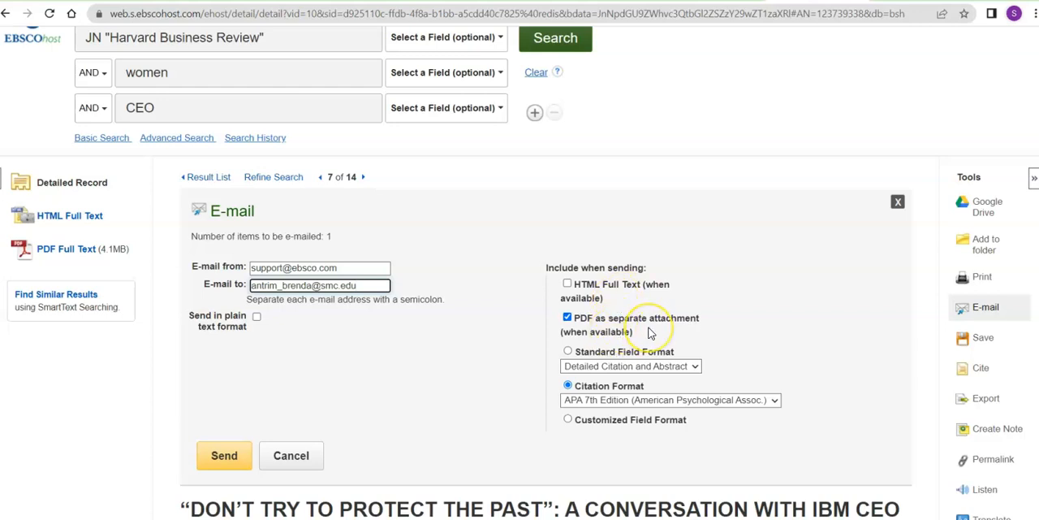
{"action": "mouse_move", "coordinate": [718, 299]}
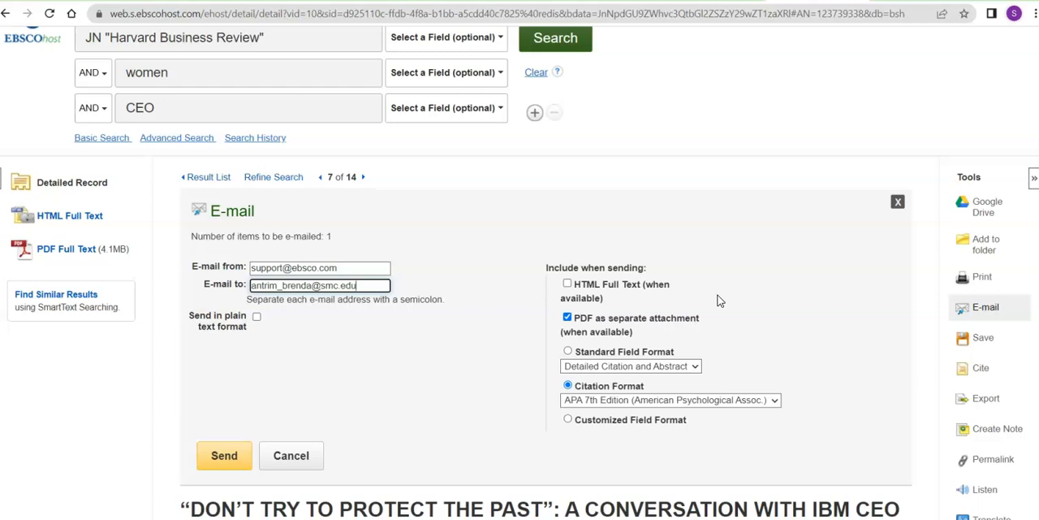
{"action": "mouse_move", "coordinate": [192, 409]}
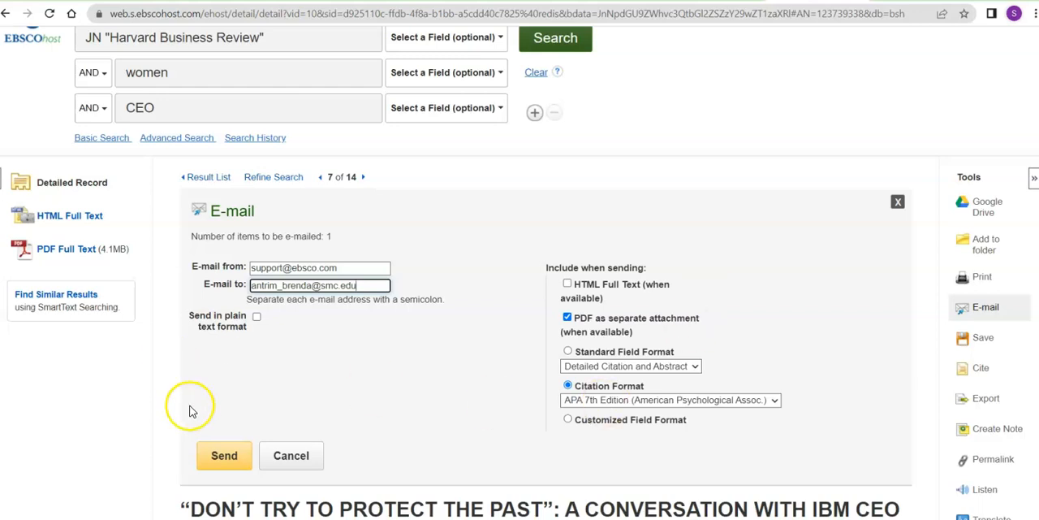
{"action": "left_click", "coordinate": [224, 455]}
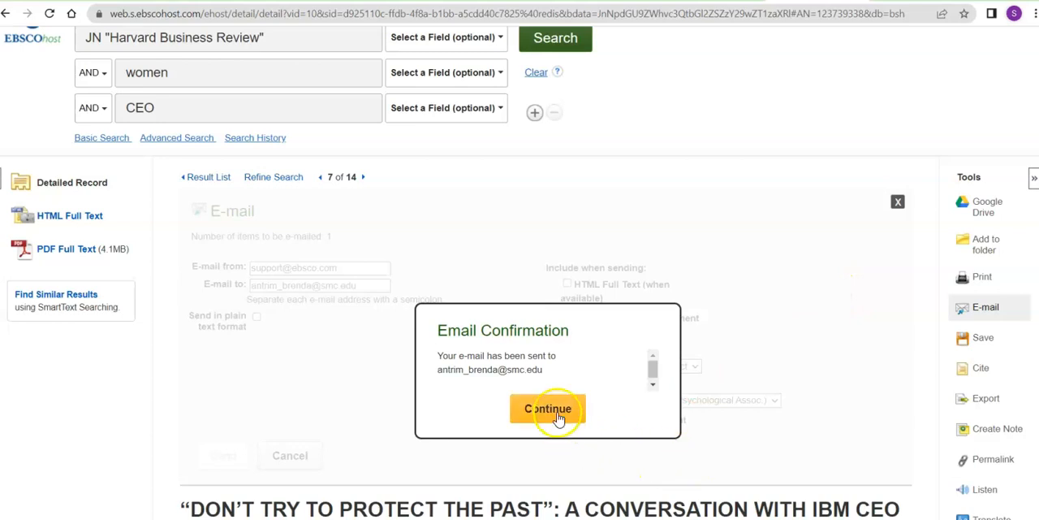
{"action": "left_click", "coordinate": [547, 409]}
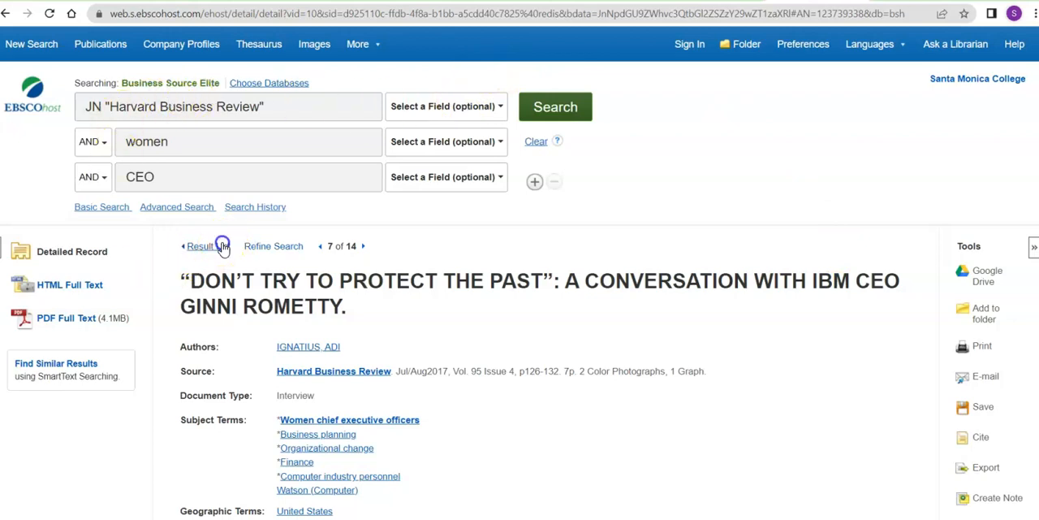
Browse Company Profiles for 'apple' and pick Apple Inc from the matches
{"action": "left_click", "coordinate": [205, 245]}
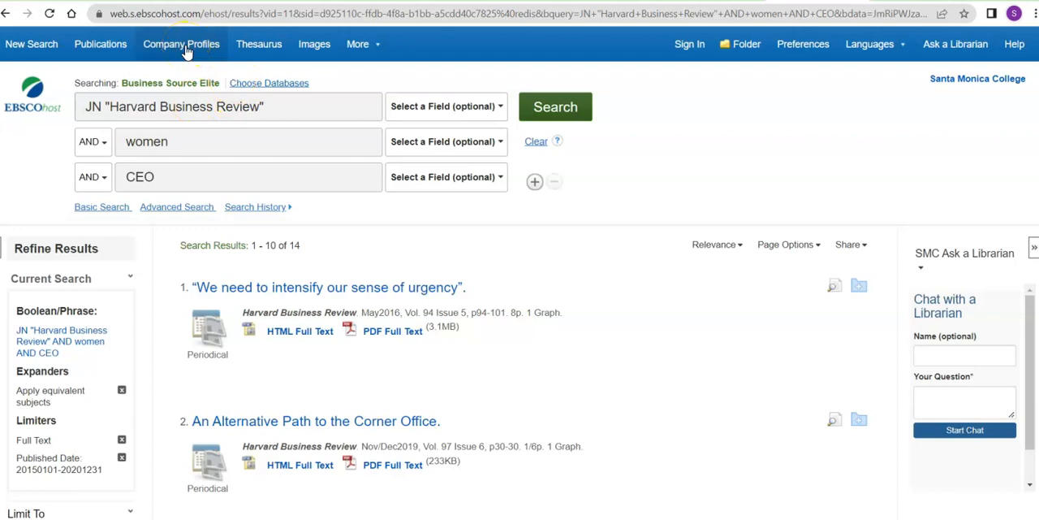
{"action": "left_click", "coordinate": [182, 44]}
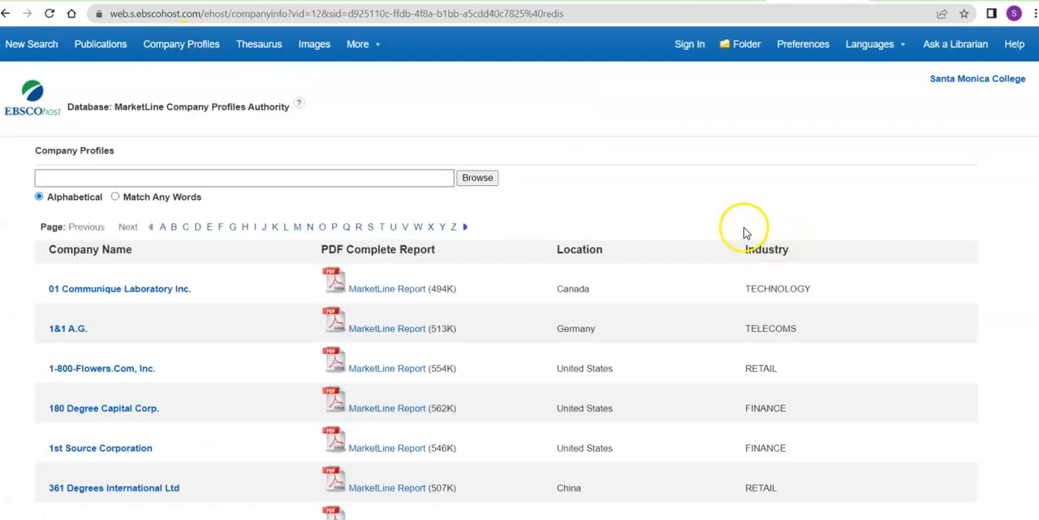
{"action": "left_click", "coordinate": [243, 179]}
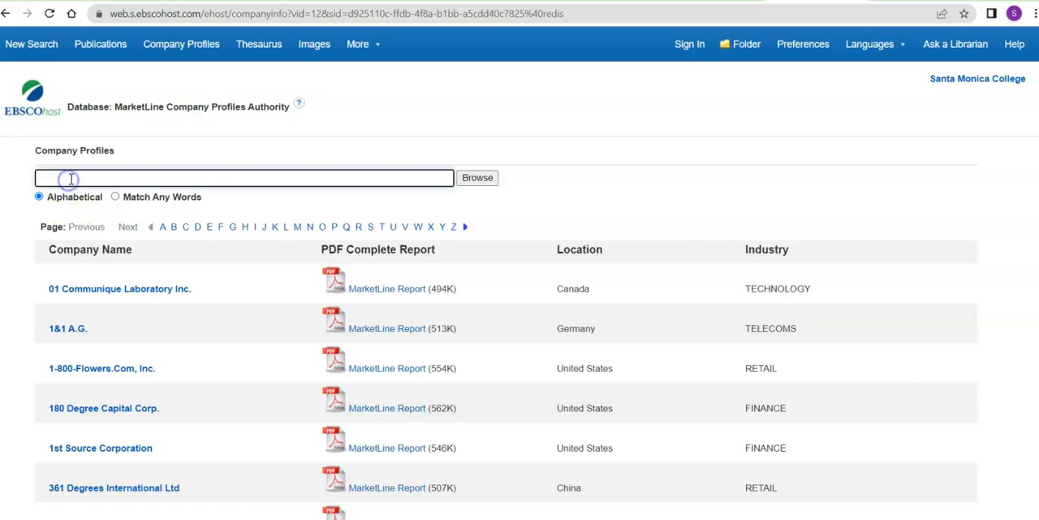
{"action": "type", "text": "apple"}
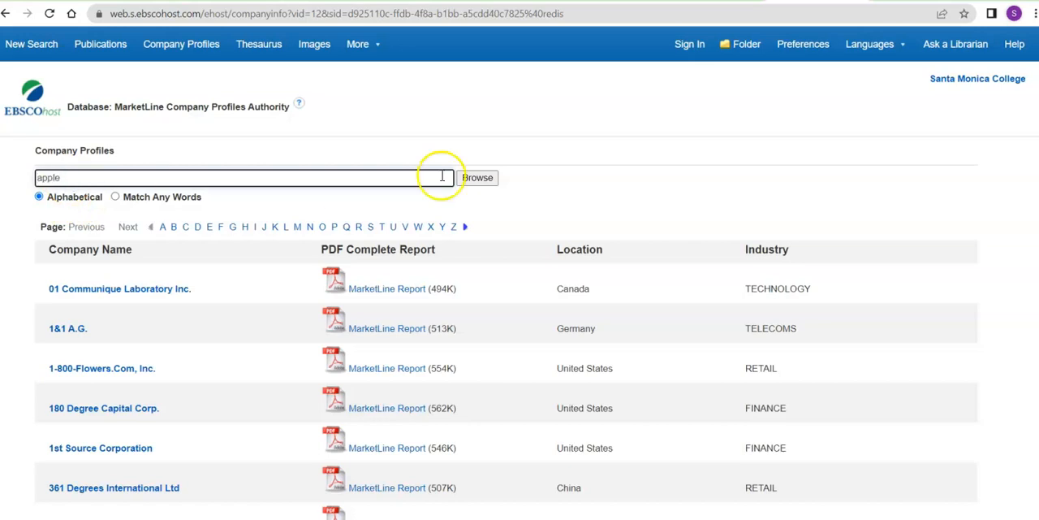
{"action": "left_click", "coordinate": [477, 177]}
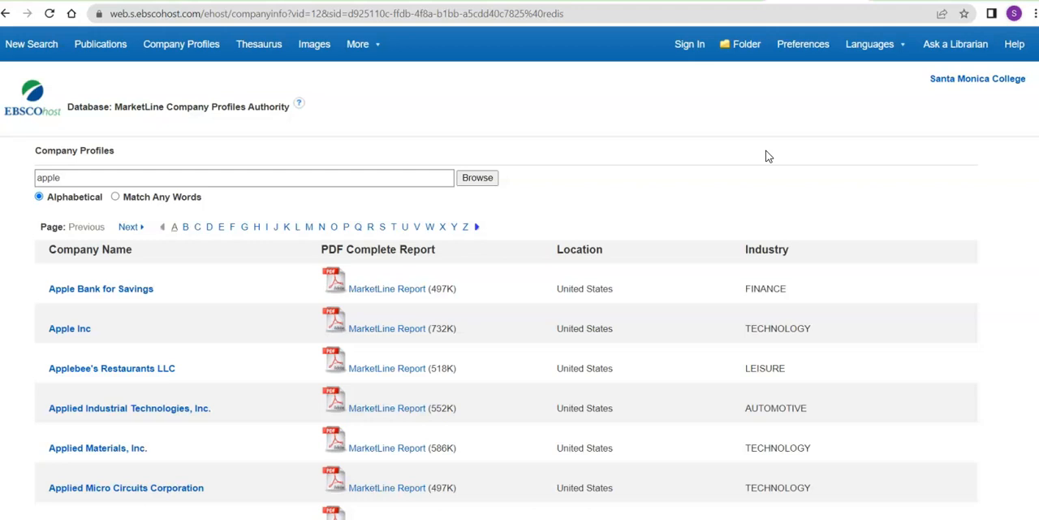
{"action": "mouse_move", "coordinate": [70, 328]}
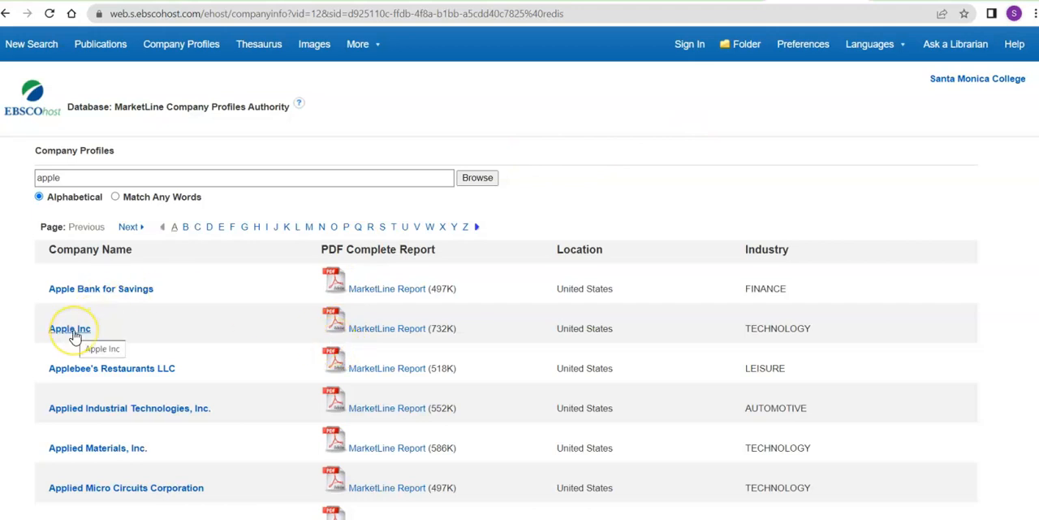
{"action": "left_click", "coordinate": [68, 328]}
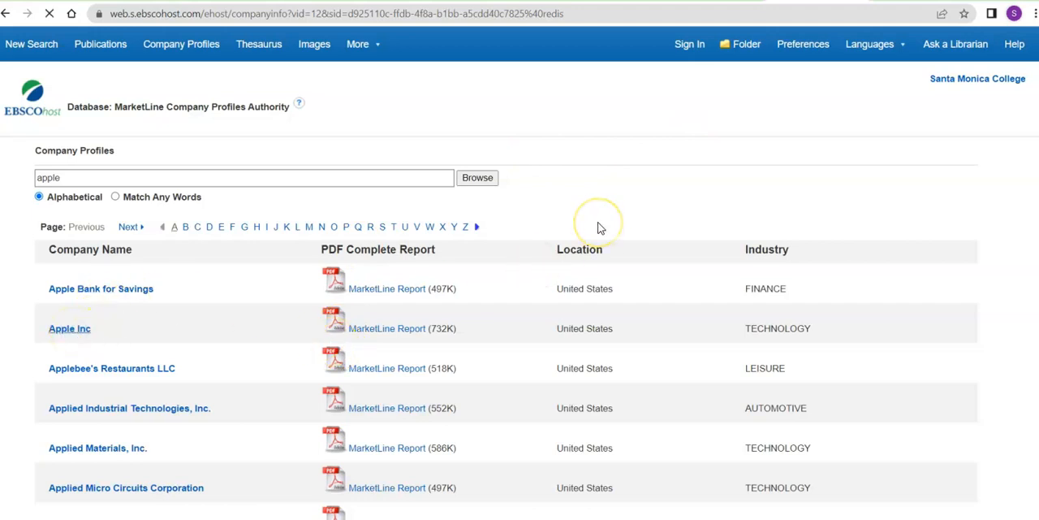
From the Apple Inc detail record, load its 120-page MarketLine report PDF
{"action": "left_click", "coordinate": [69, 328]}
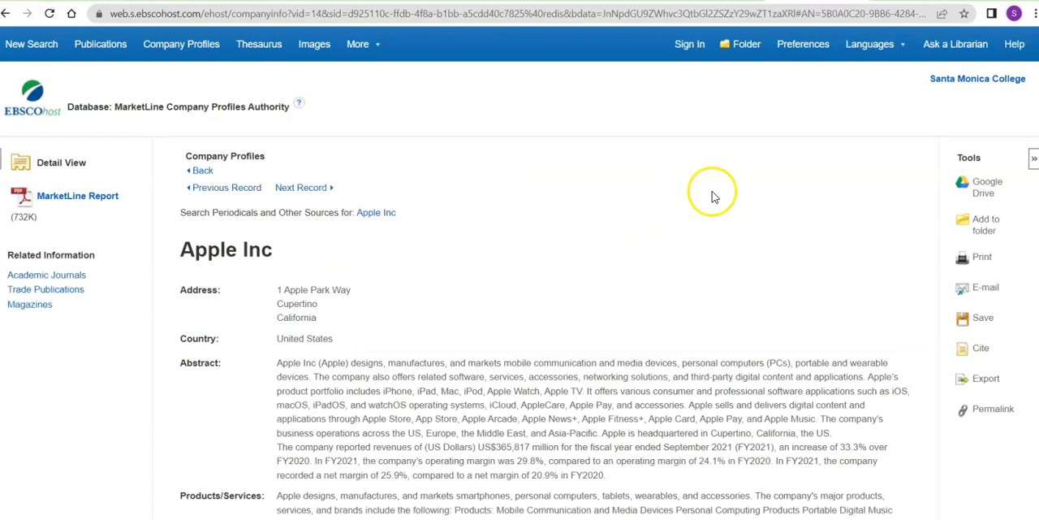
{"action": "scroll", "scroll_direction": "down", "scroll_amount": 3}
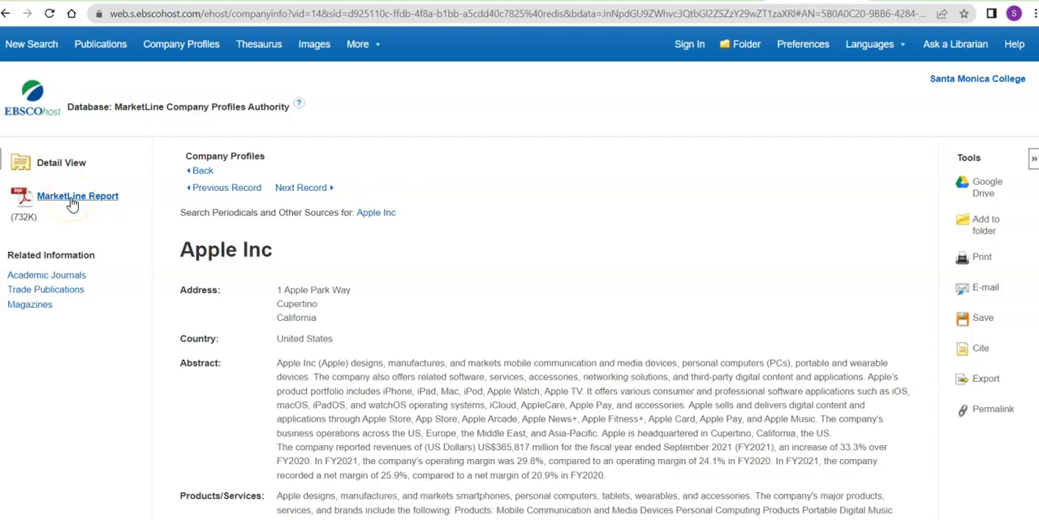
{"action": "left_click", "coordinate": [78, 195]}
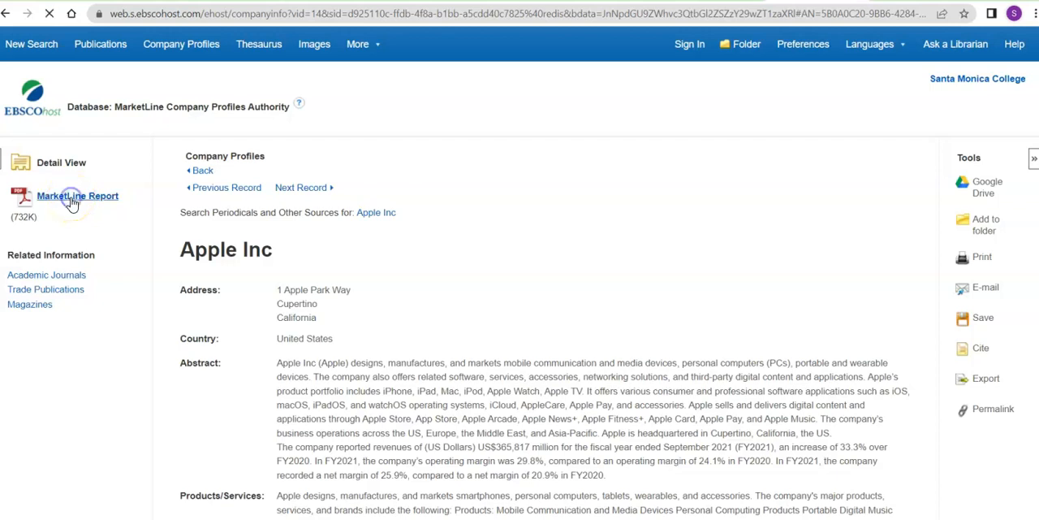
{"action": "left_click", "coordinate": [78, 195]}
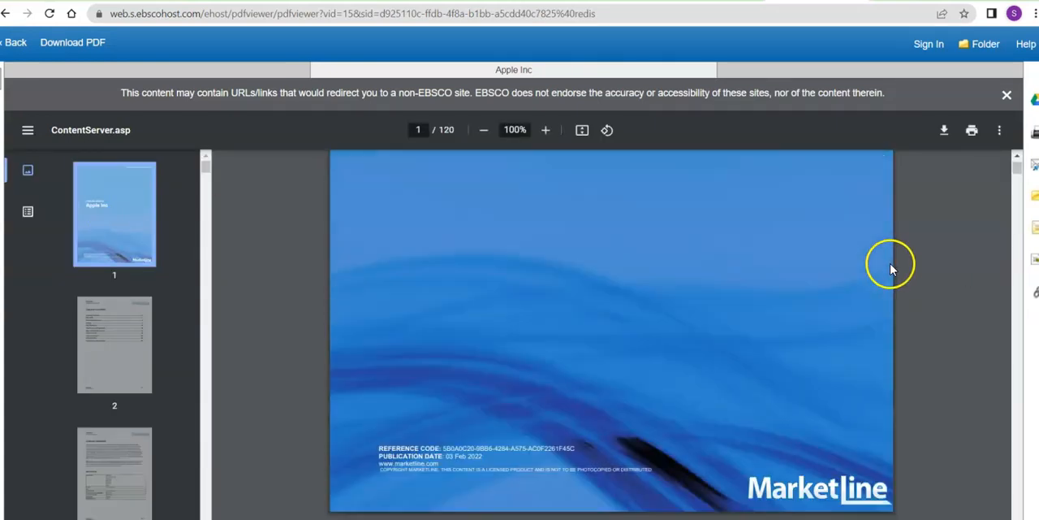
Jump to page 98, the SWOT Analysis, then go back to the apple company list
{"action": "scroll", "scroll_direction": "down", "scroll_amount": 3}
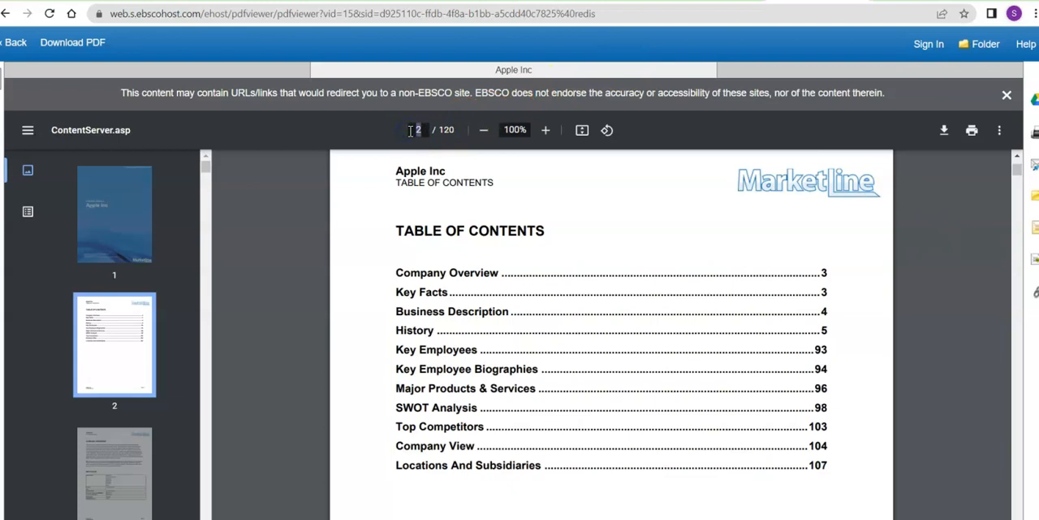
{"action": "type", "text": "98"}
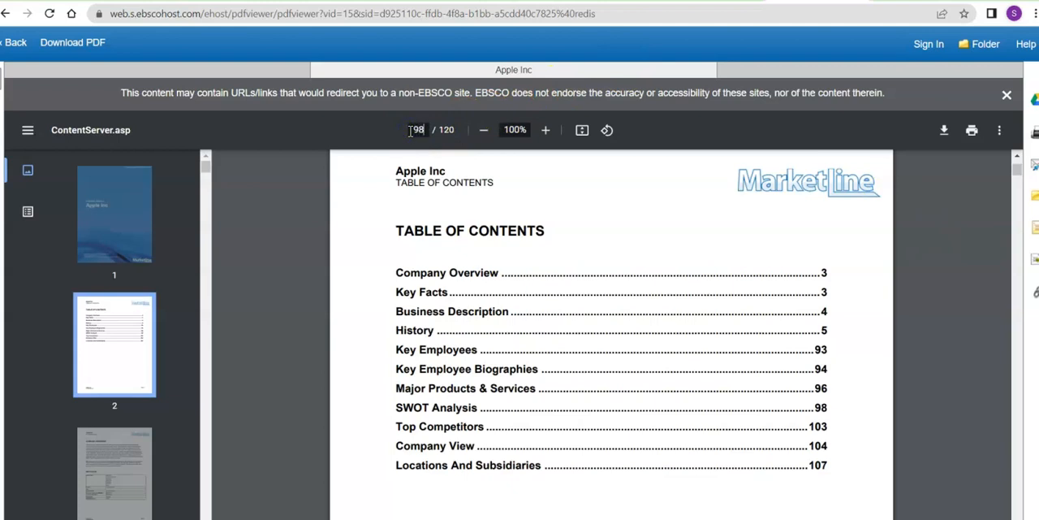
{"action": "type", "text": "98"}
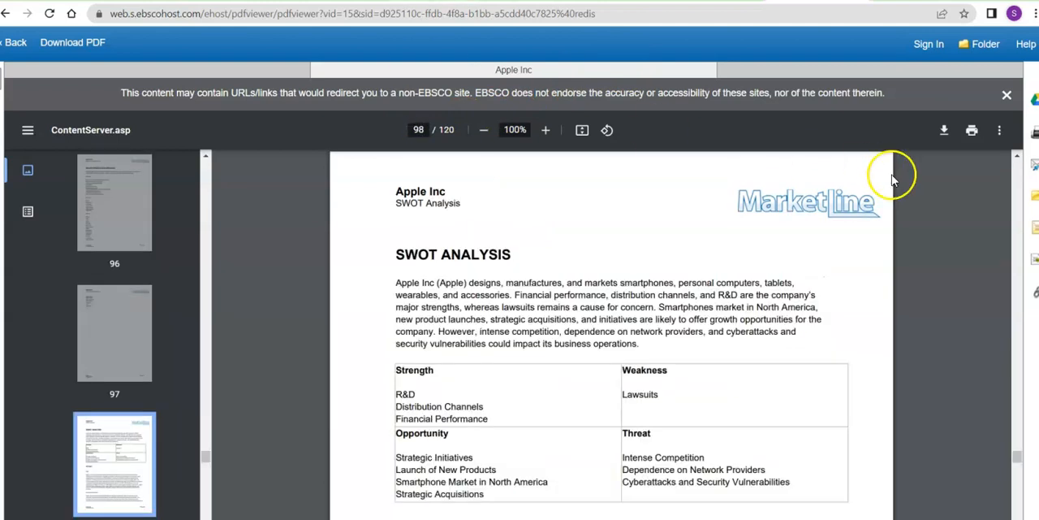
{"action": "scroll", "scroll_direction": "down", "scroll_amount": 3}
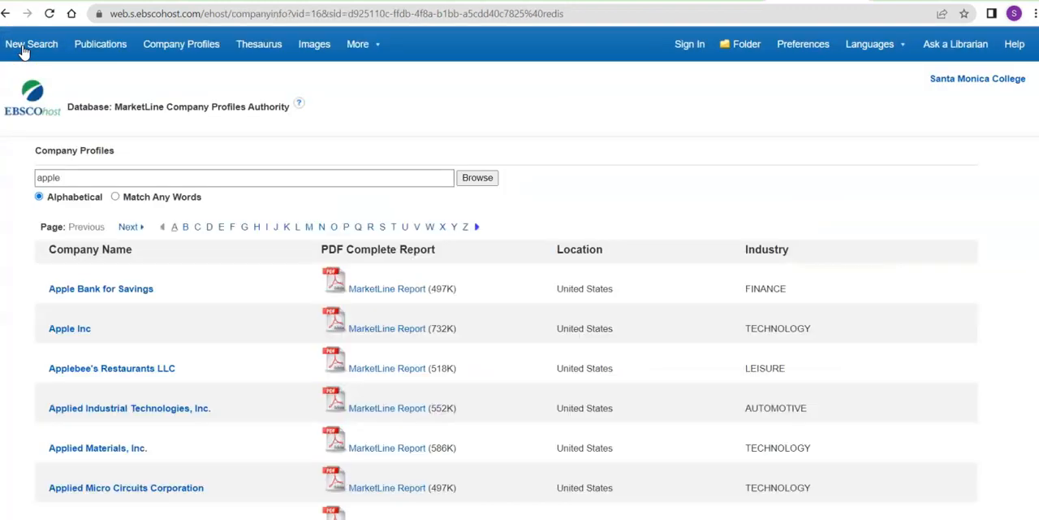
{"action": "left_click", "coordinate": [68, 328]}
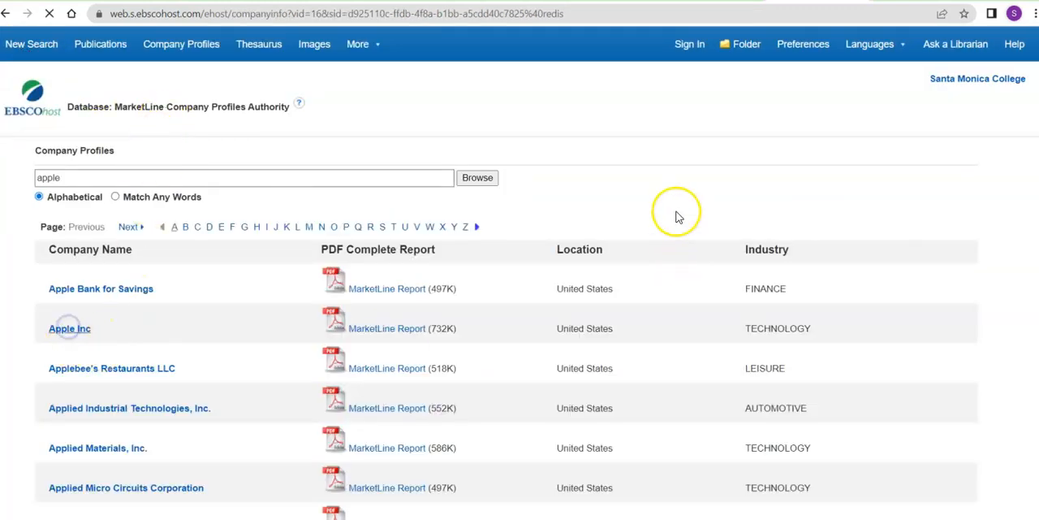
{"action": "left_click", "coordinate": [68, 328]}
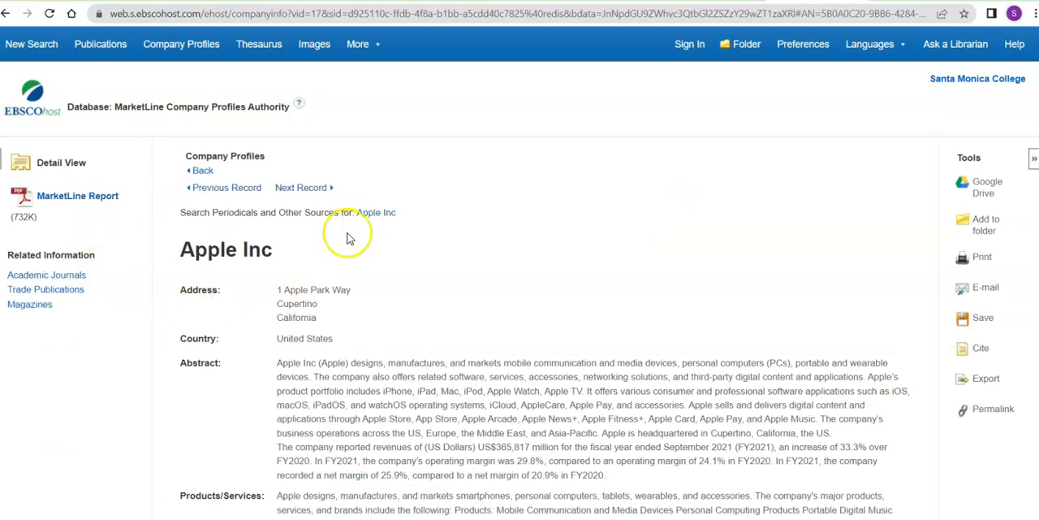
{"action": "mouse_move", "coordinate": [247, 279]}
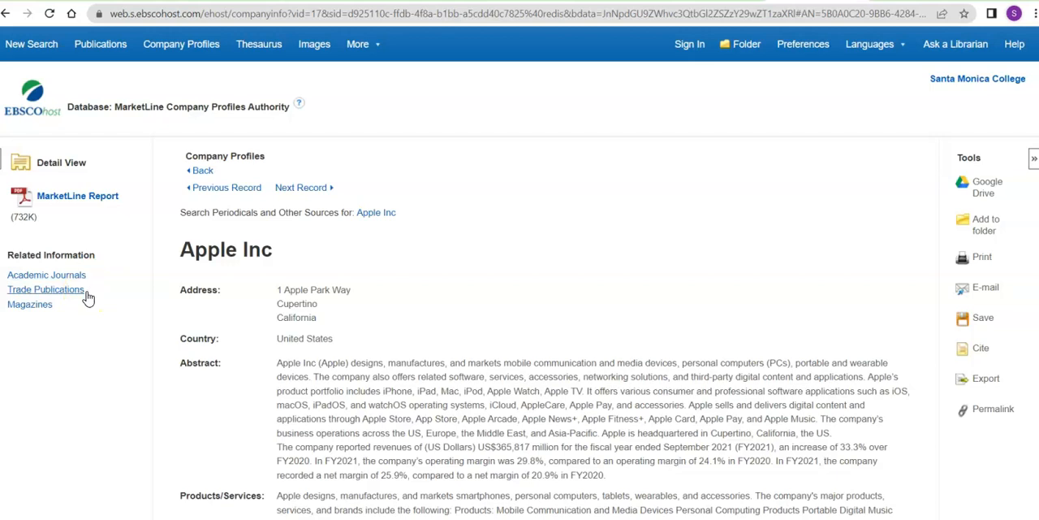
{"action": "mouse_move", "coordinate": [55, 312]}
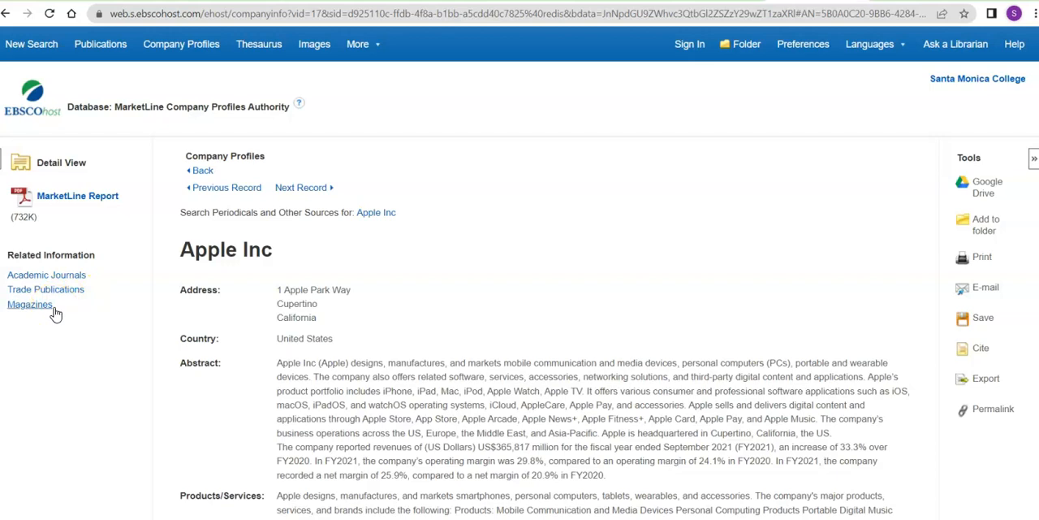
{"action": "left_click", "coordinate": [29, 304]}
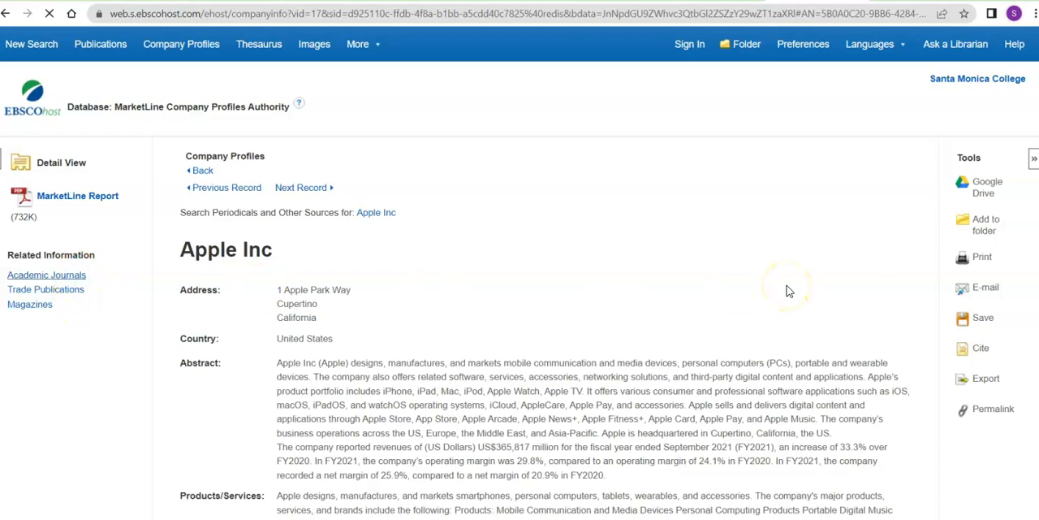
{"action": "left_click", "coordinate": [376, 211]}
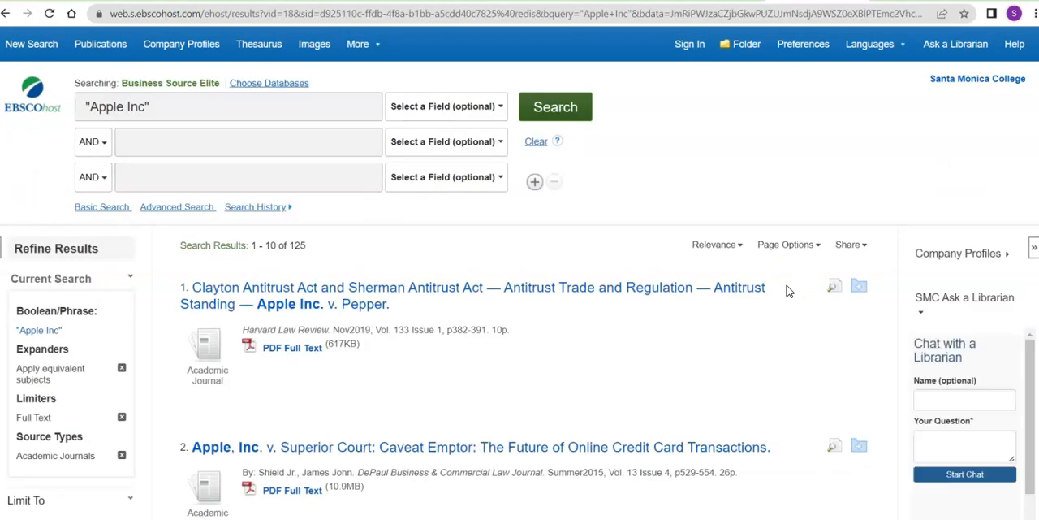
{"action": "mouse_move", "coordinate": [572, 328]}
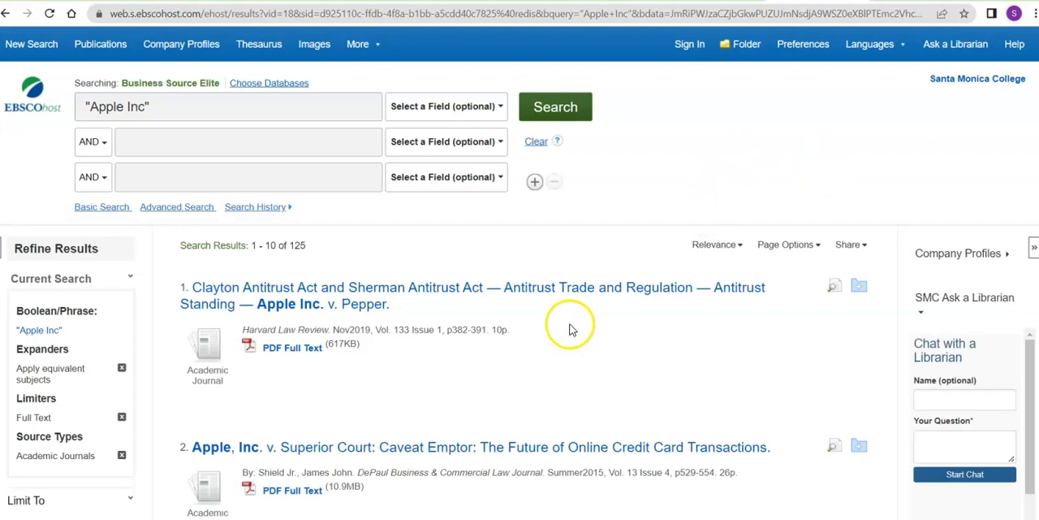
{"action": "scroll", "scroll_direction": "down", "scroll_amount": 3}
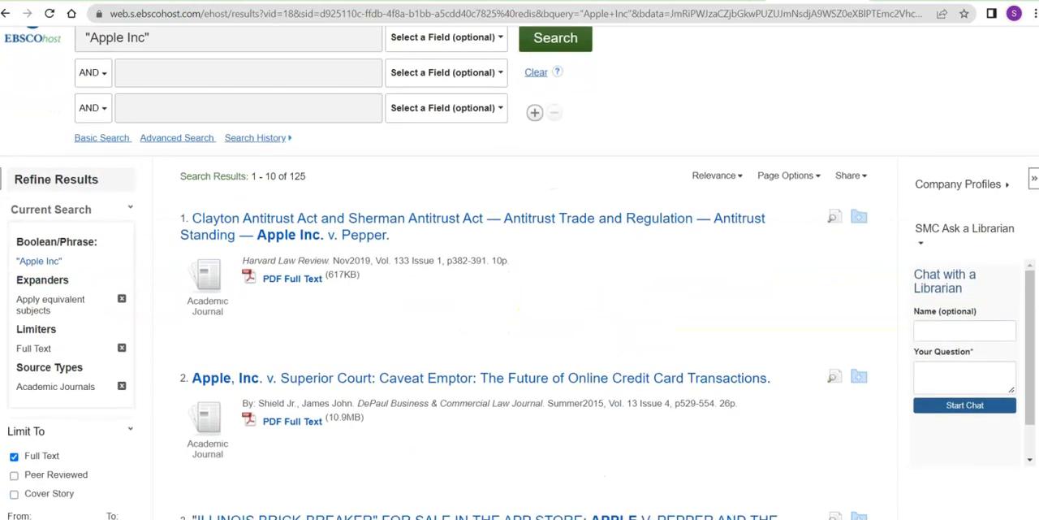
{"action": "mouse_move", "coordinate": [46, 367]}
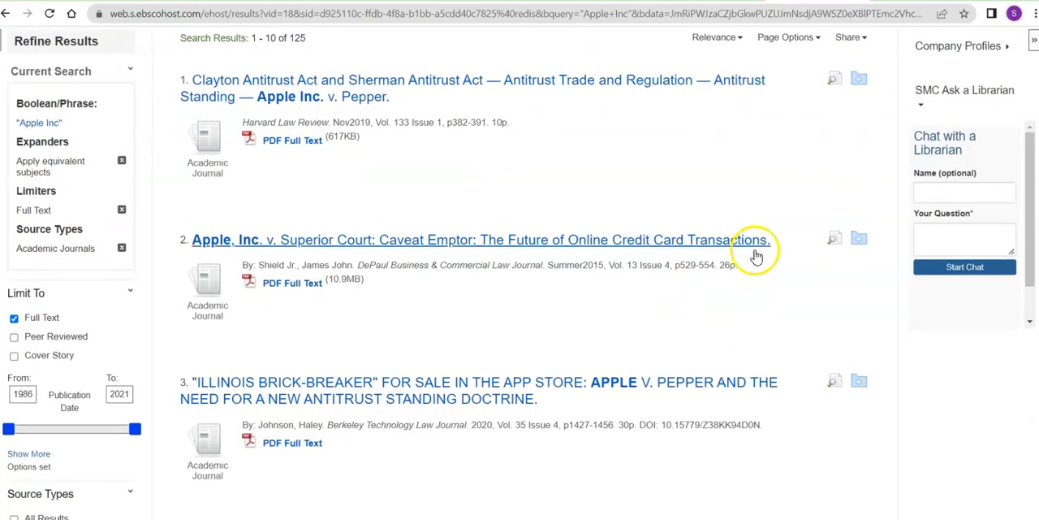
{"action": "mouse_move", "coordinate": [664, 250]}
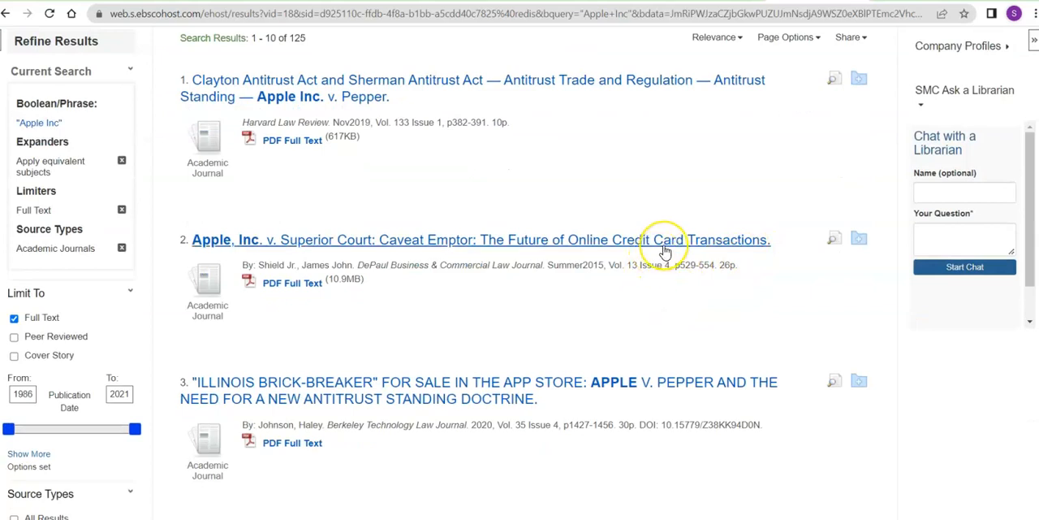